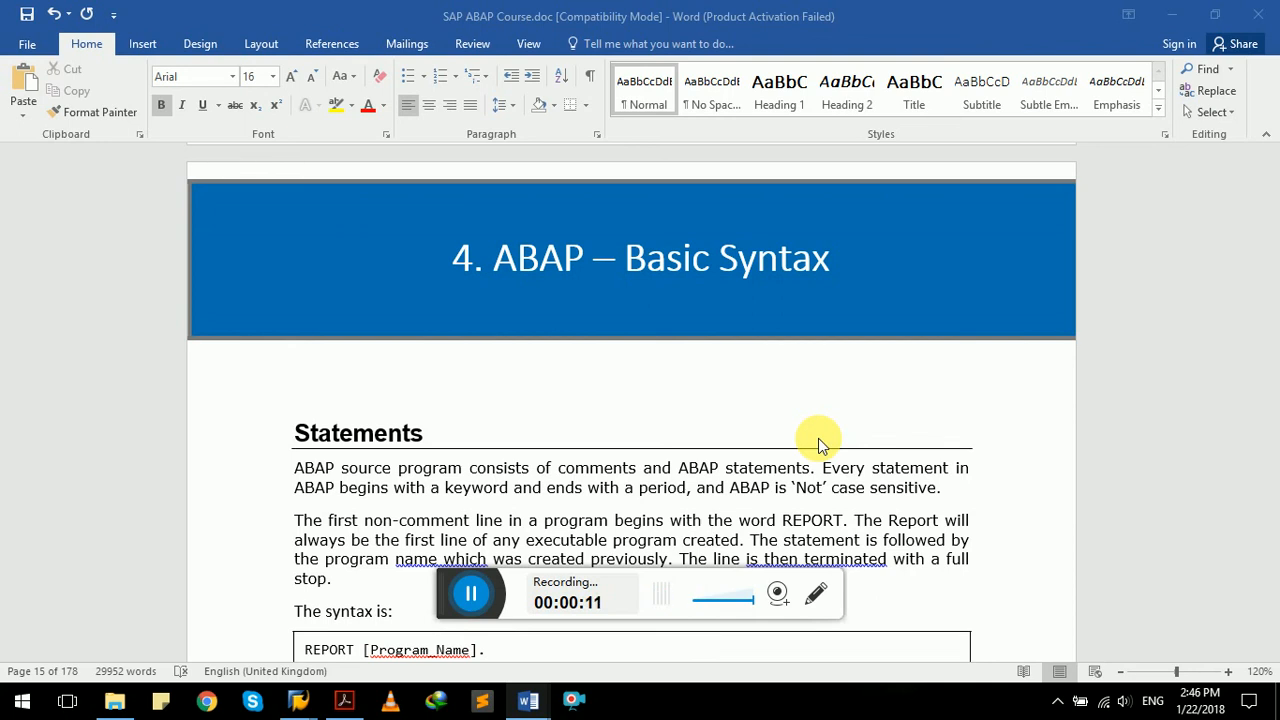
mouse_move(300, 436)
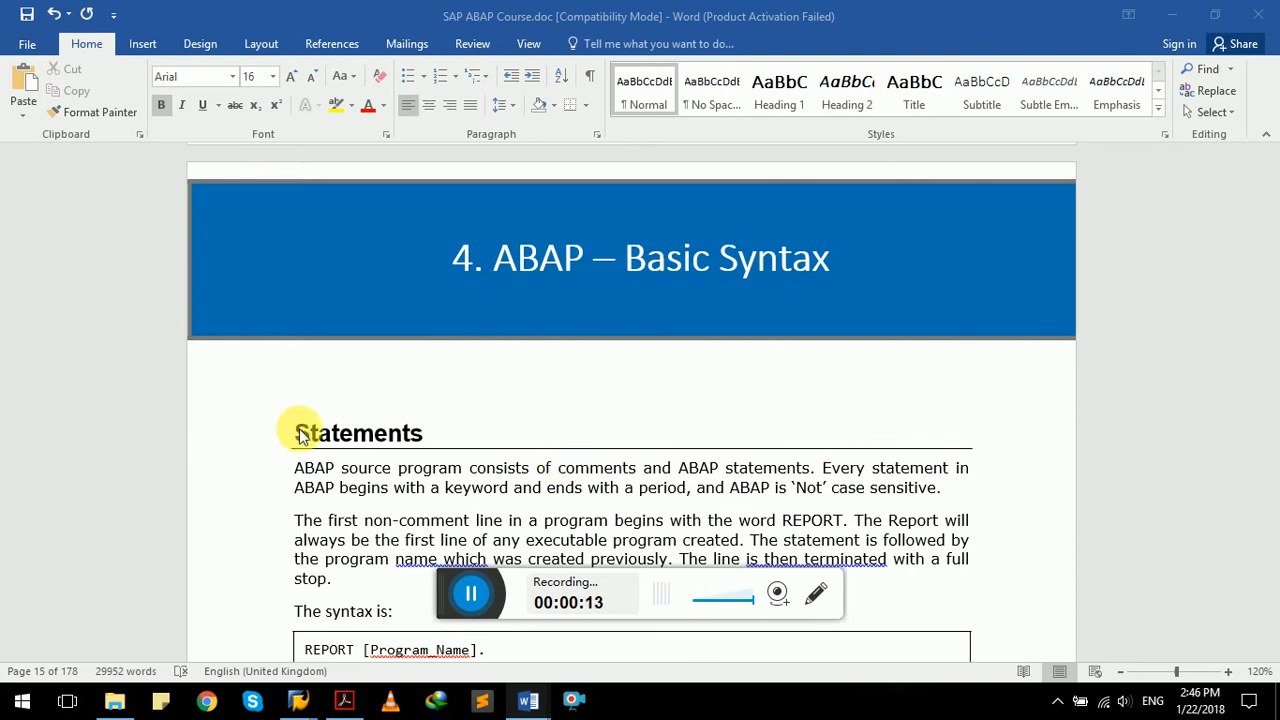
Step: Open report ZHELLO1 in the ABAP Editor and switch it into change mode
click(352, 648)
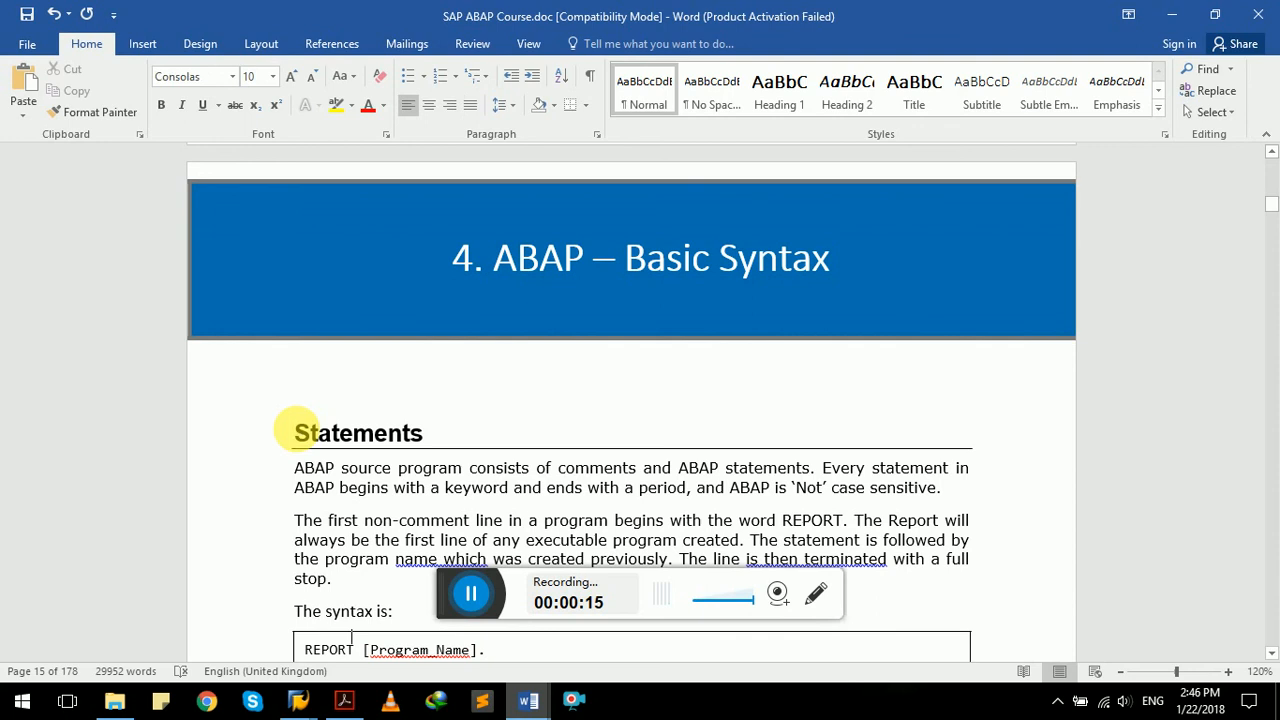
scroll(down, 3)
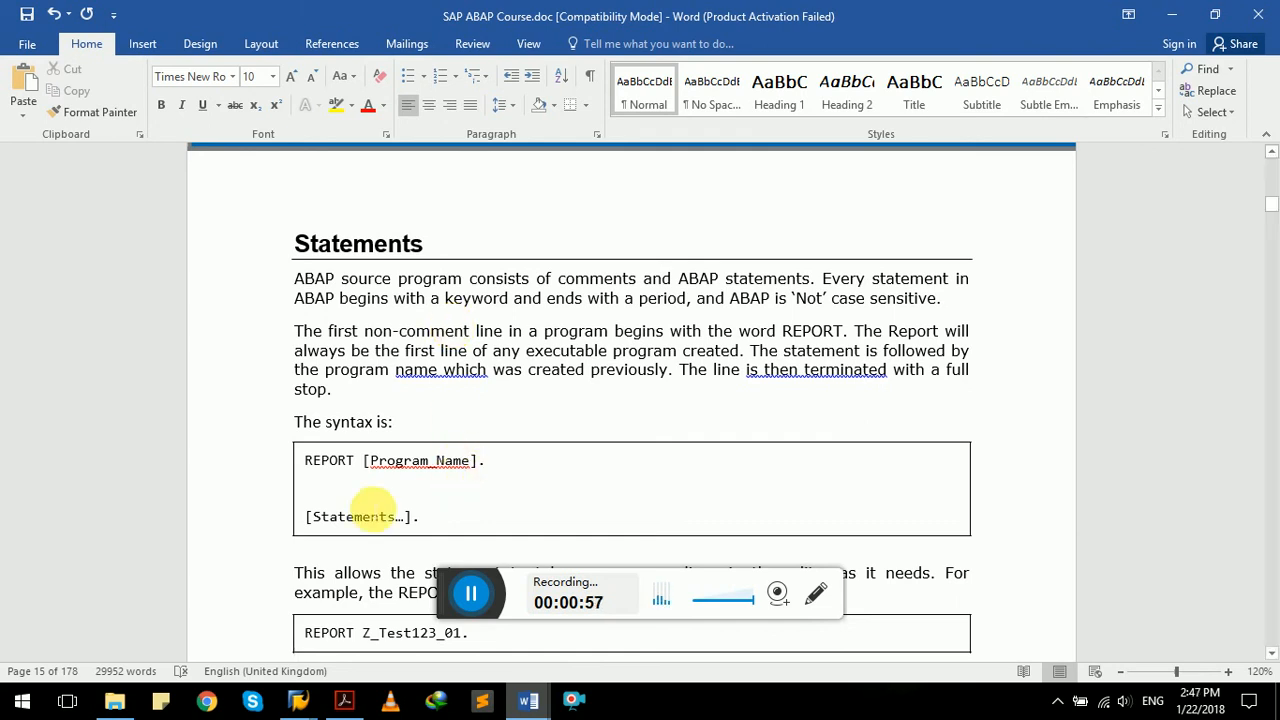
double_click(328, 460)
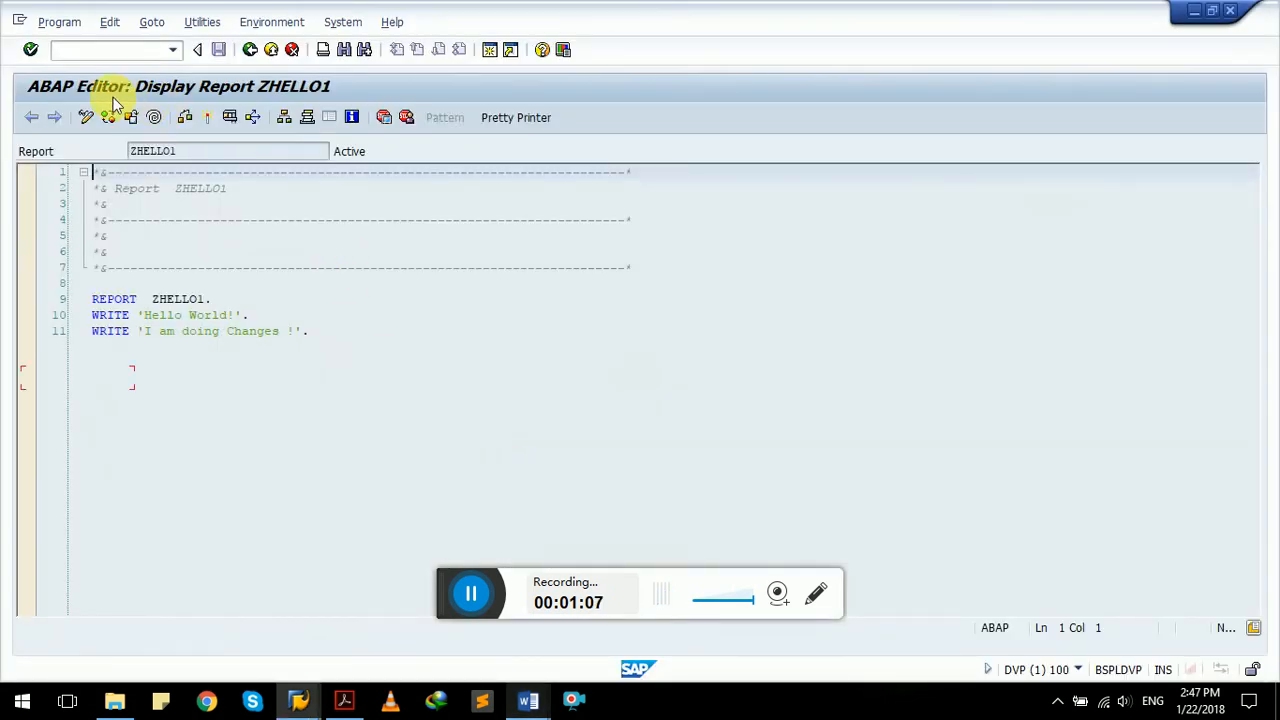
click(108, 116)
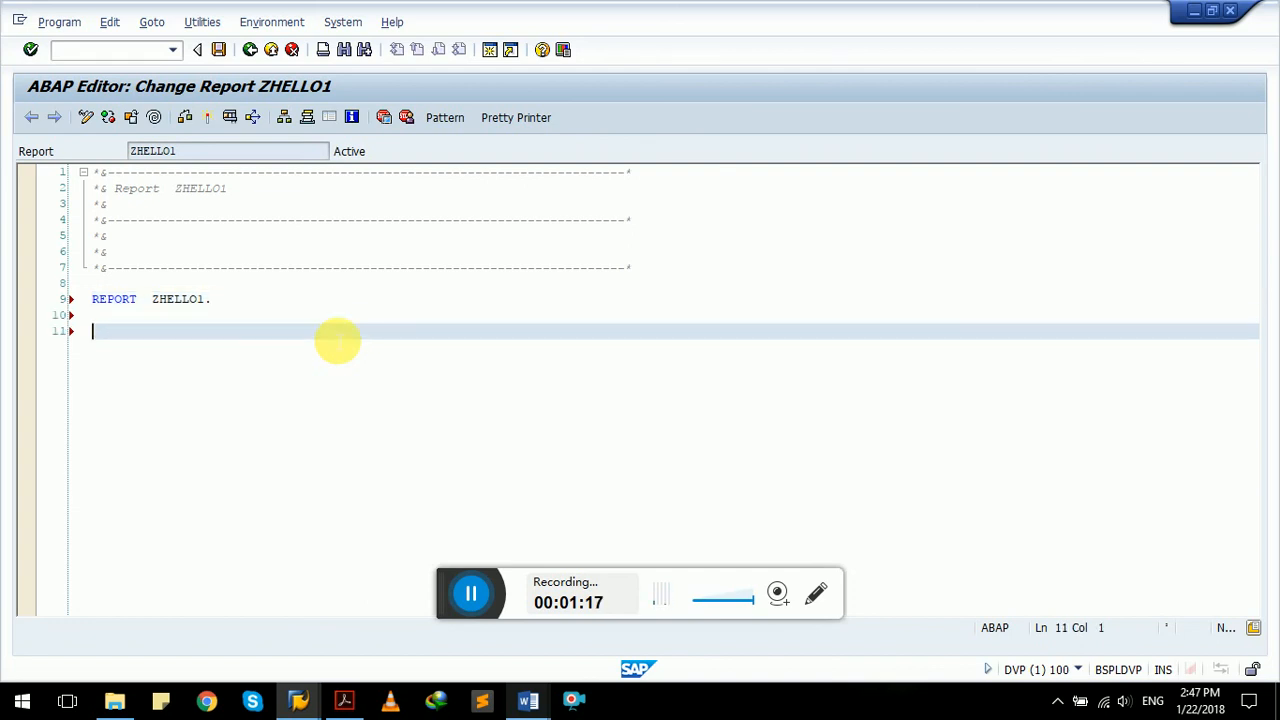
Step: Delete the two WRITE lines and run the syntax check on the remaining REPORT line
click(184, 116)
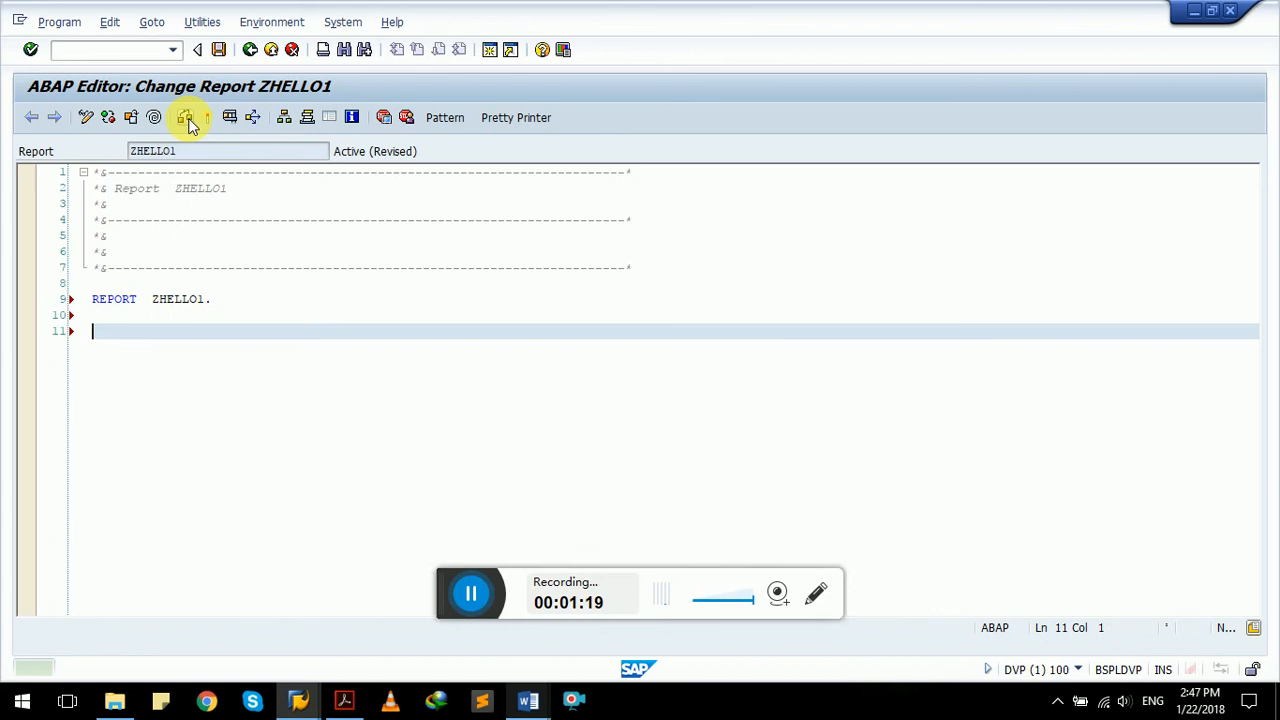
click(184, 116)
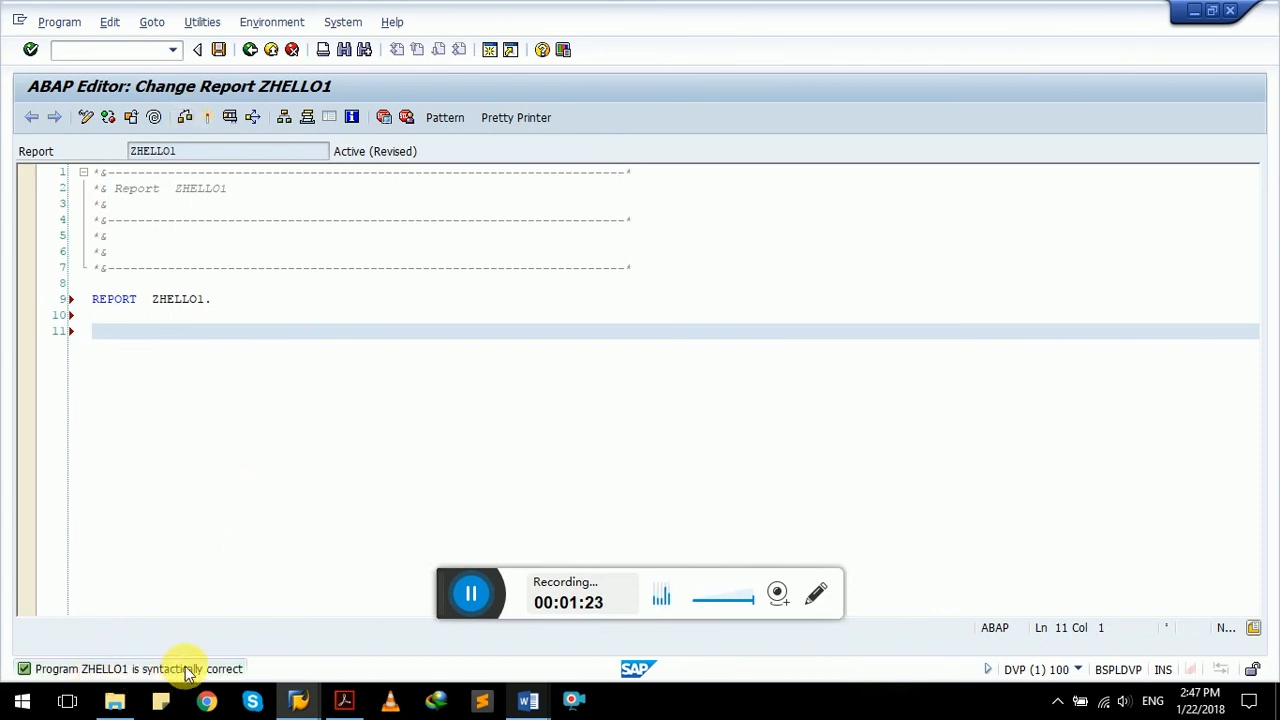
mouse_move(440, 354)
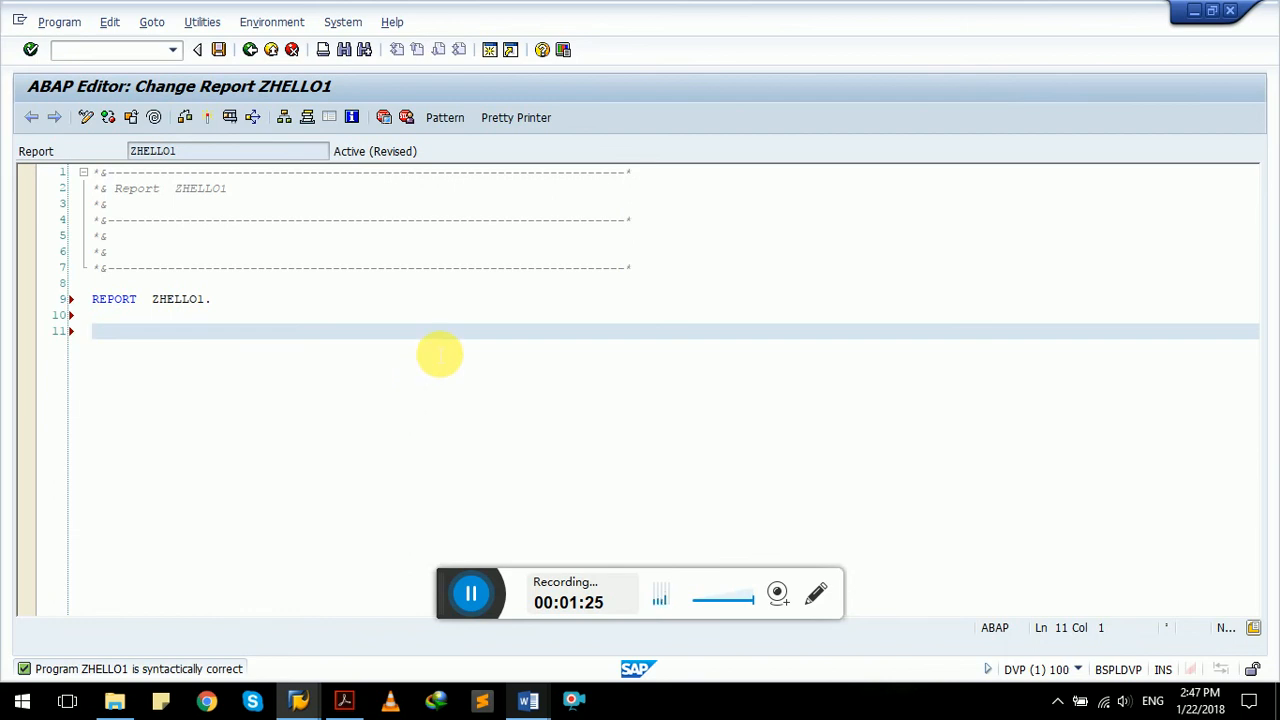
mouse_move(656, 344)
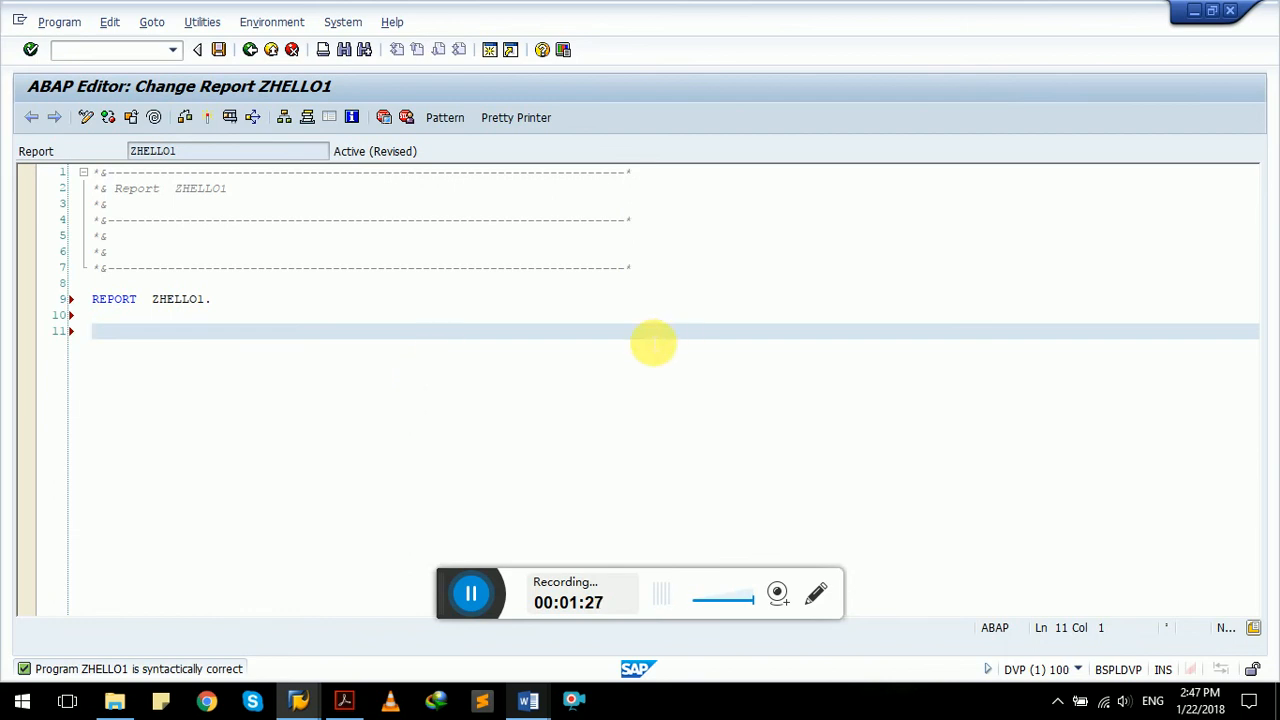
click(528, 700)
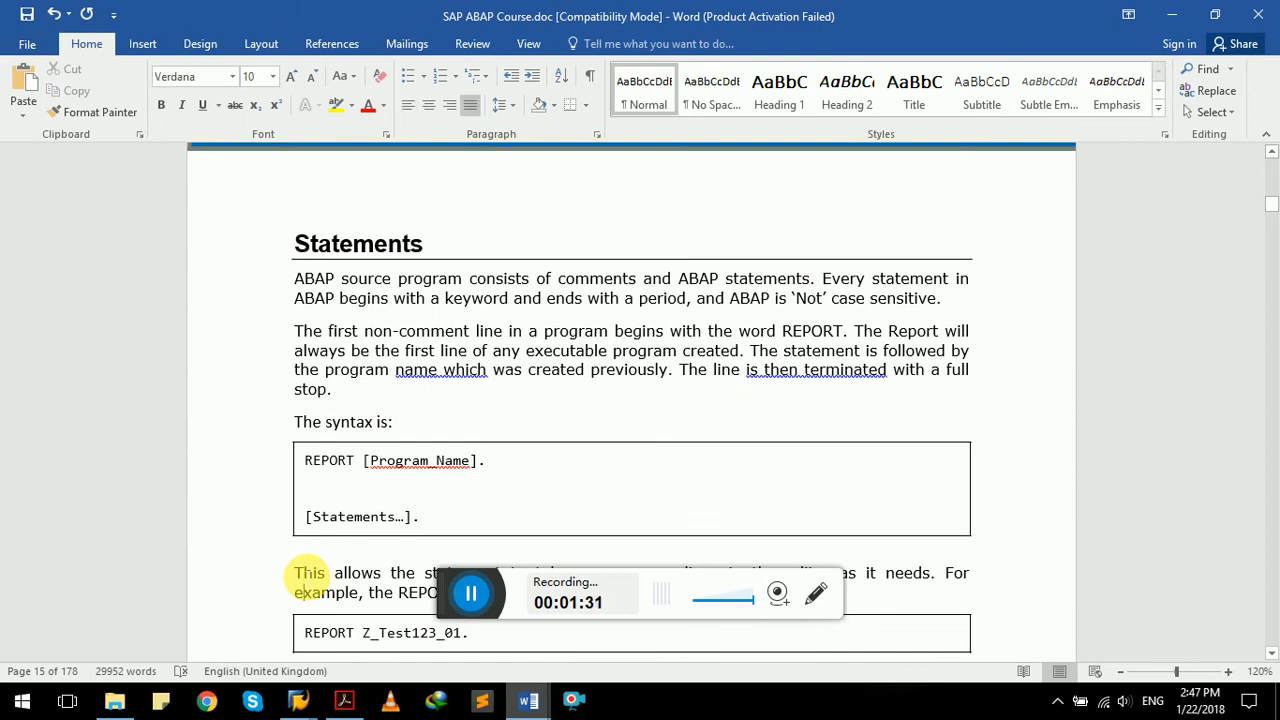
Step: Scroll the Word tutorial to the REPORT Z_Test123_01 and Write 'This is ABAP Tutorial' examples, then return to the editor
scroll(down, 3)
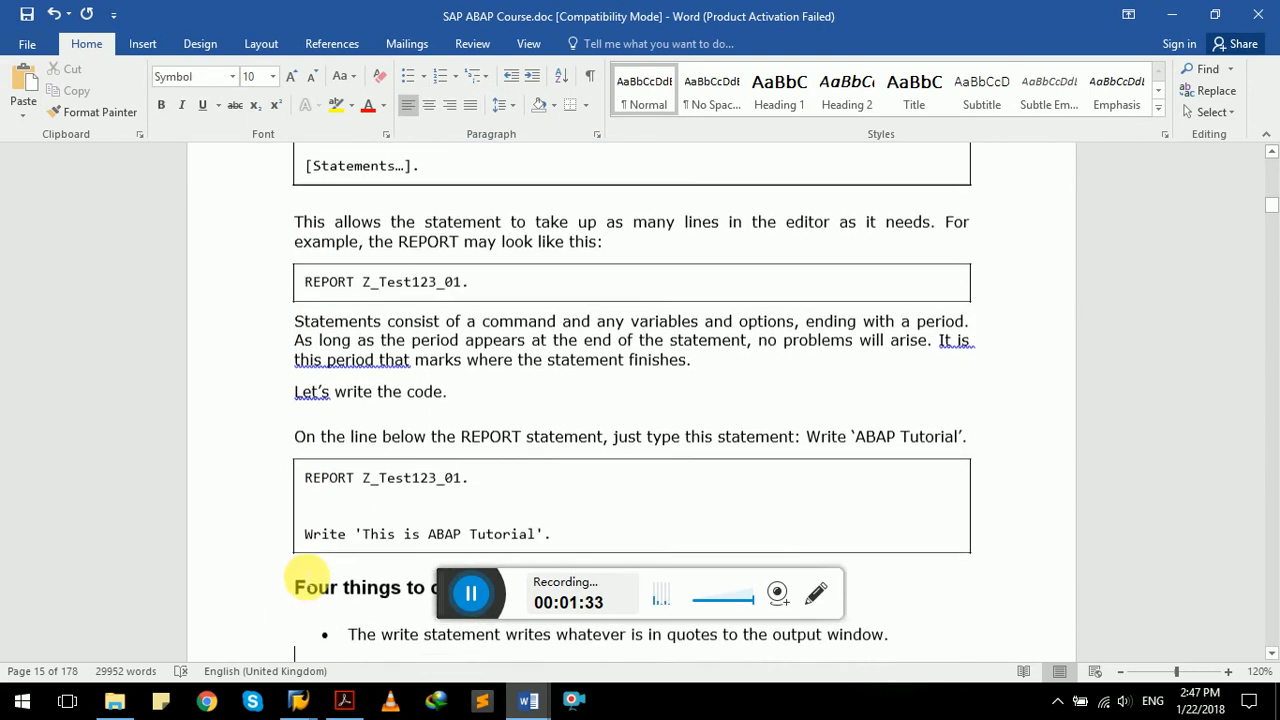
scroll(down, 3)
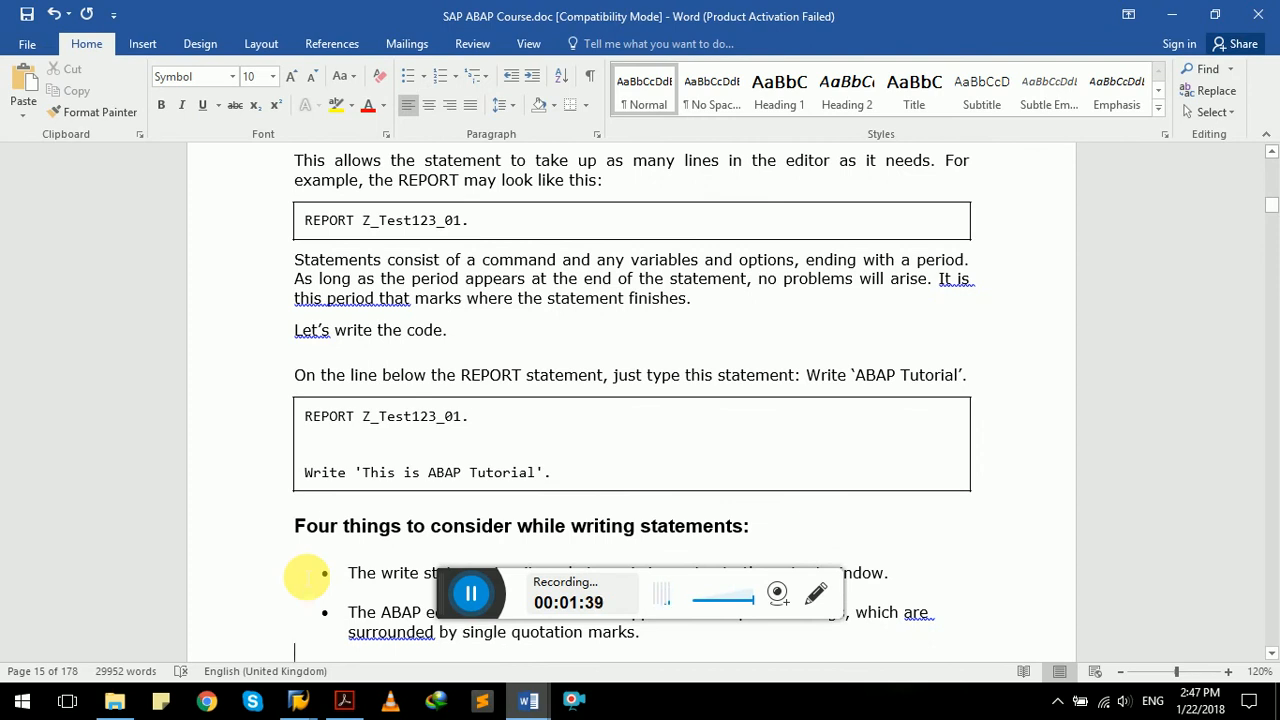
mouse_move(276, 290)
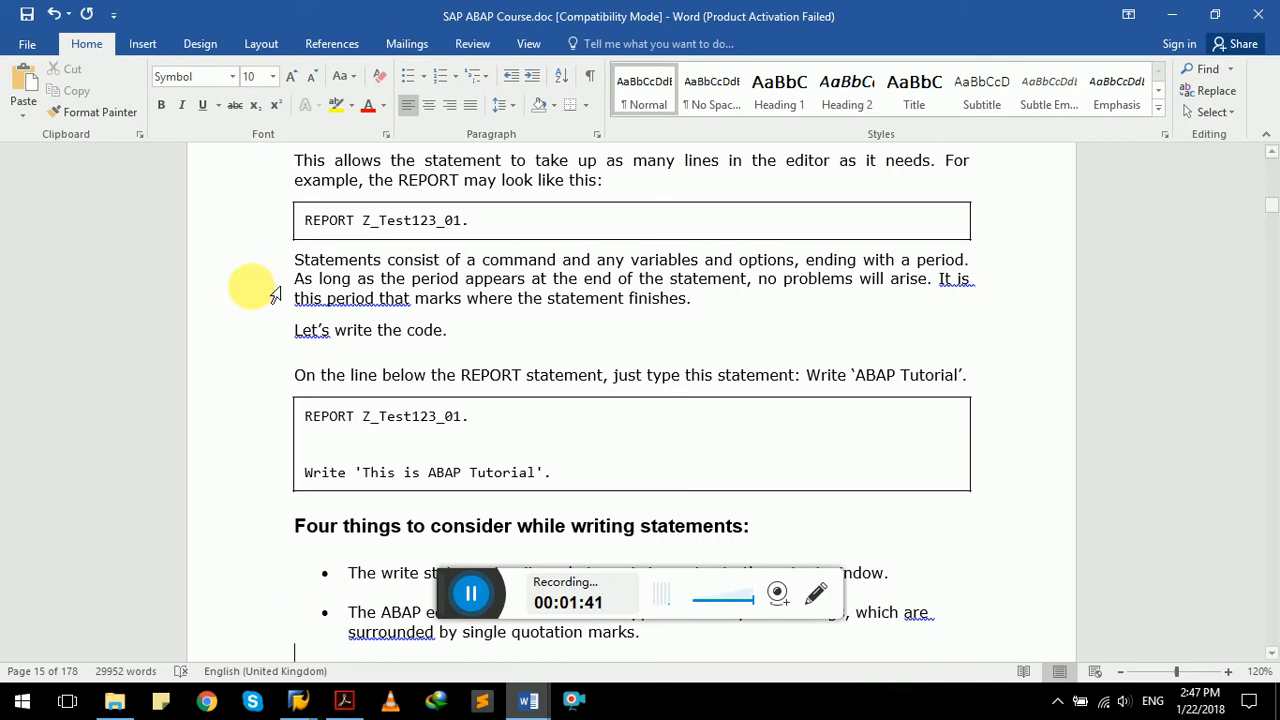
double_click(384, 220)
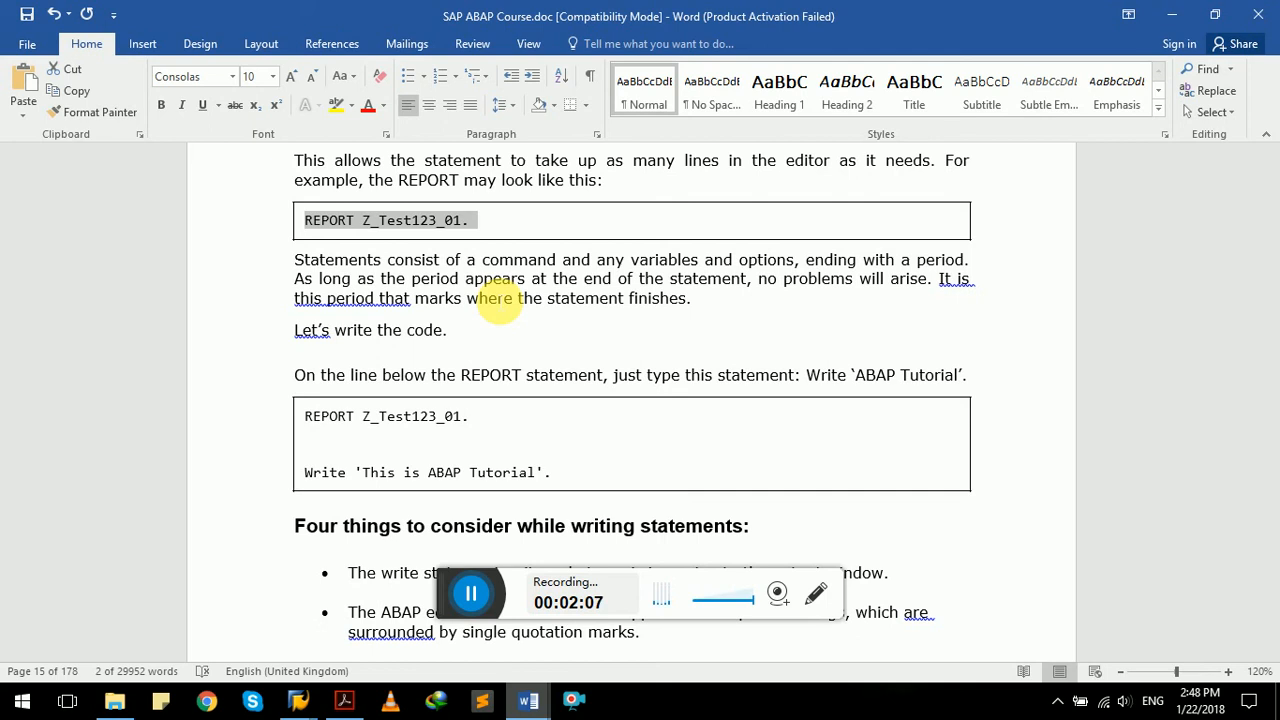
click(572, 700)
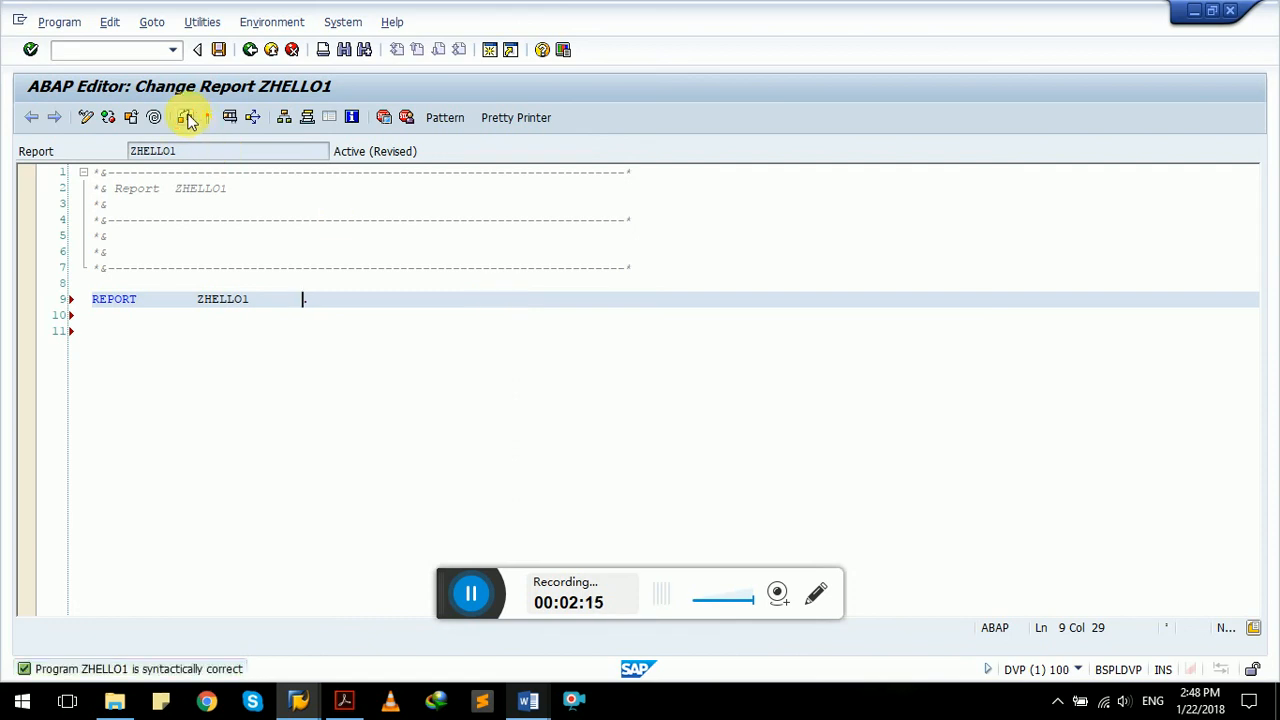
Step: End the statement as 'REPORT ZHELLO1.' and confirm it passes the syntax check
text(.)
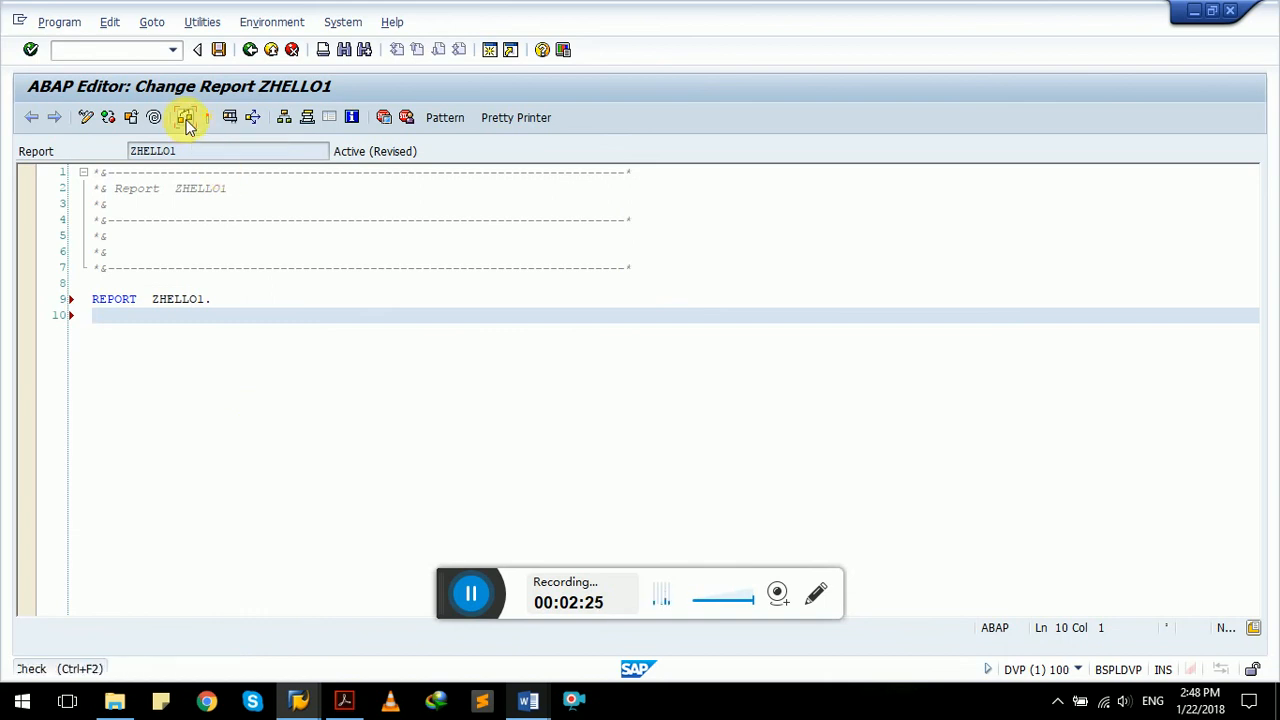
click(184, 116)
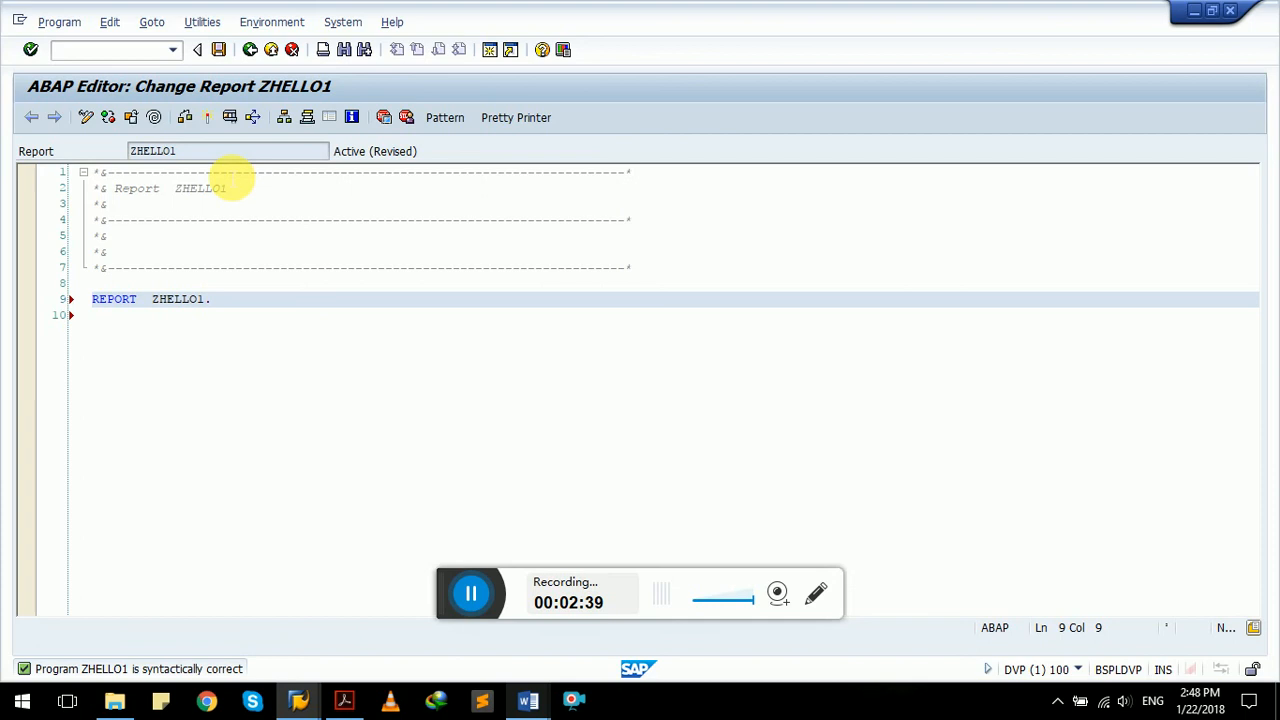
click(528, 700)
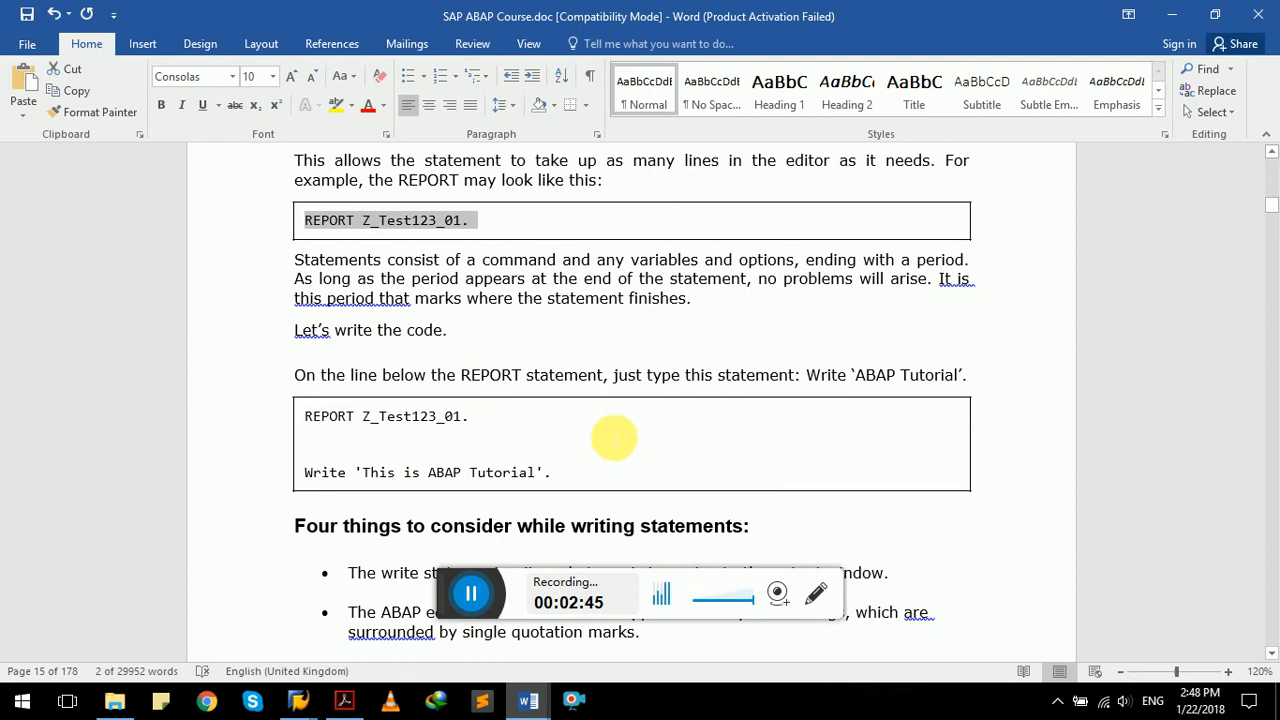
mouse_move(348, 388)
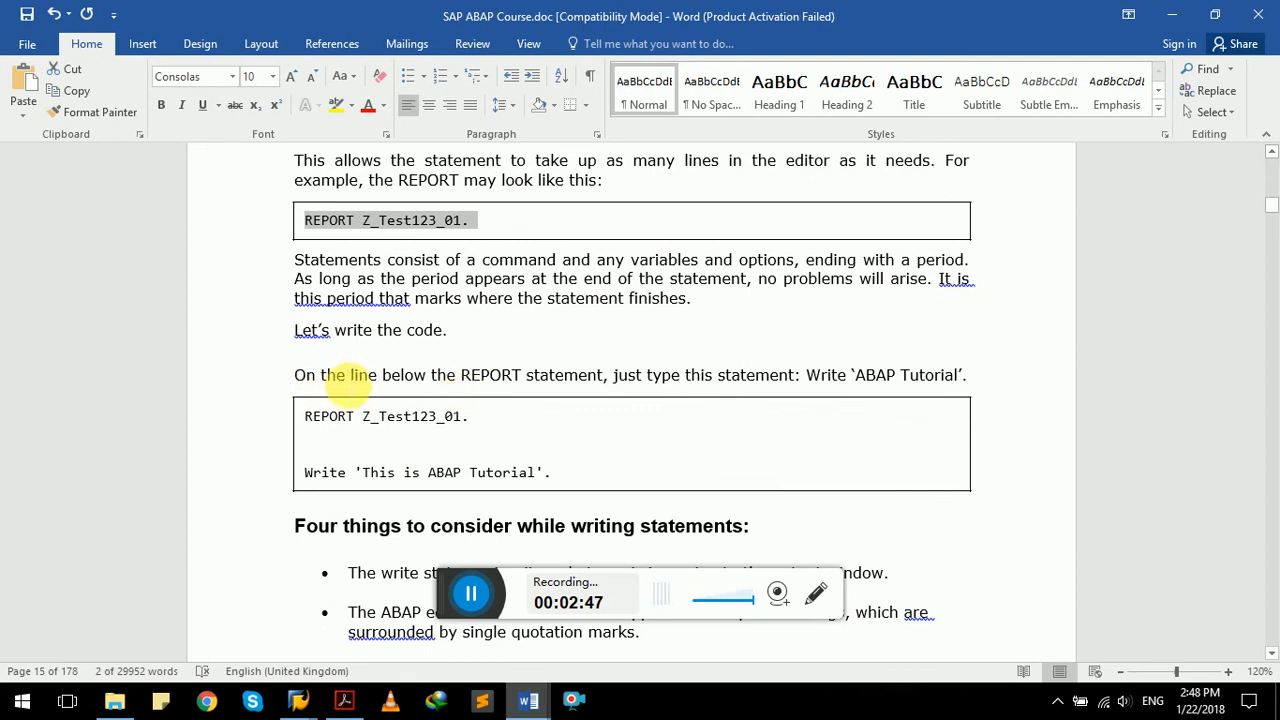
mouse_move(580, 388)
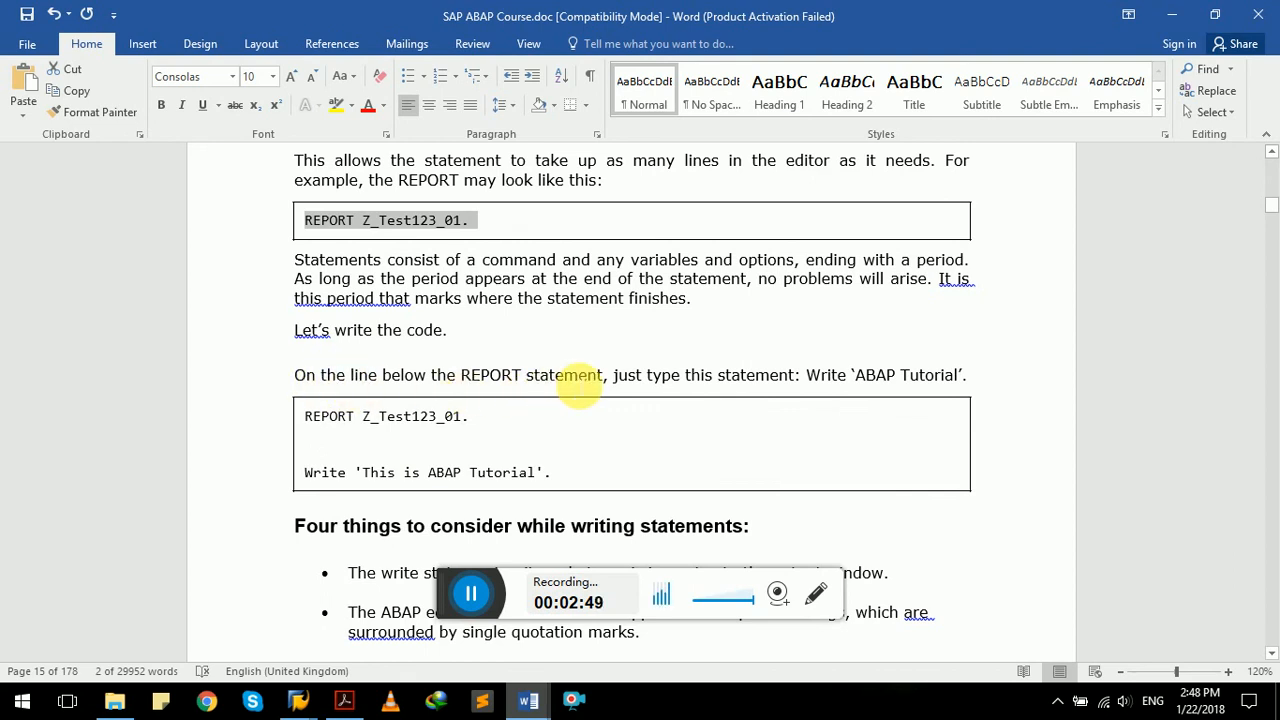
mouse_move(800, 388)
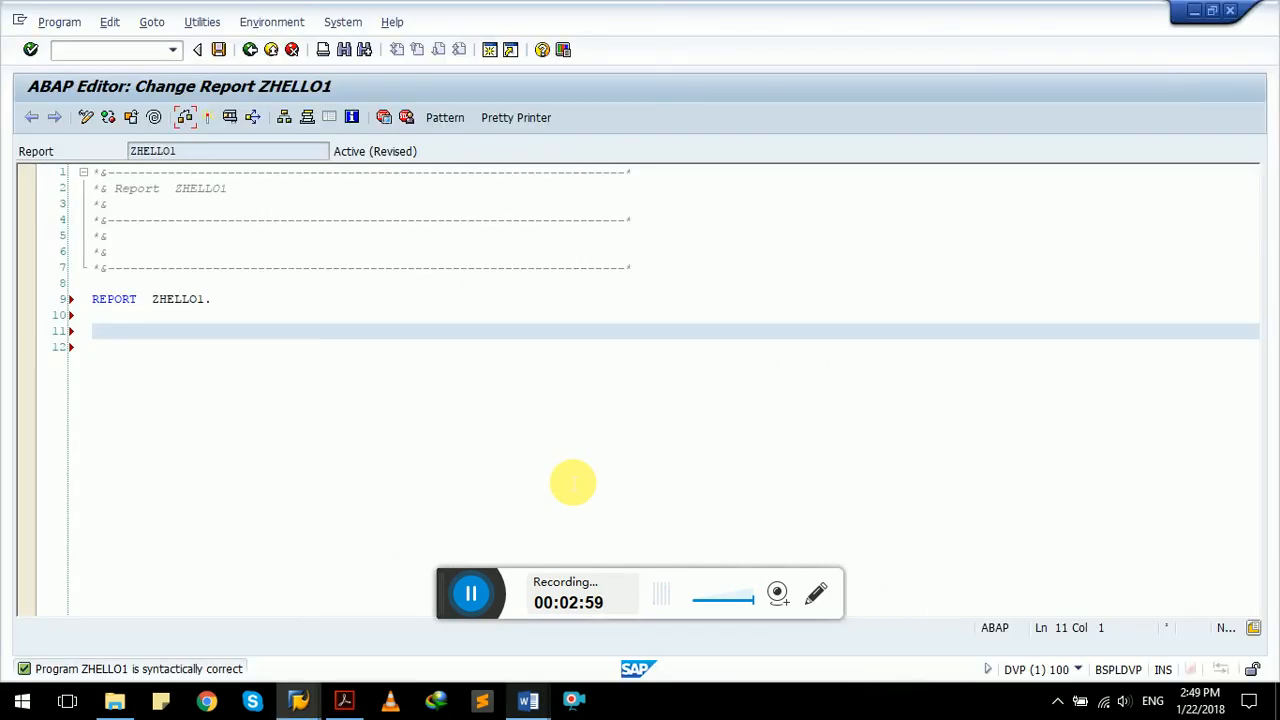
Step: Add WRITE 'This is Abap Tutorial !'. below the REPORT line and activate the report
text(write)
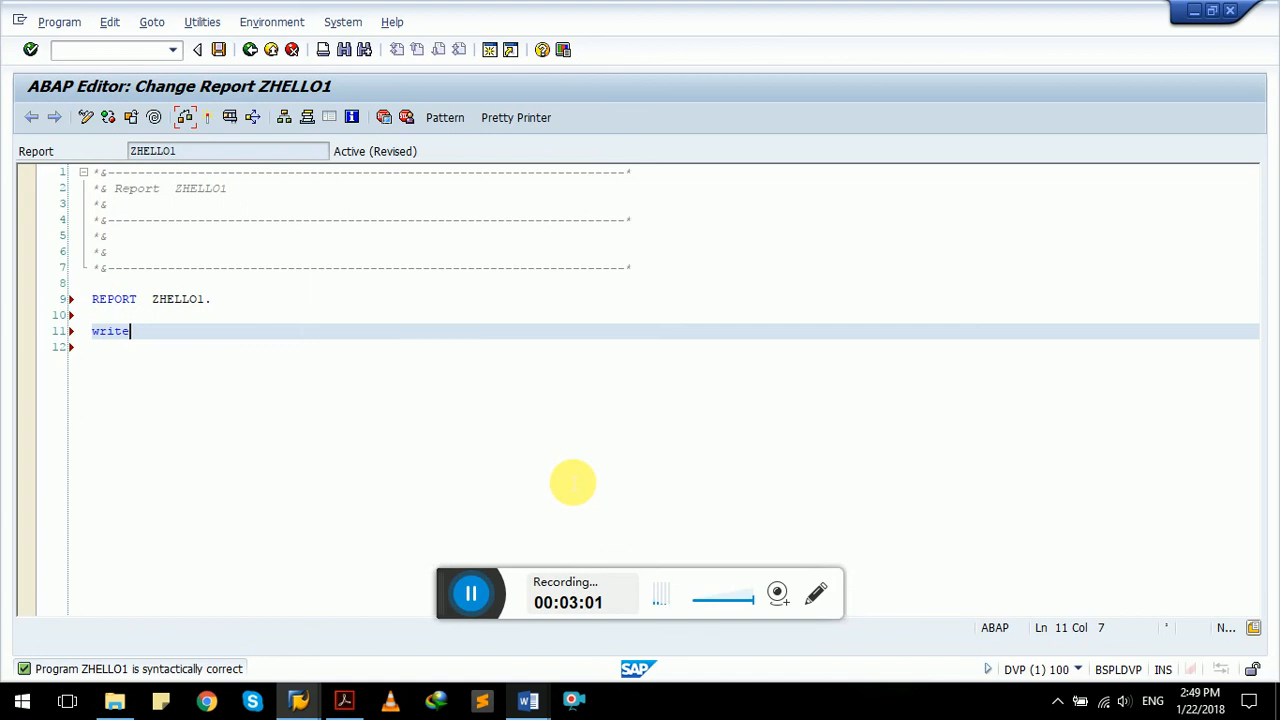
text('')
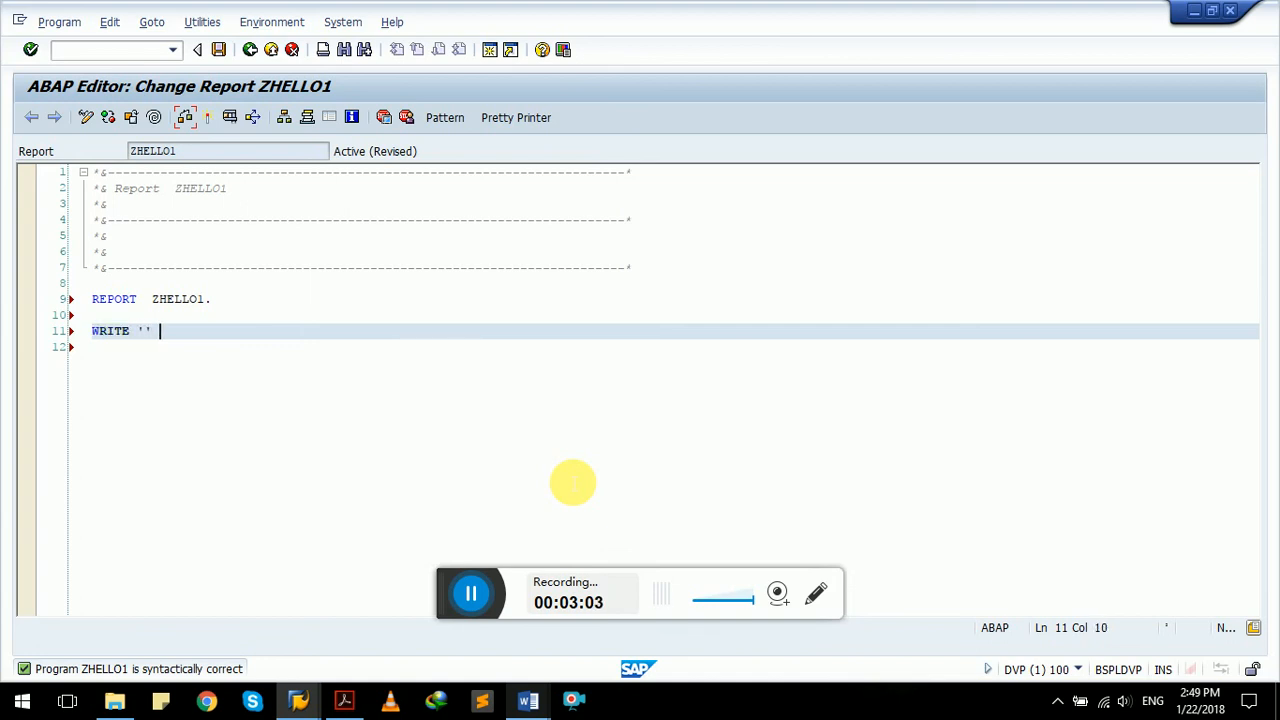
text(This is Abap Tutorial !)
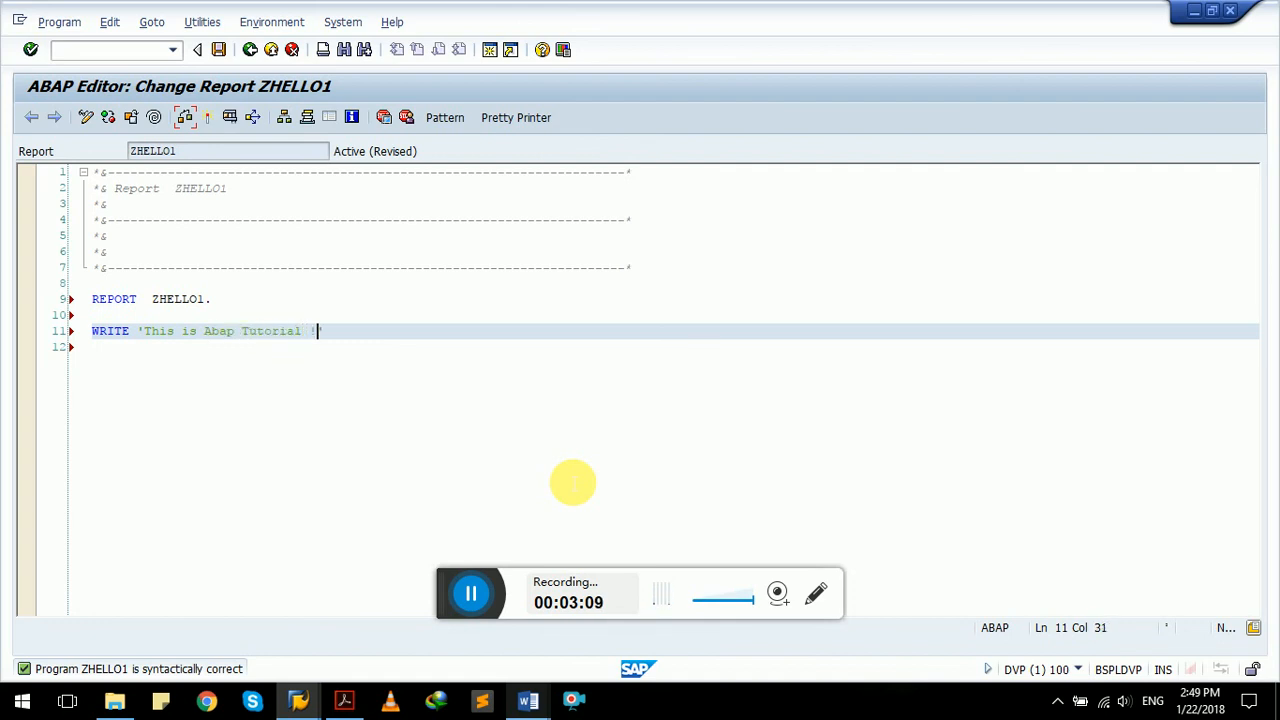
text('.)
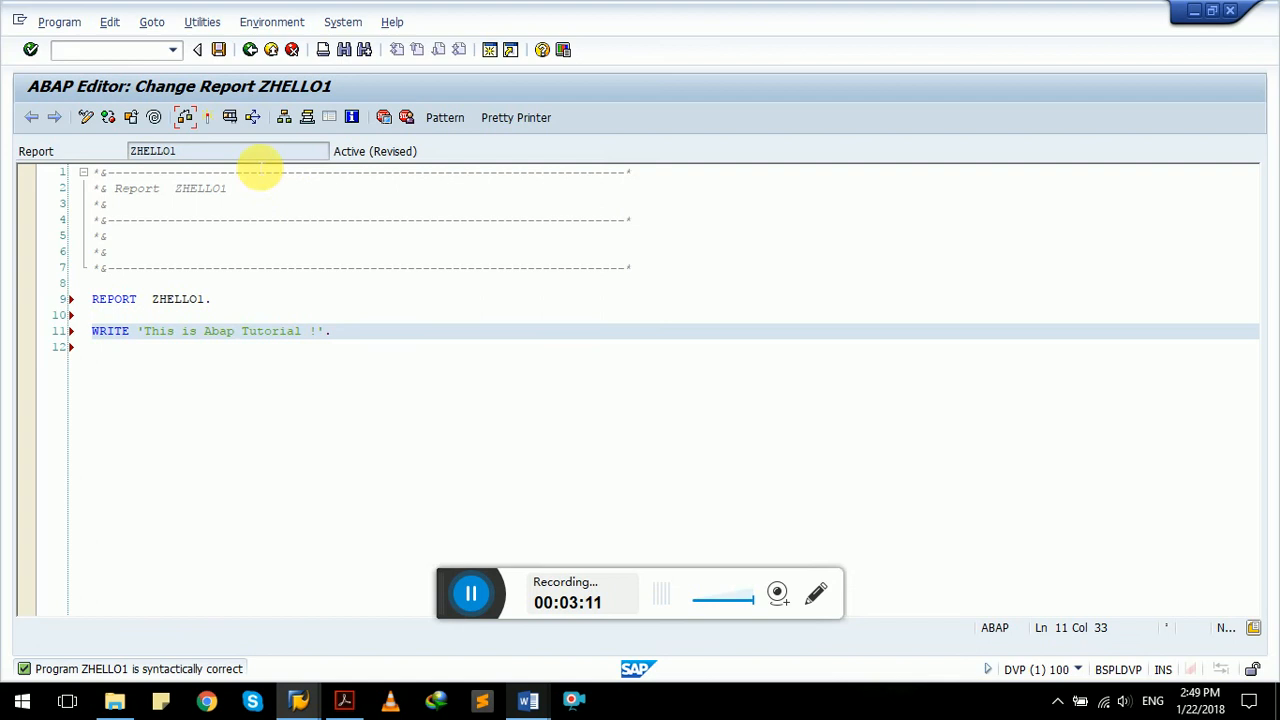
mouse_move(208, 116)
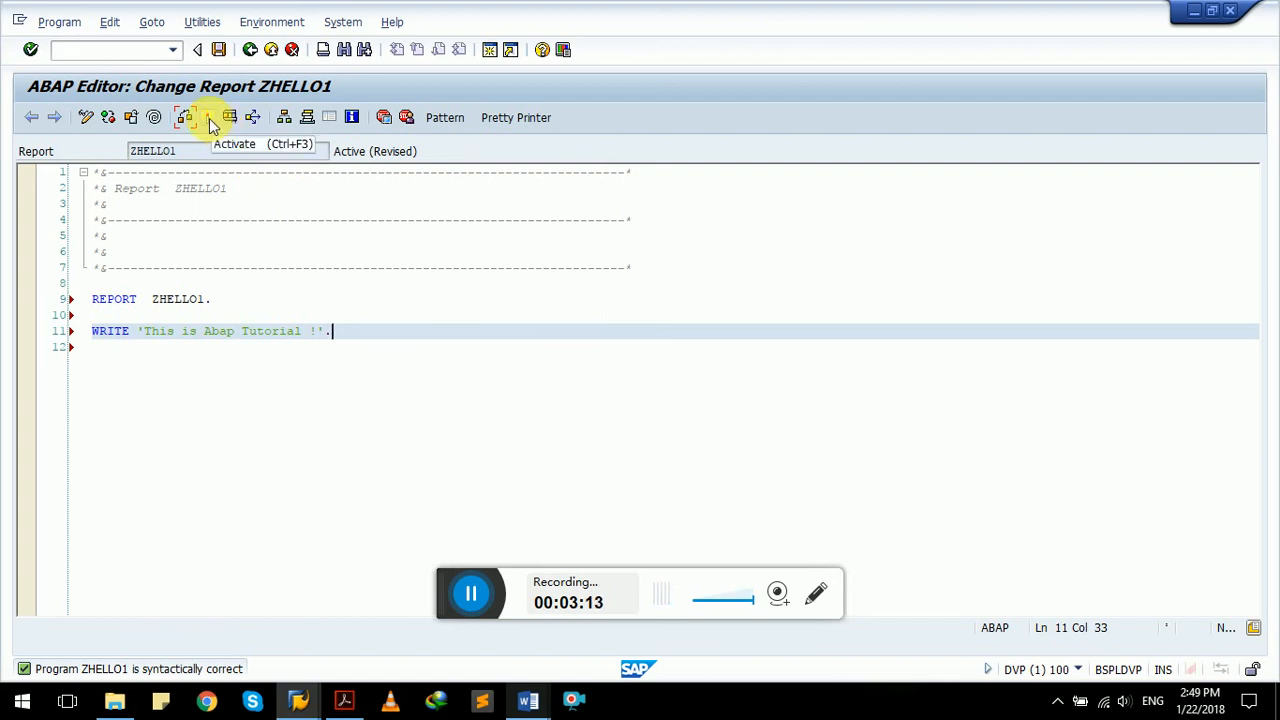
click(210, 116)
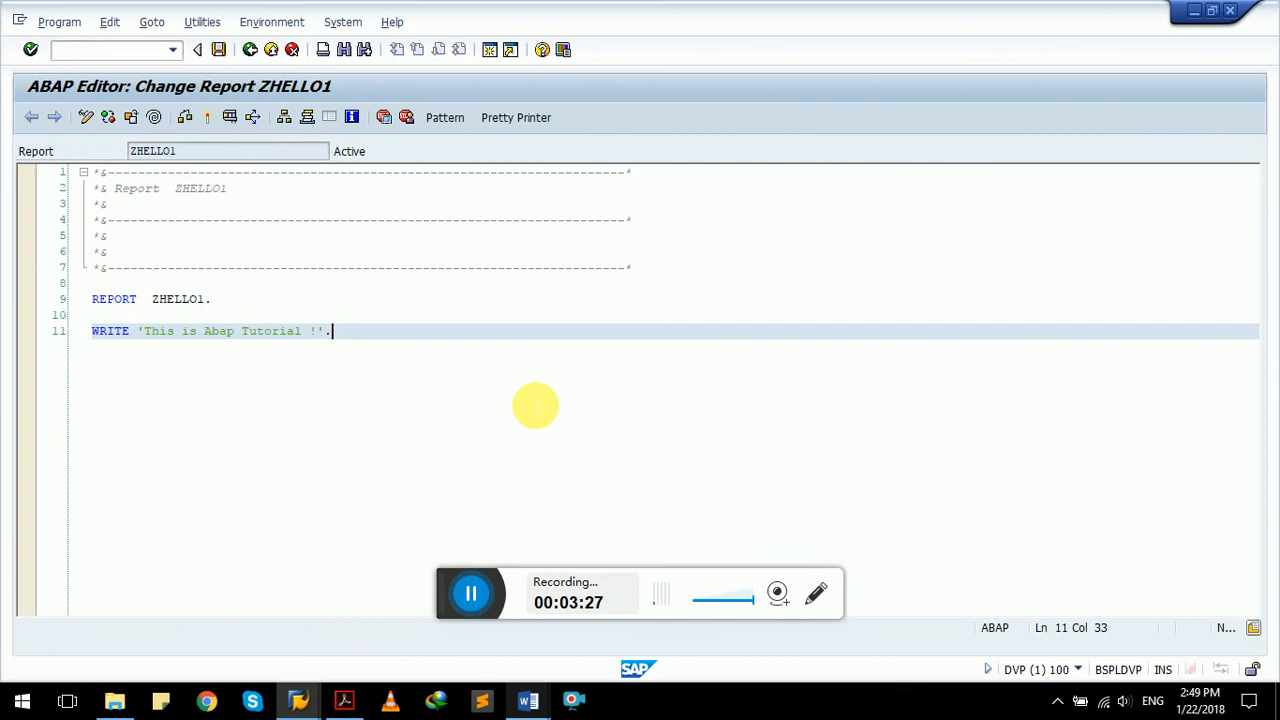
click(528, 700)
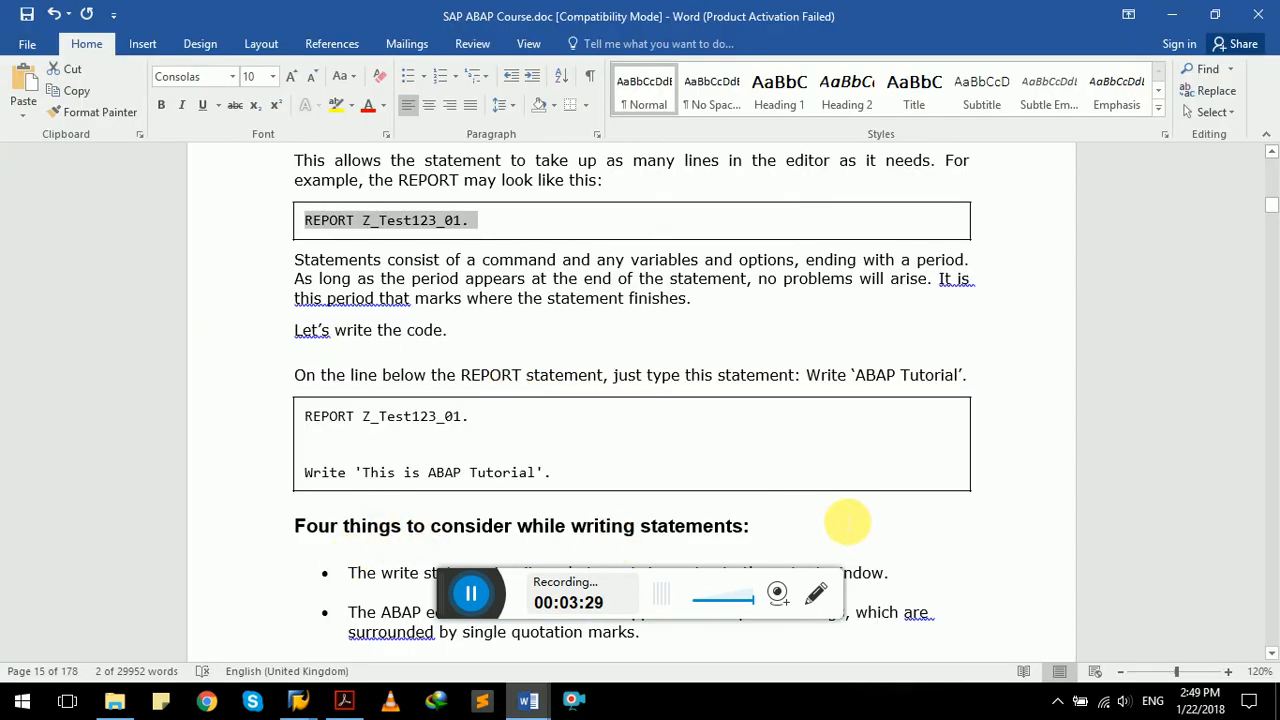
Step: Scroll to the Colon Notation section and select its three separate WRITE lines for copying
scroll(down, 3)
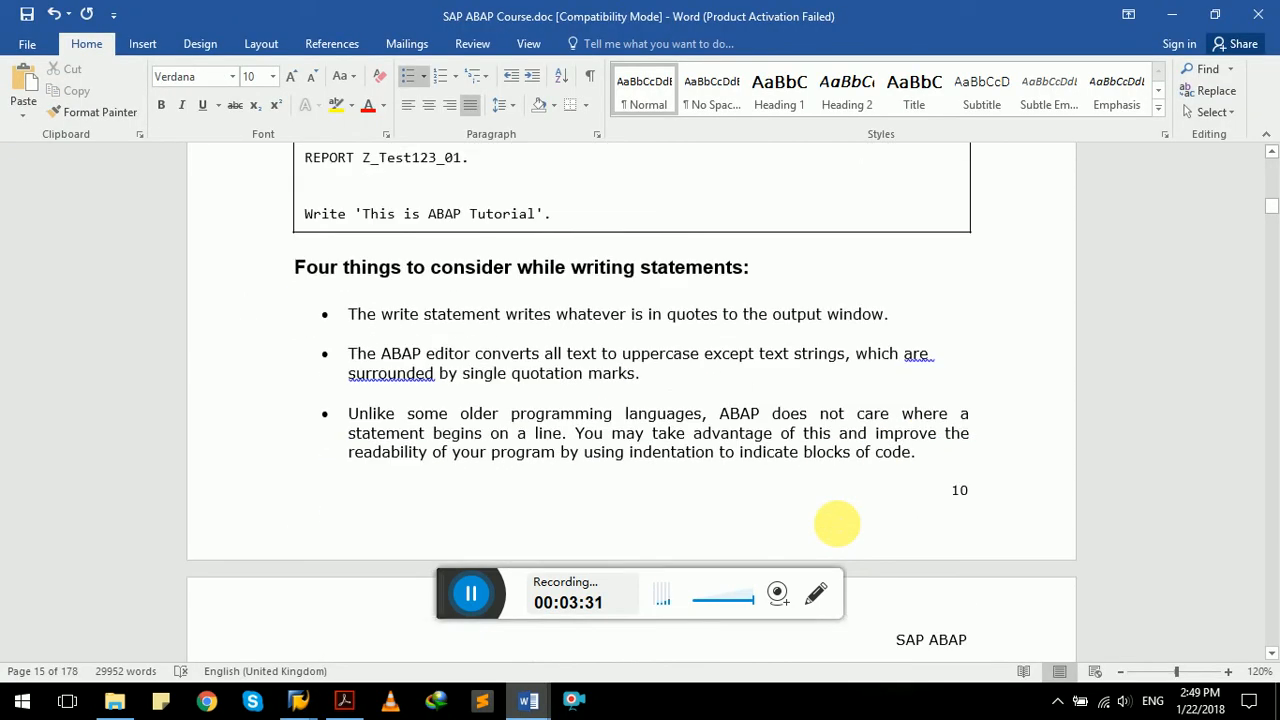
scroll(down, 3)
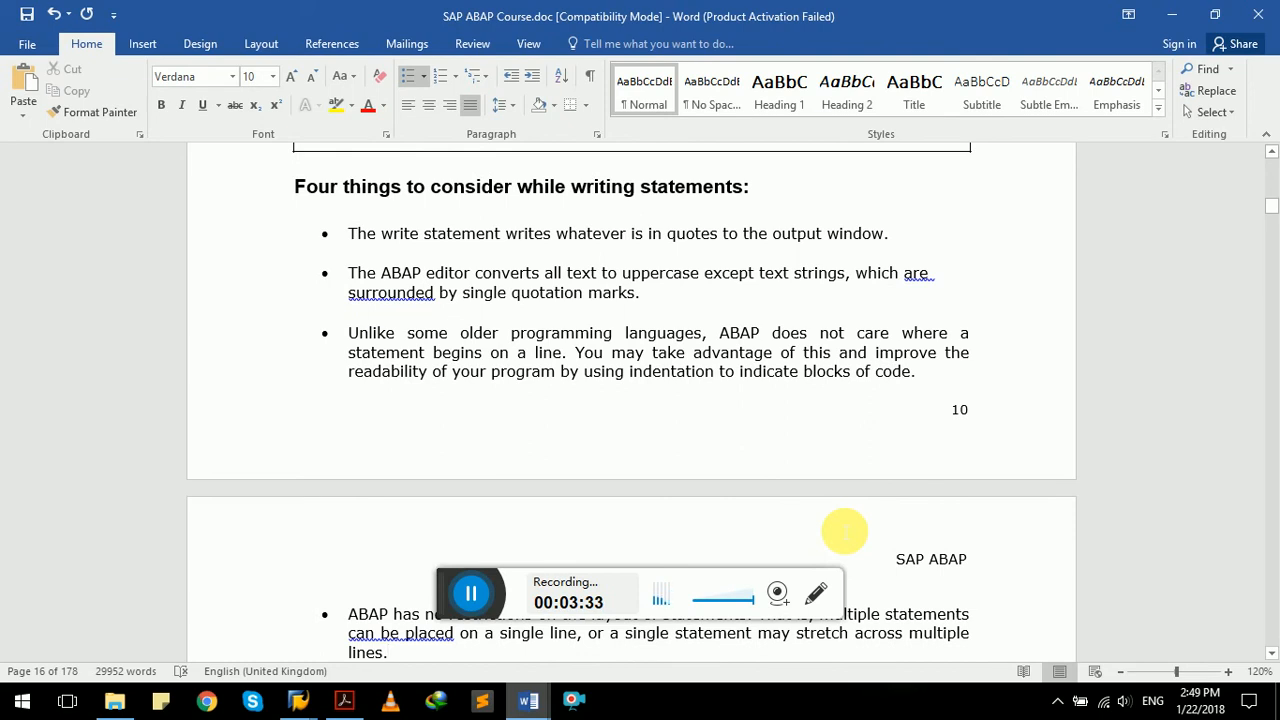
mouse_move(576, 256)
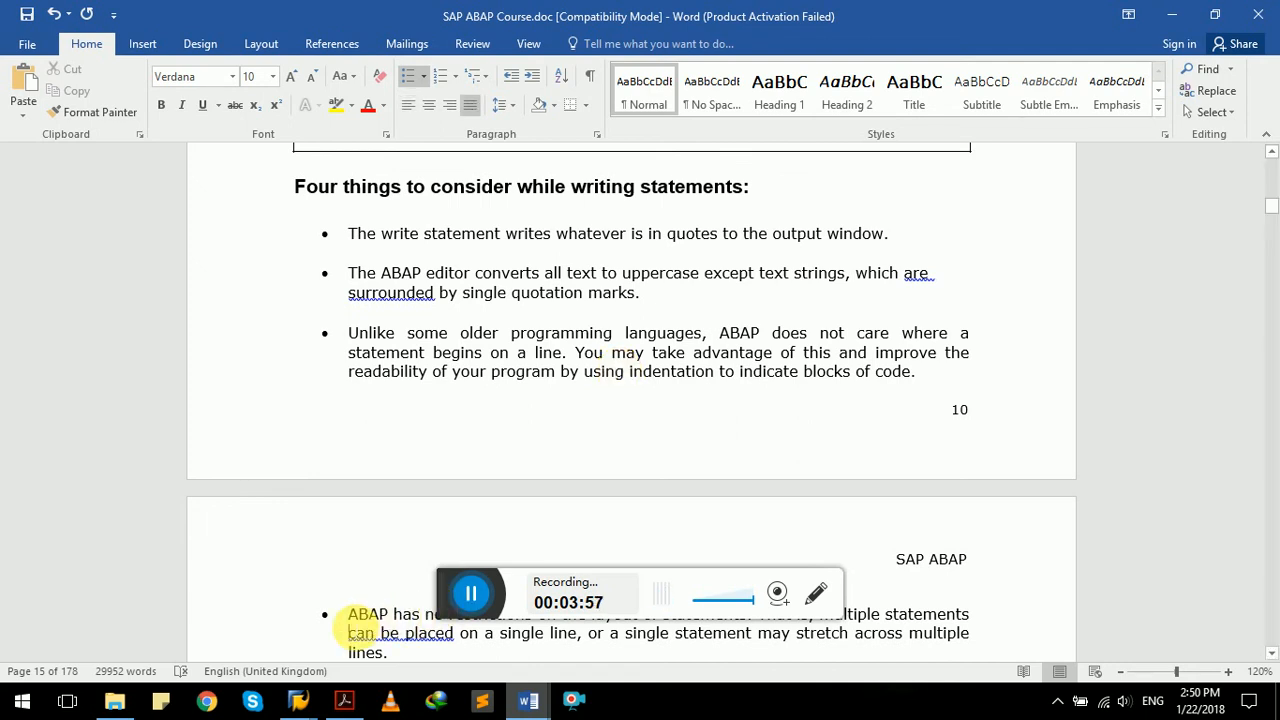
scroll(down, 3)
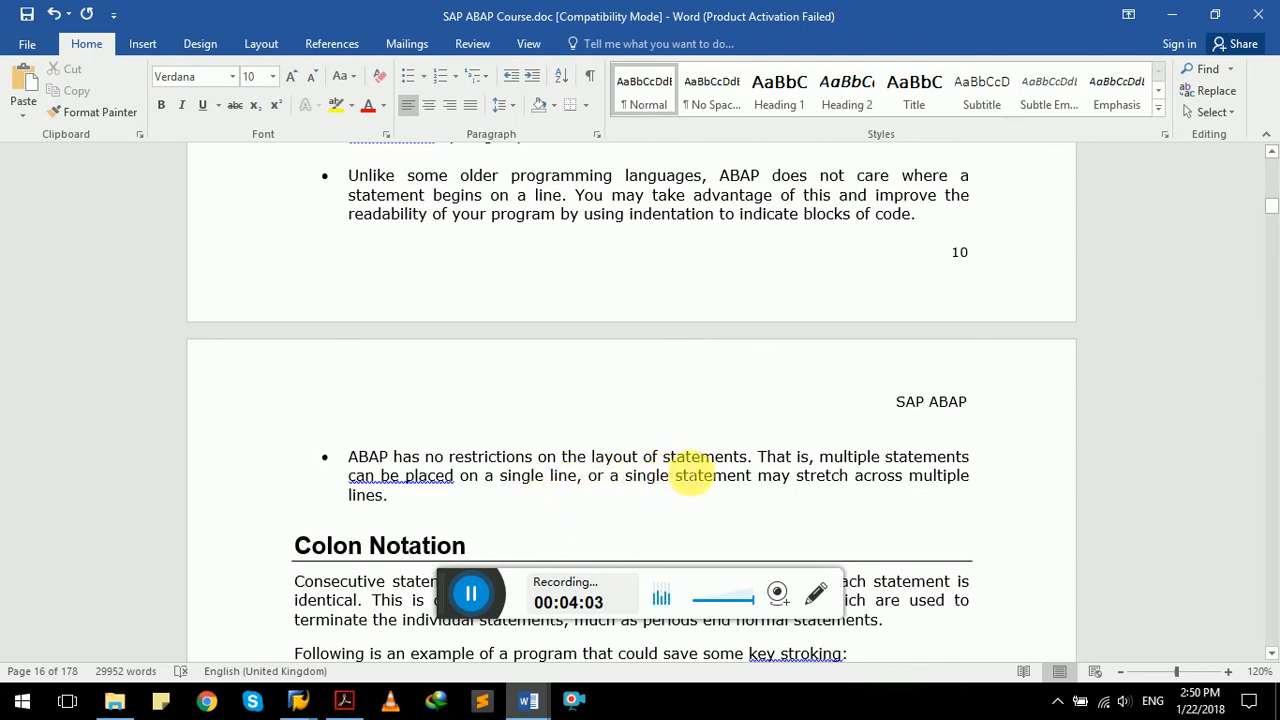
mouse_move(440, 516)
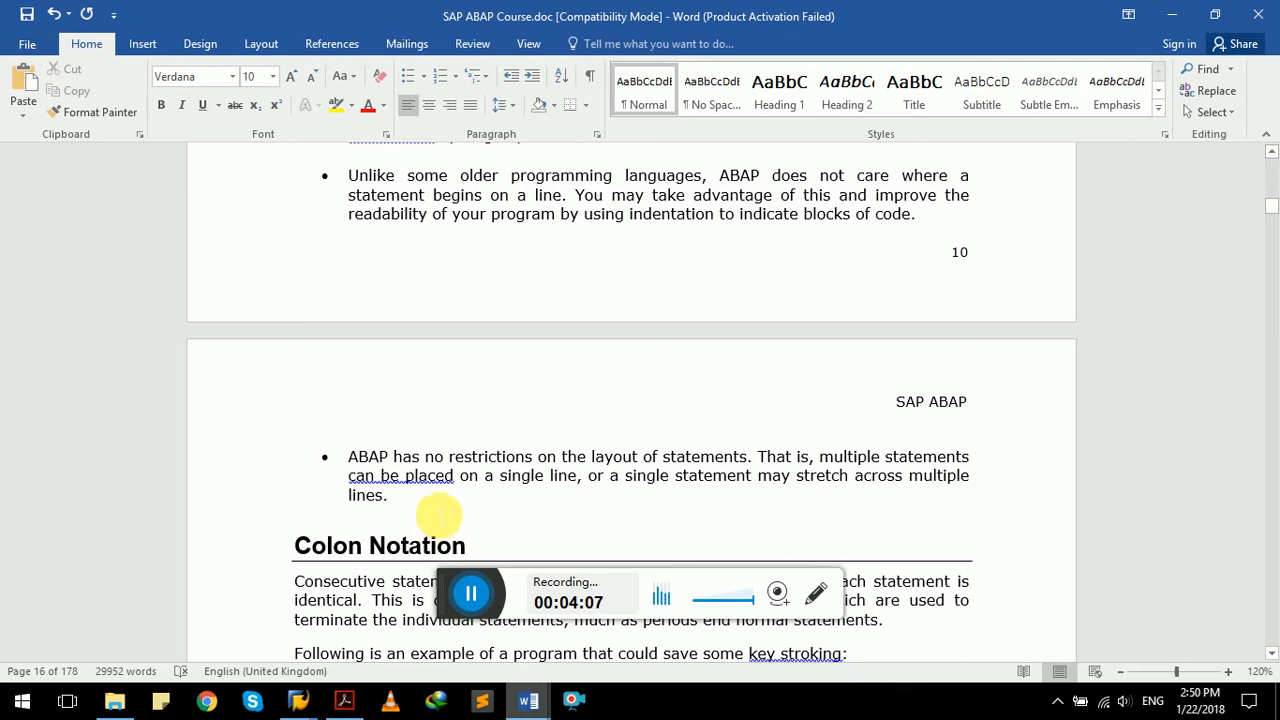
scroll(down, 3)
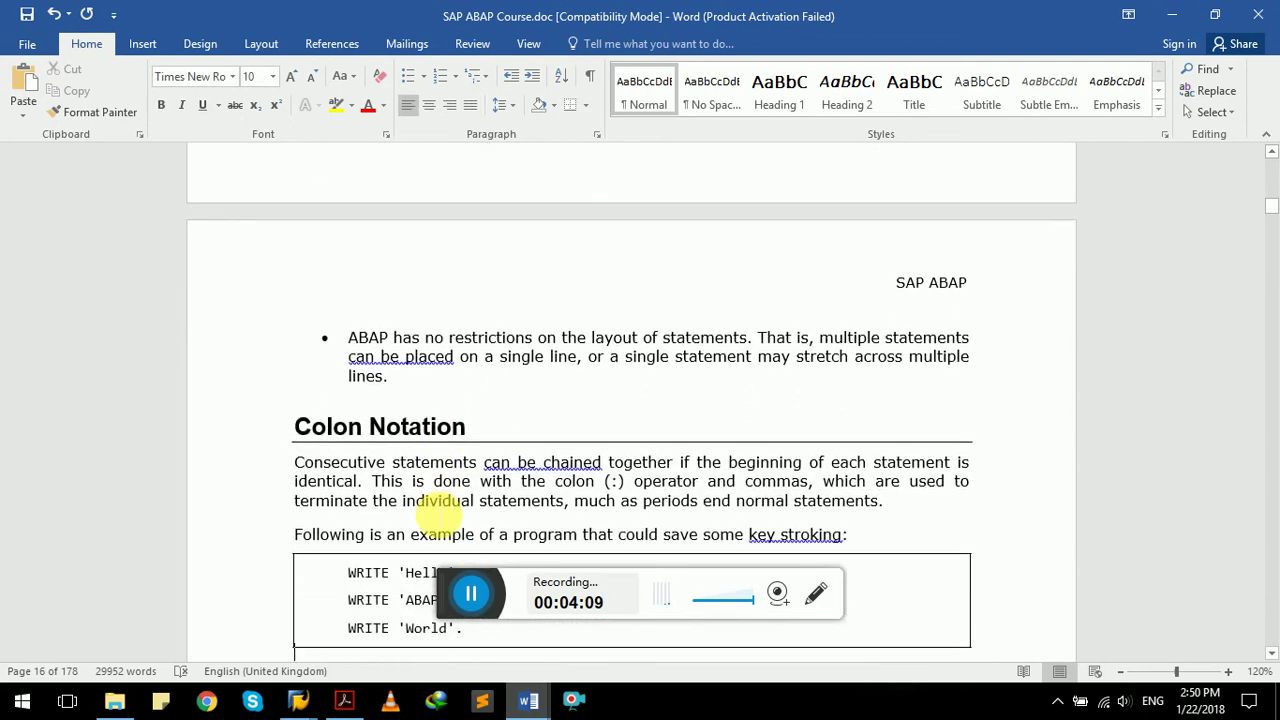
scroll(down, 3)
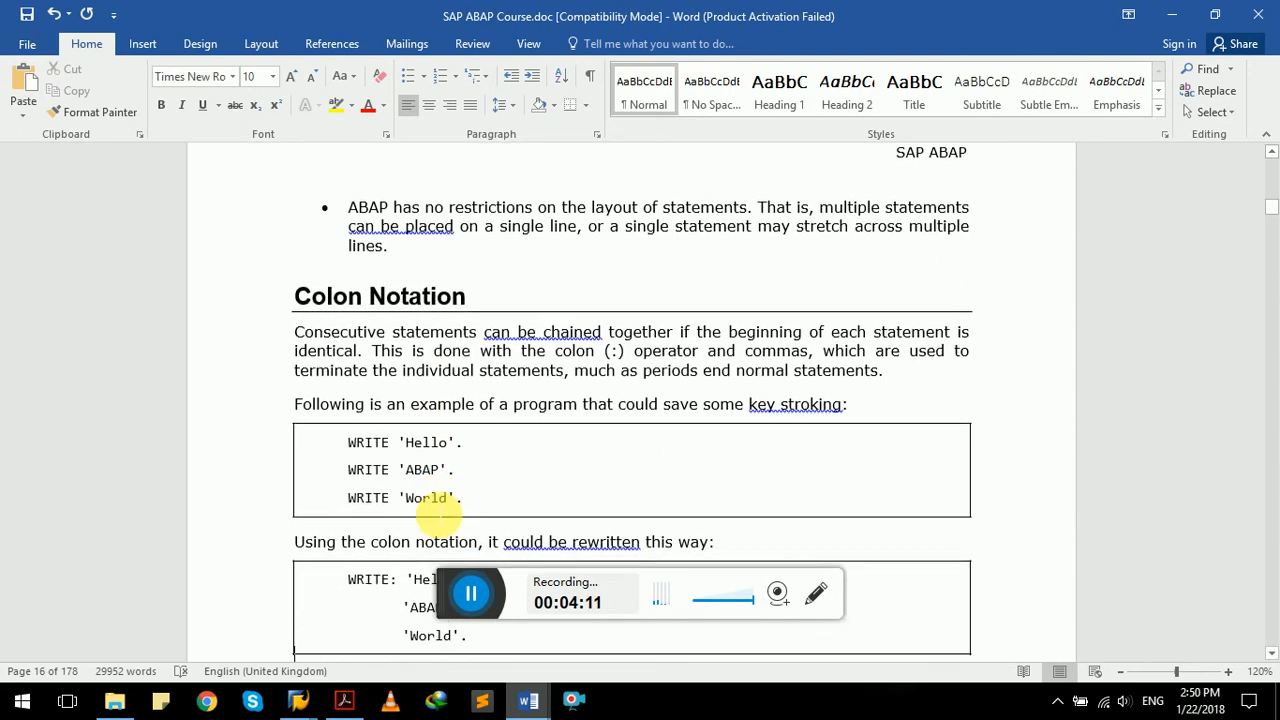
scroll(down, 3)
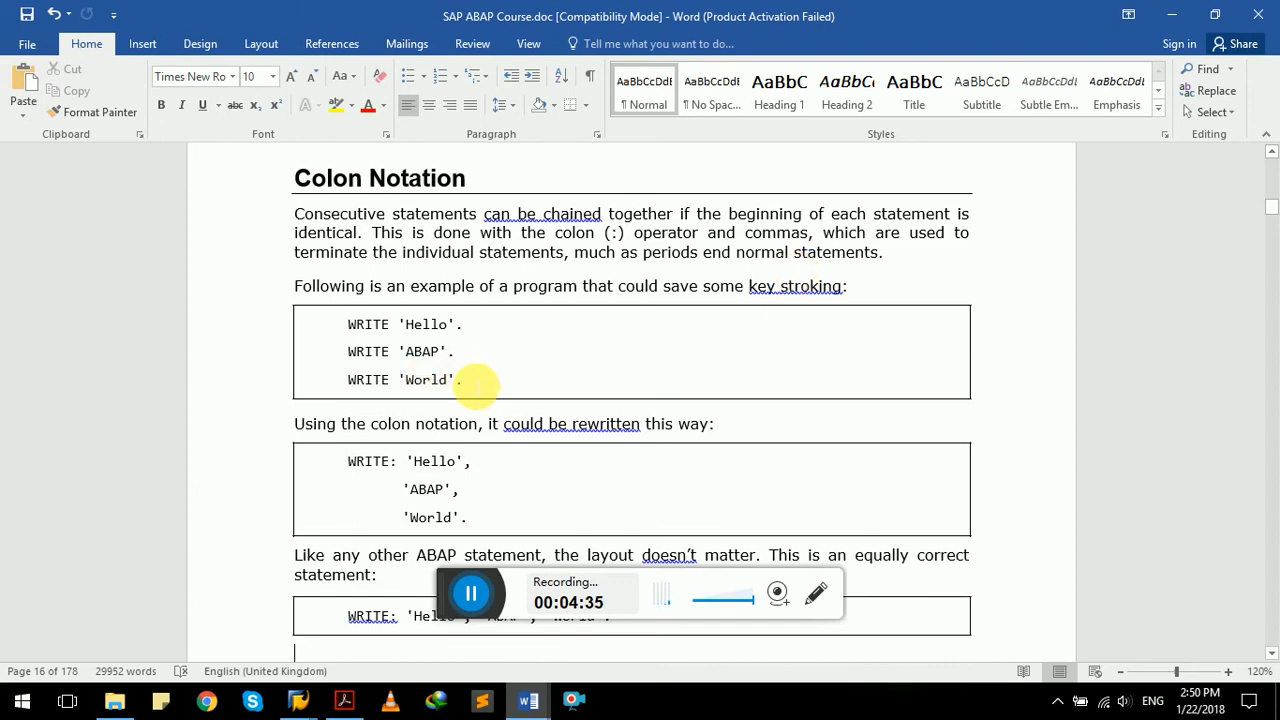
drag(500, 380, 348, 324)
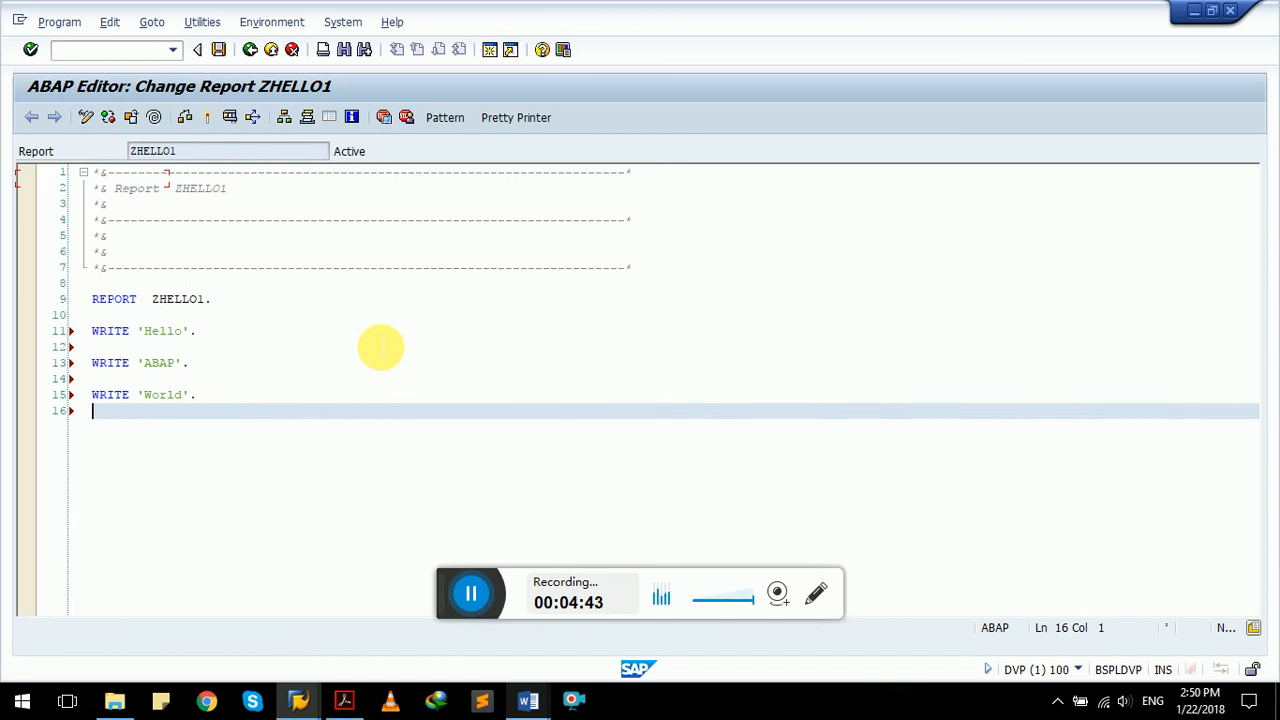
mouse_move(240, 86)
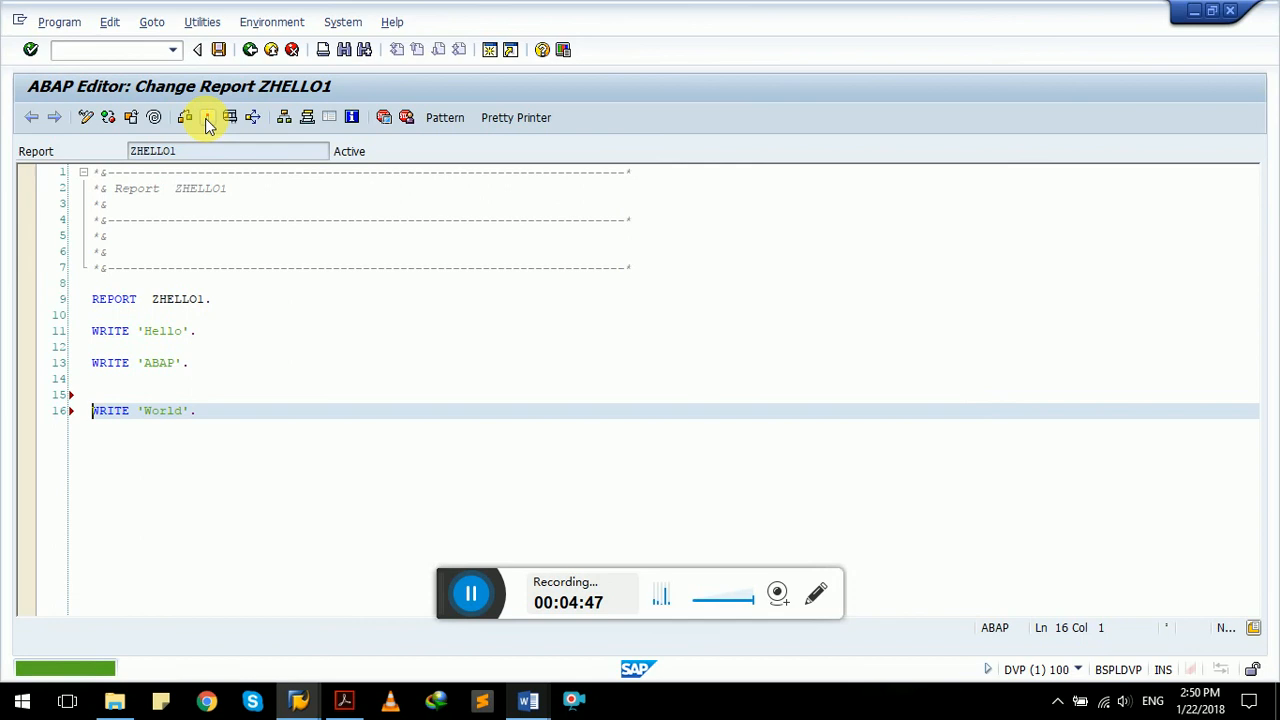
Step: Run the three pasted WRITE statements, then rewrite them as WRITE: 'Hello', 'ABAP', 'World'
click(208, 116)
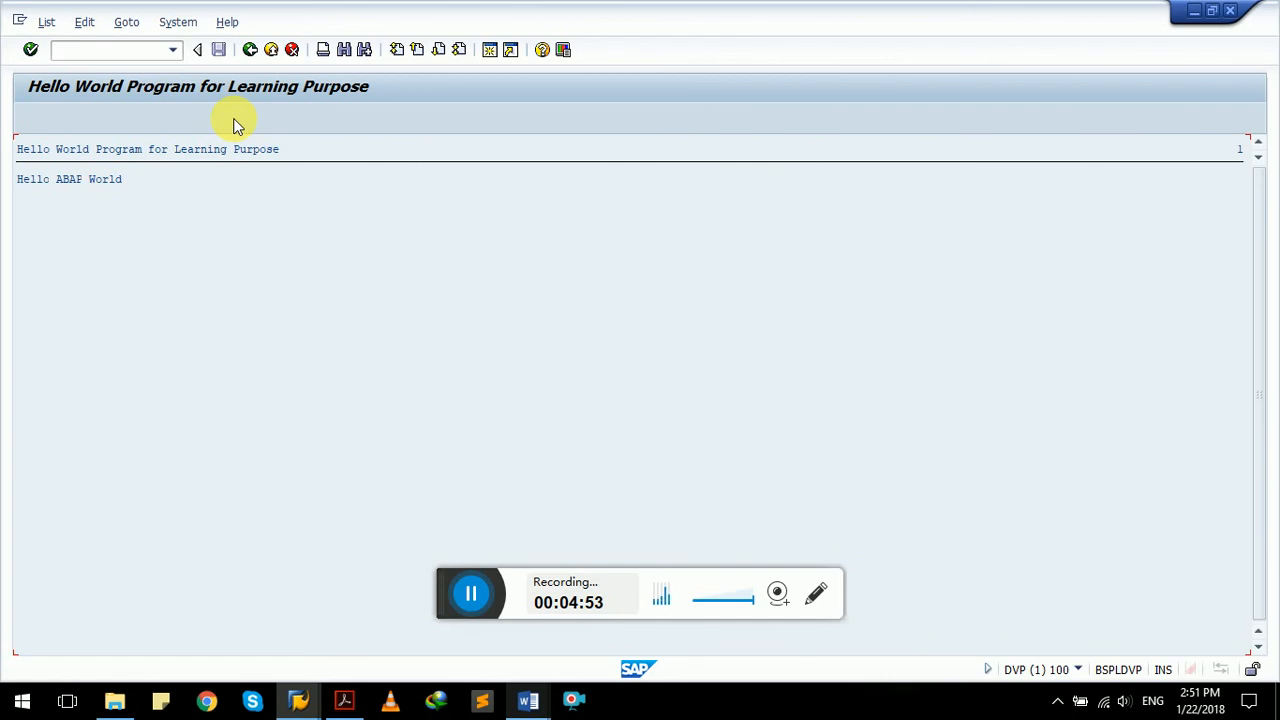
click(528, 700)
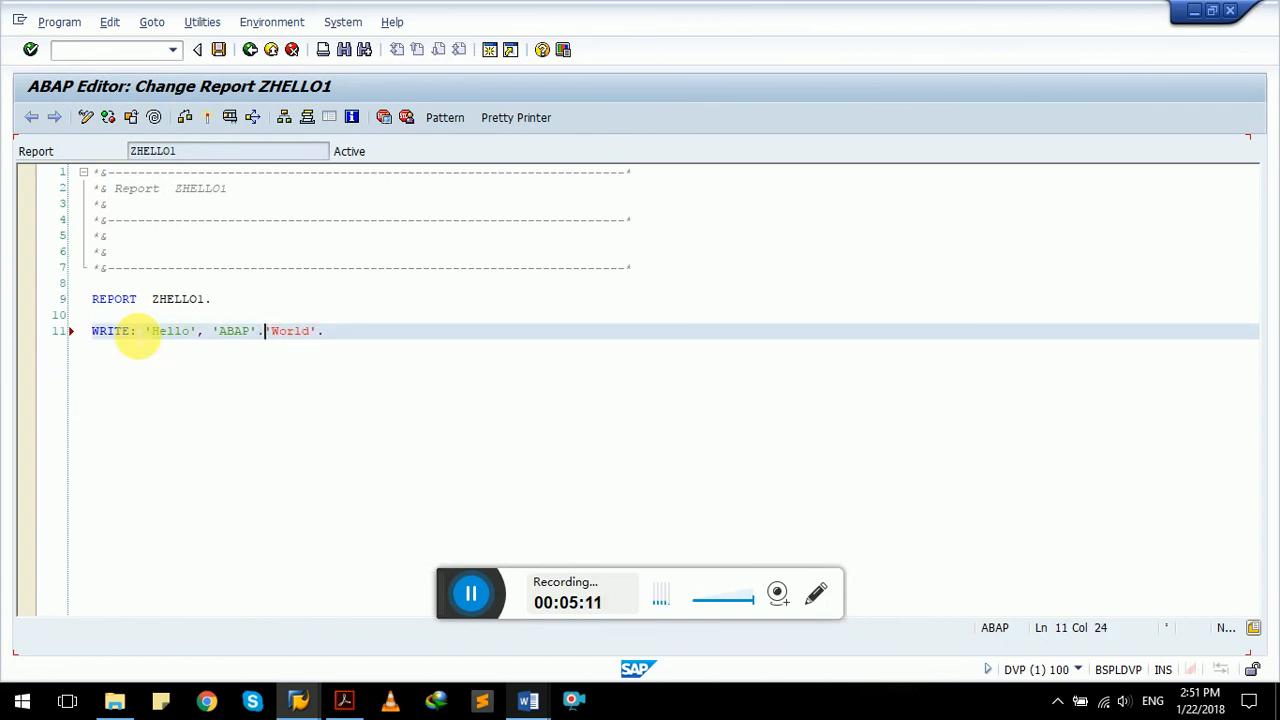
text(,)
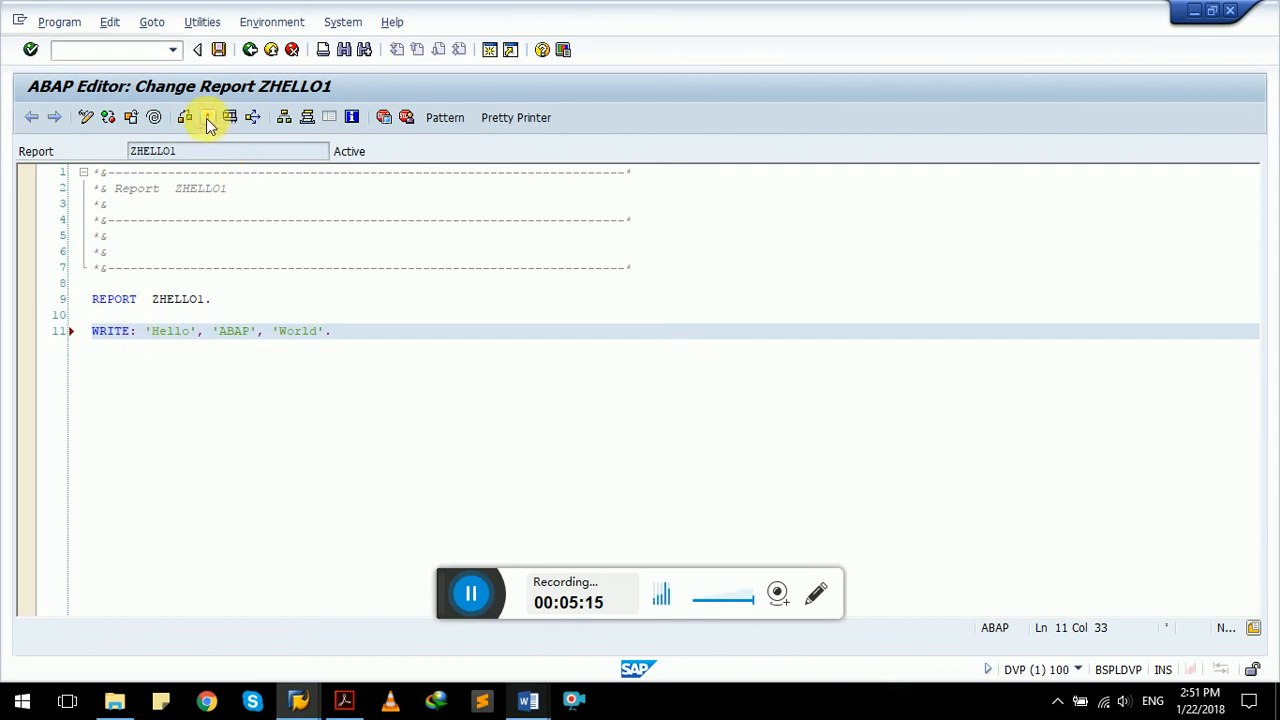
Step: Activate and run the colon-notation report printing Hello ABAP World, then return to the tutorial
click(208, 116)
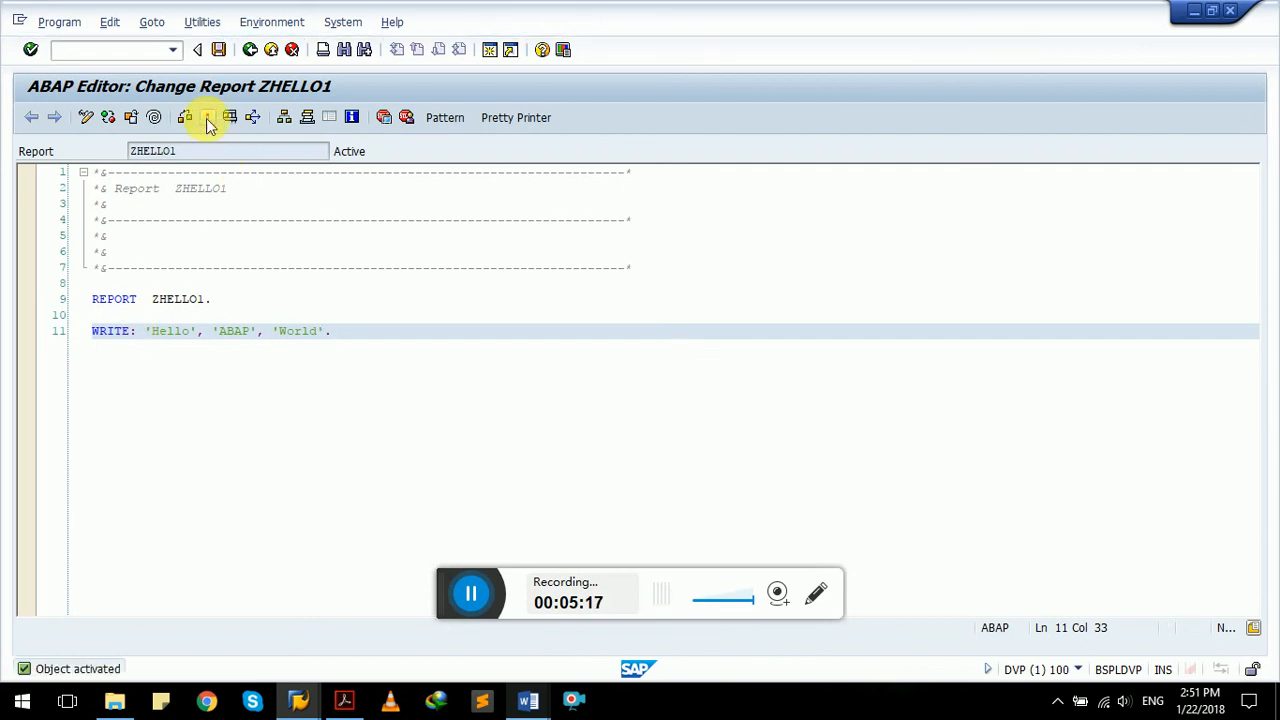
click(206, 116)
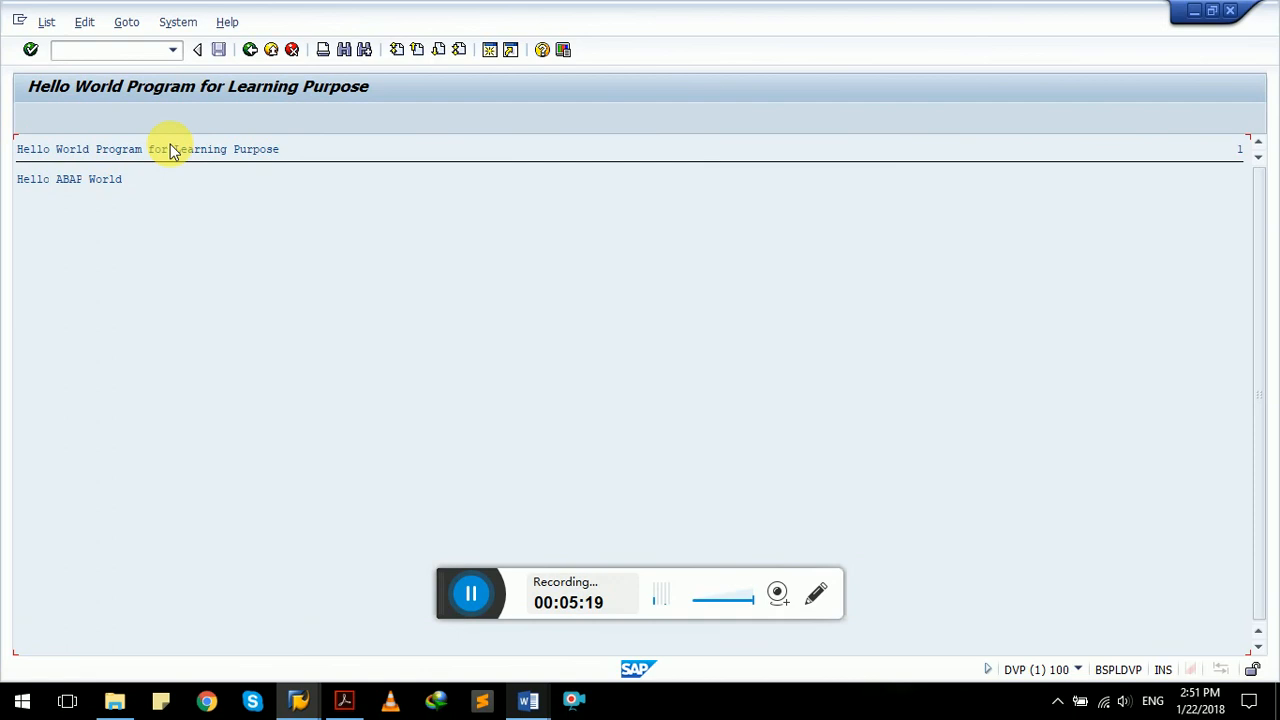
mouse_move(448, 288)
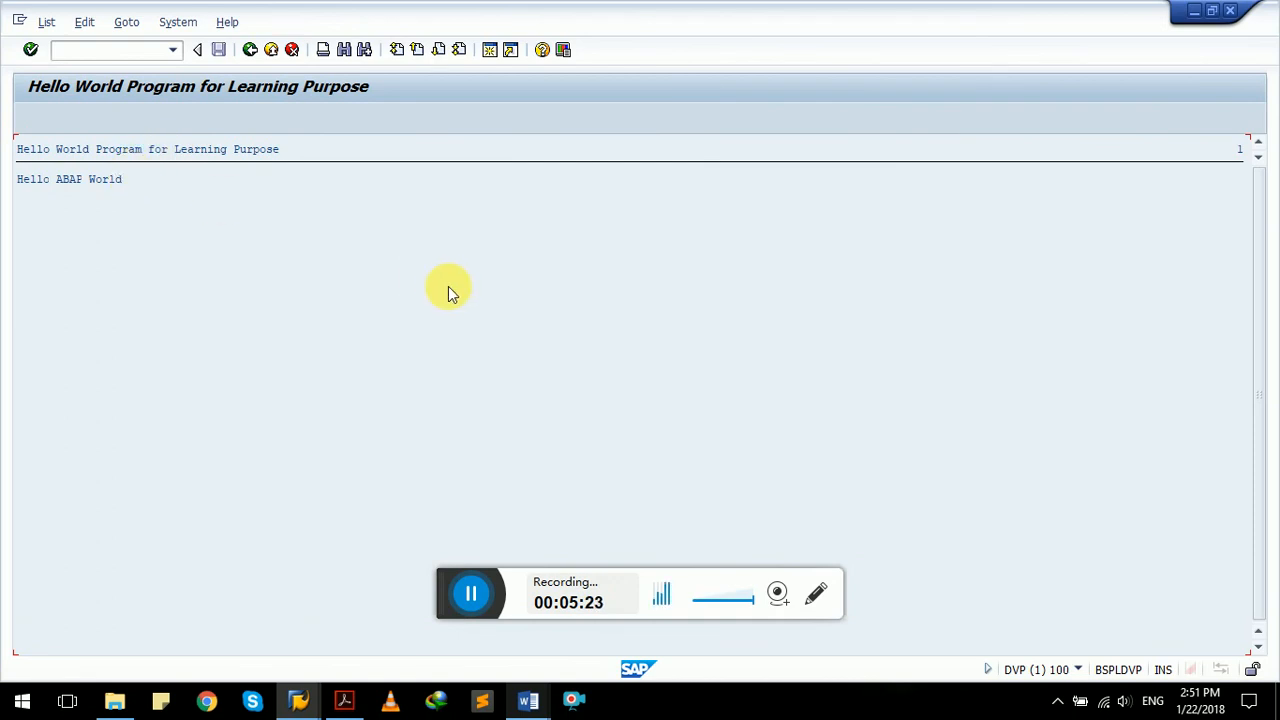
mouse_move(560, 388)
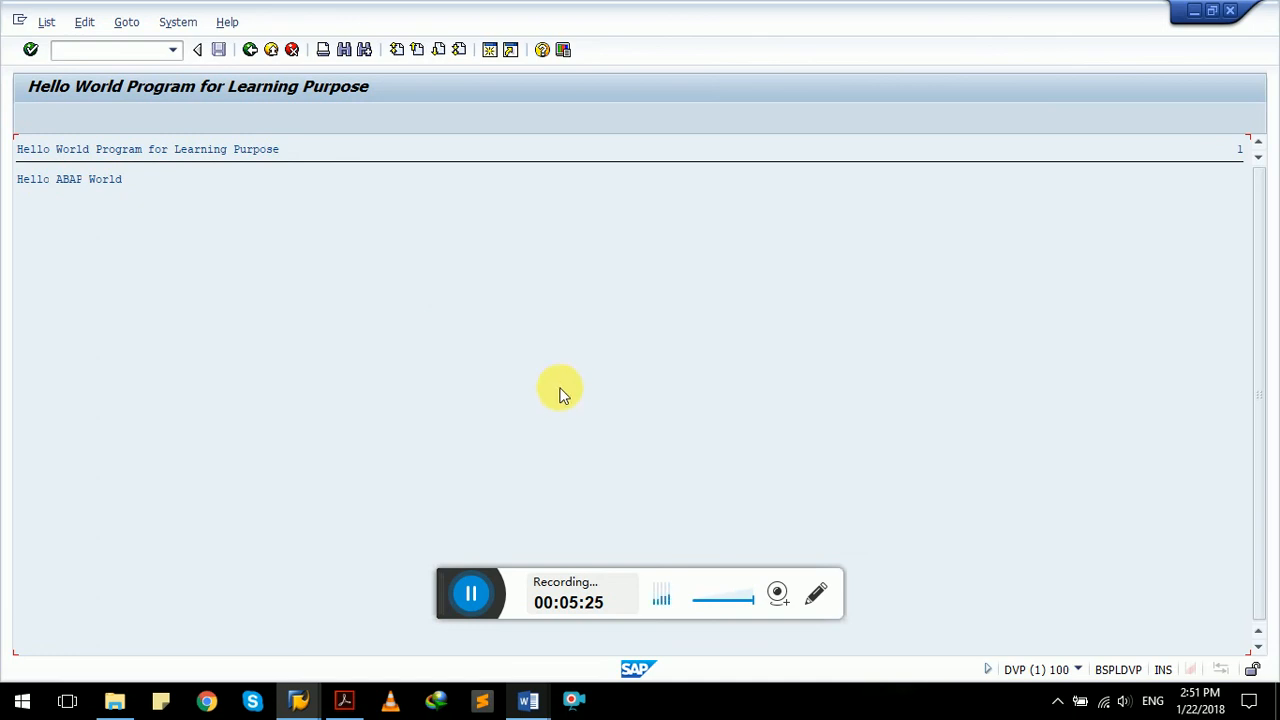
click(528, 700)
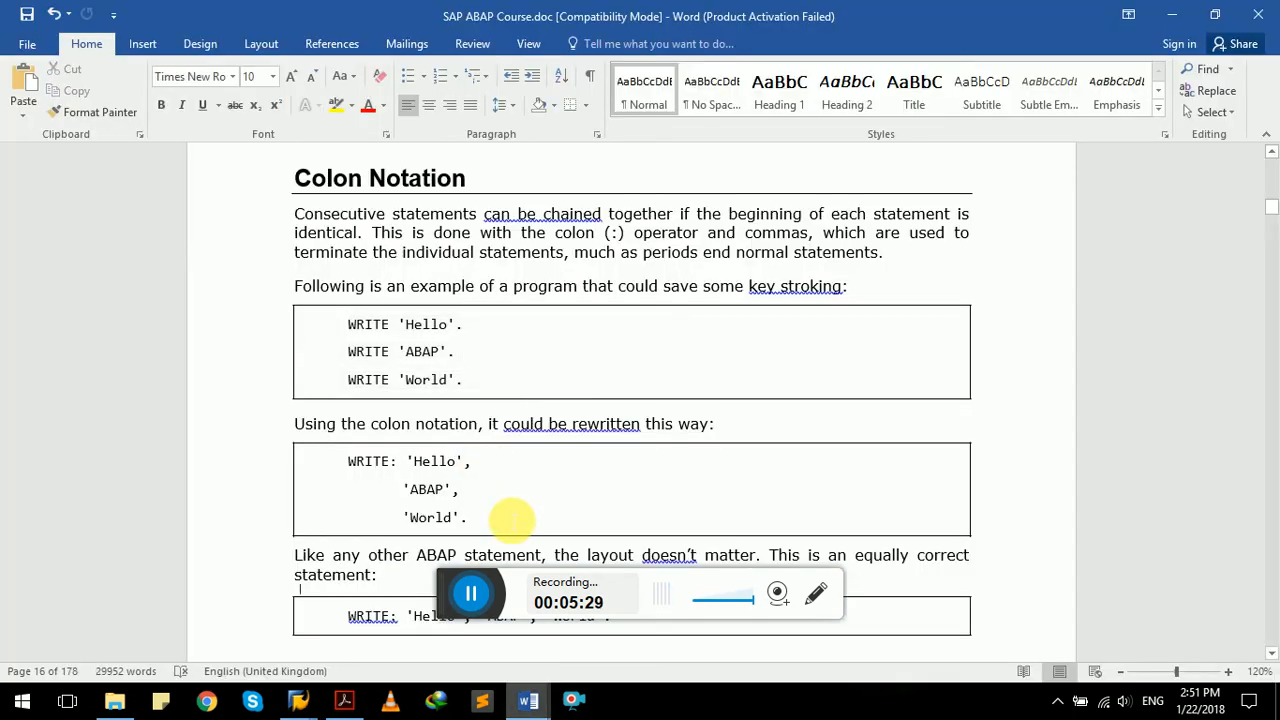
scroll(down, 3)
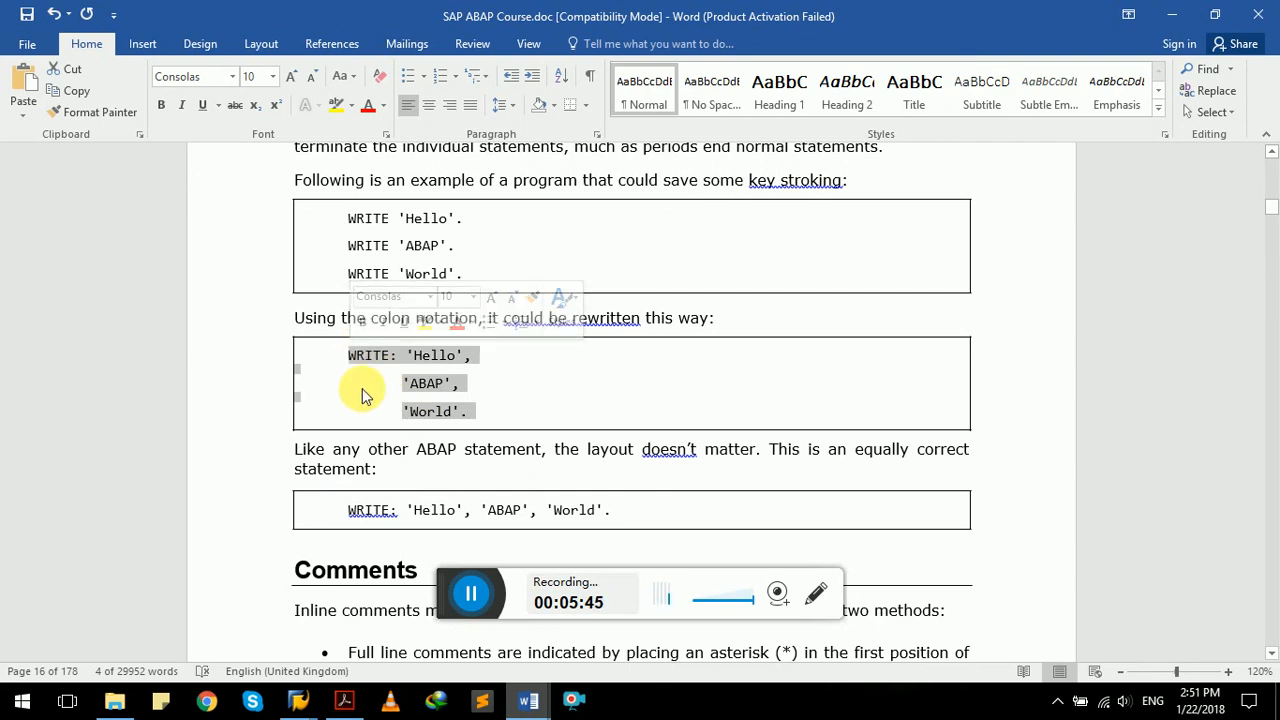
click(364, 414)
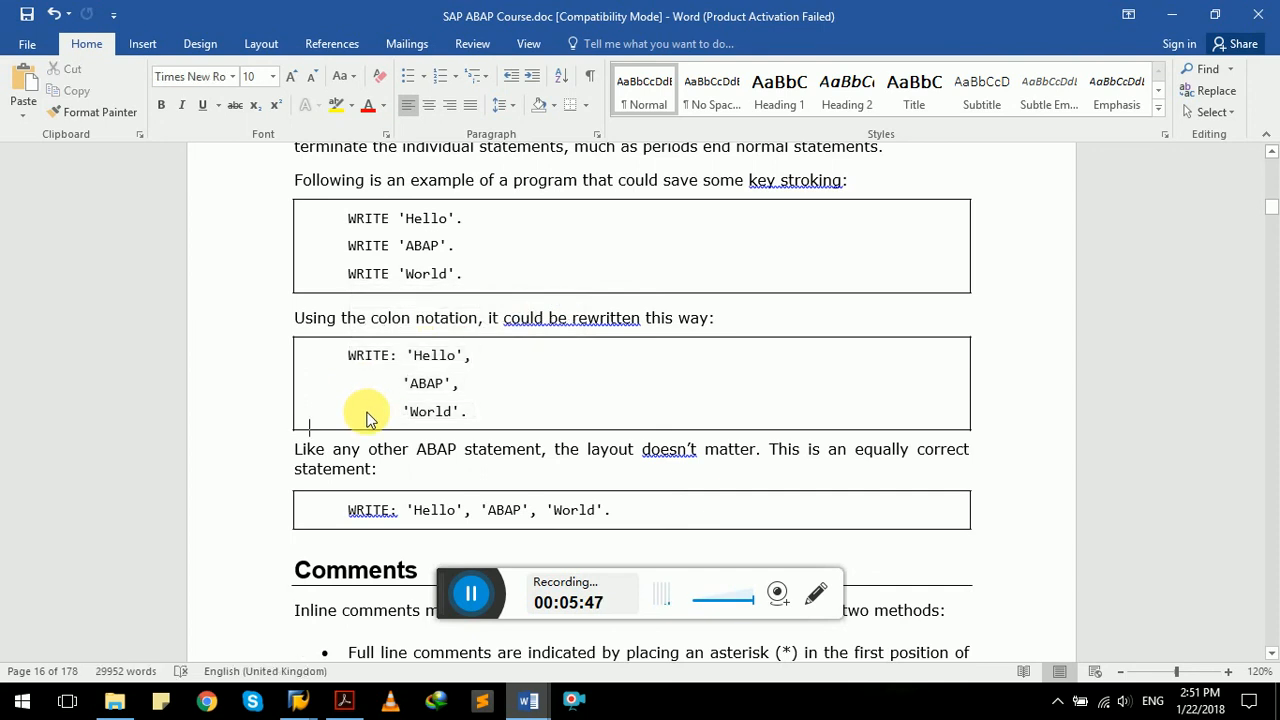
Step: Scroll to the tutorial's Comments section on full-line and partial comments, then return to the ABAP Editor
scroll(down, 3)
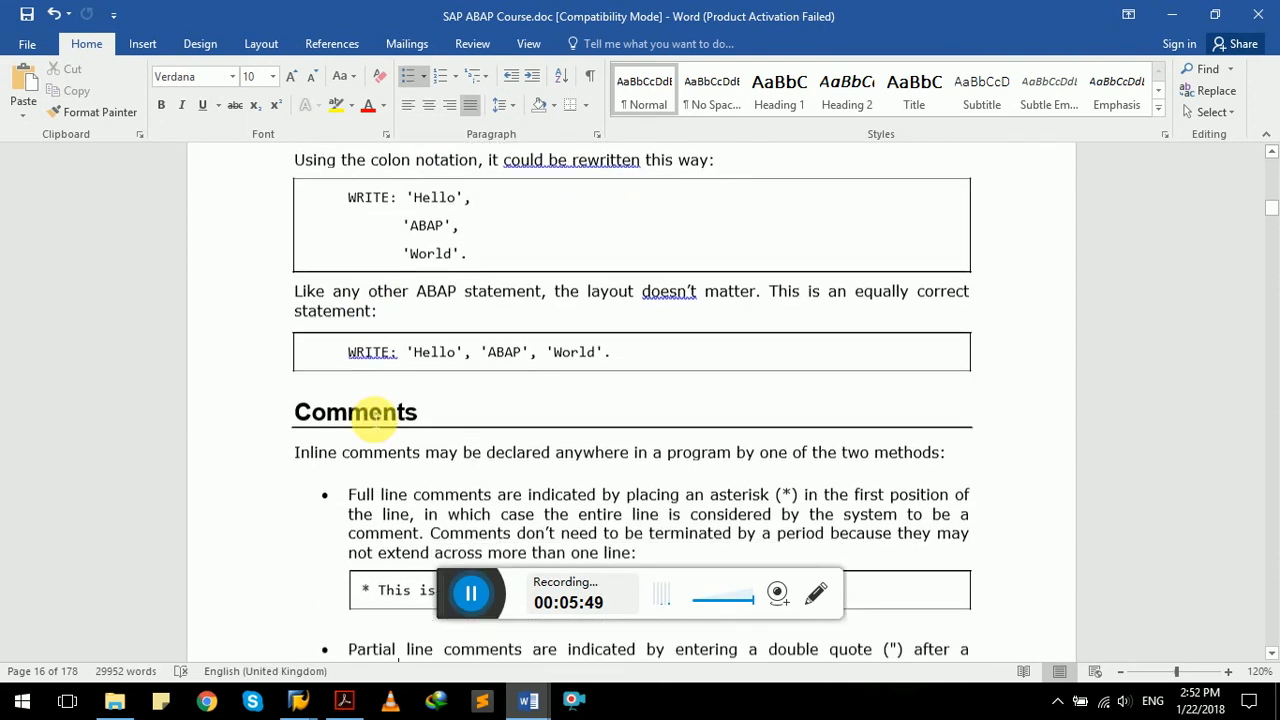
scroll(down, 3)
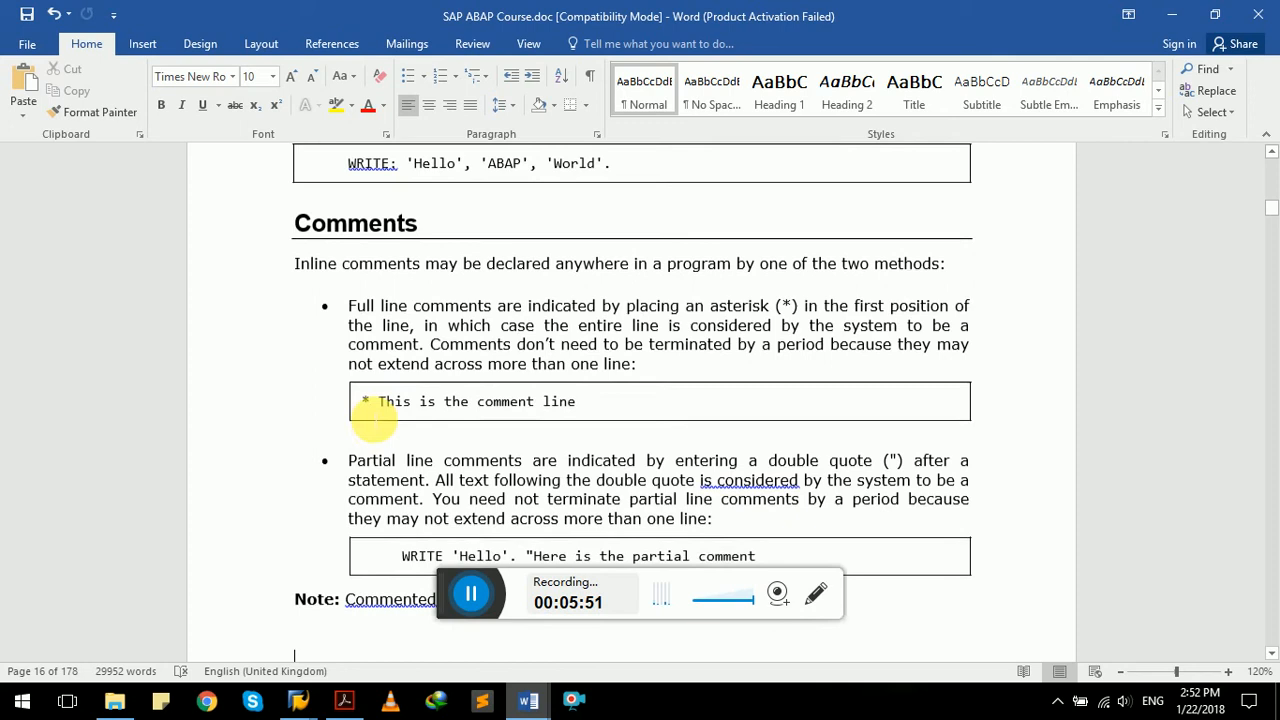
scroll(down, 3)
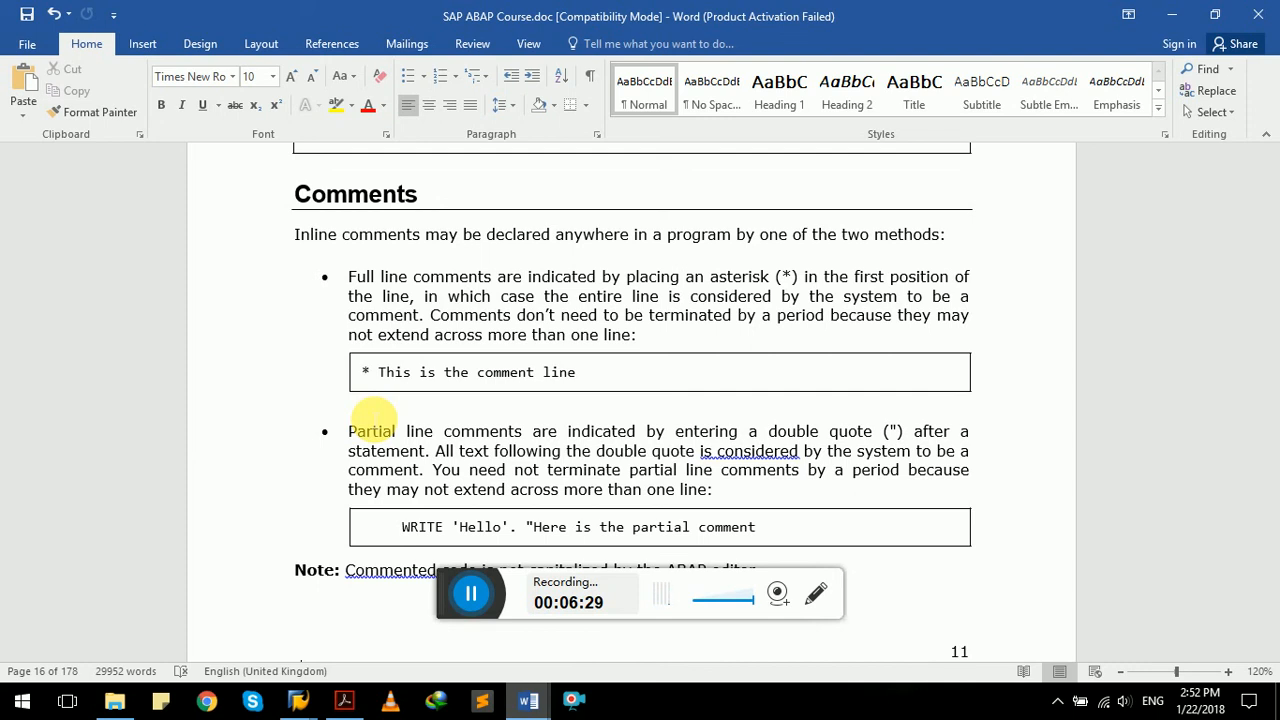
click(572, 700)
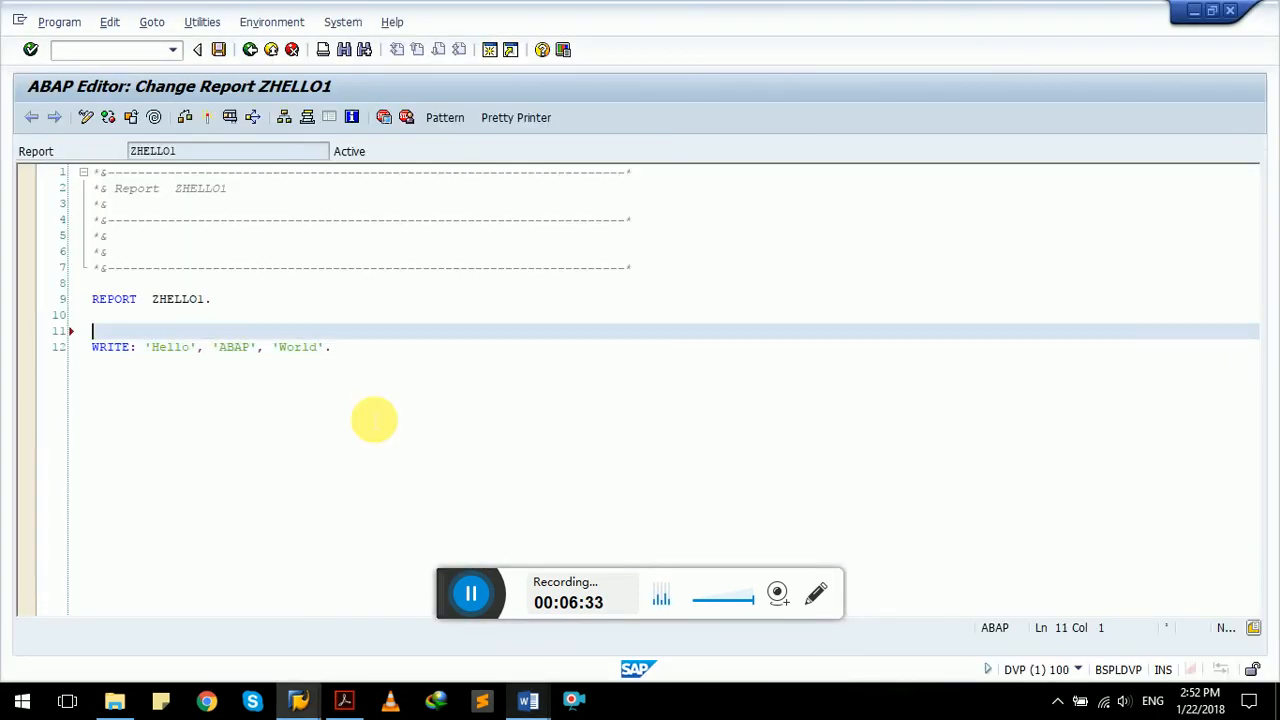
Step: Add the full-line comment '*This is a comment' above the WRITE, activate and run the report
text(This is a comment)
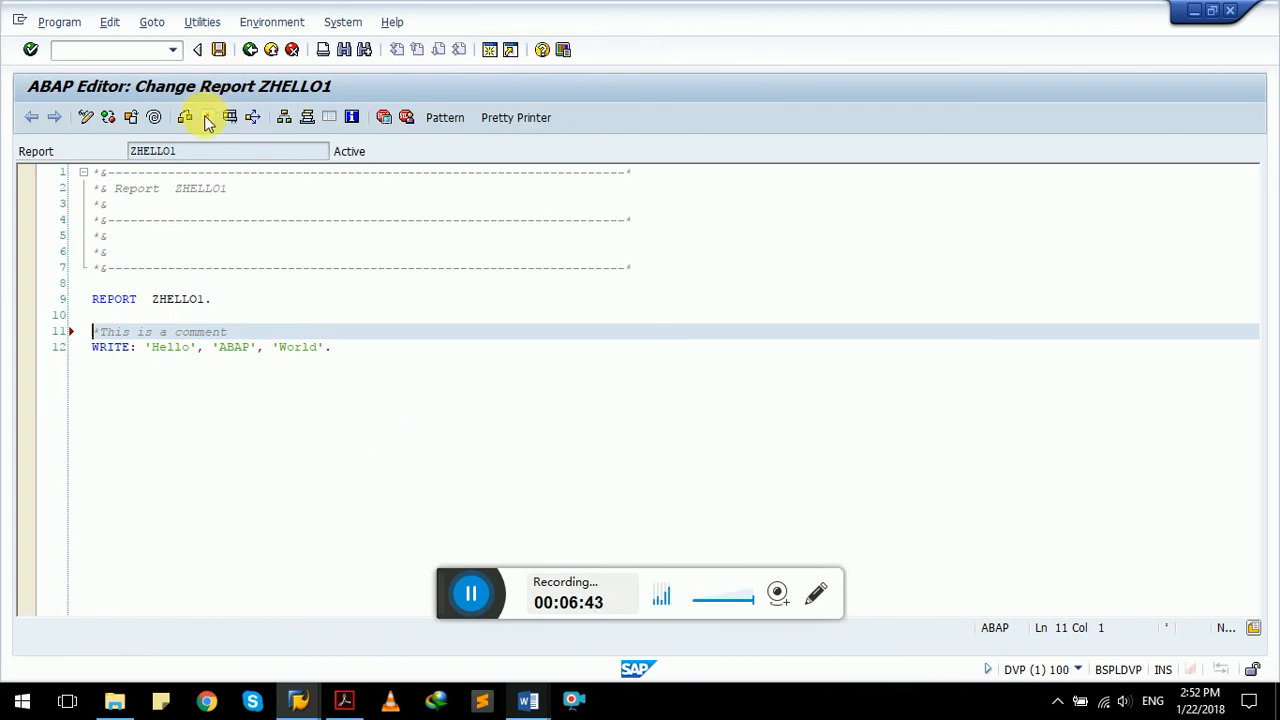
click(204, 116)
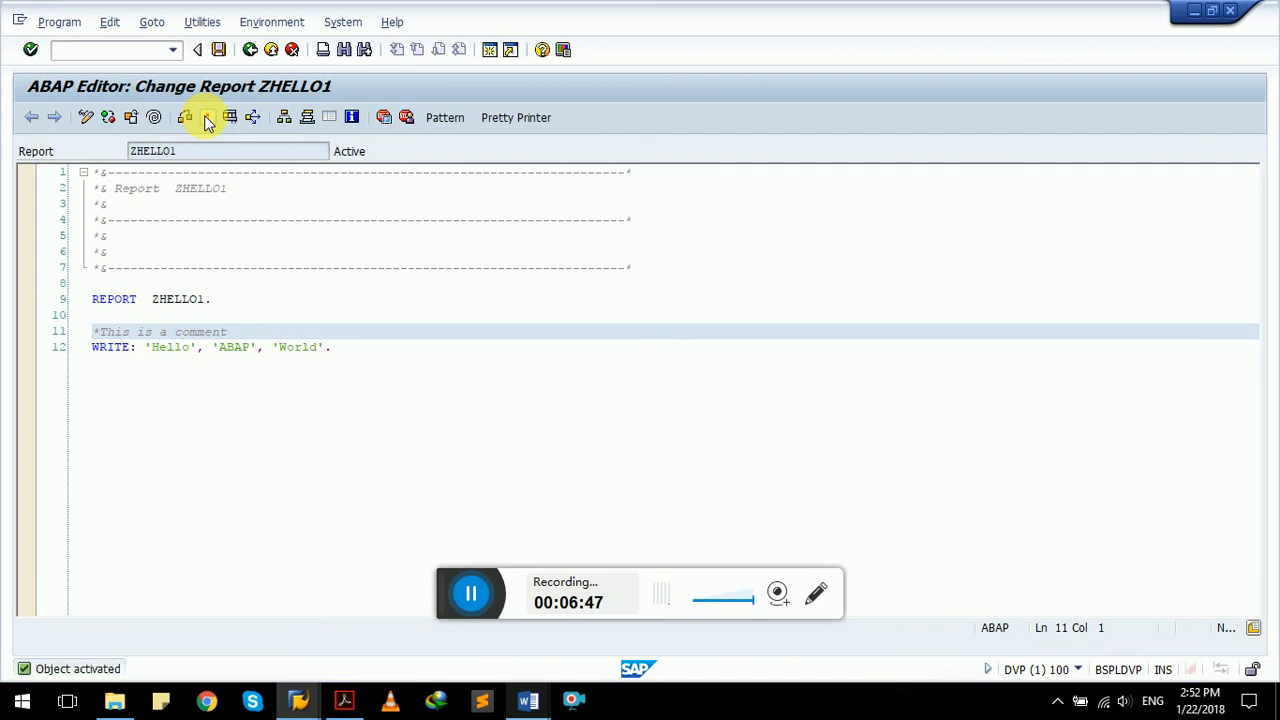
click(204, 116)
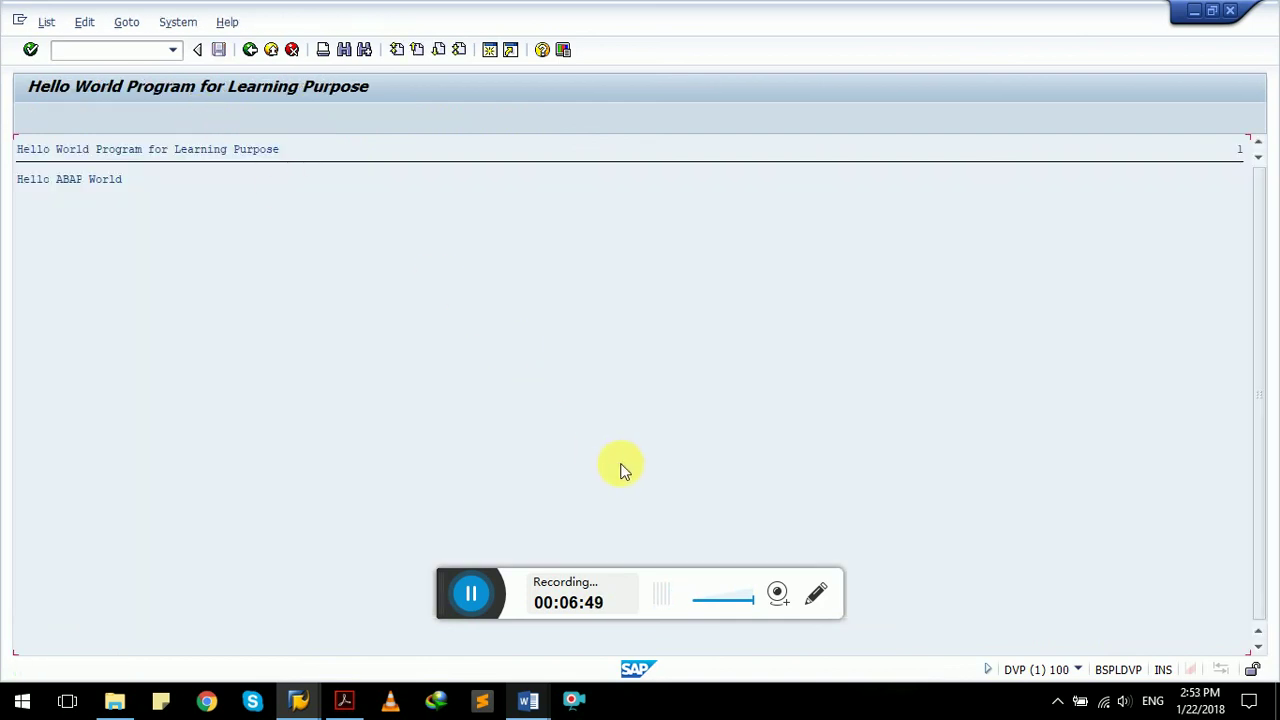
click(528, 700)
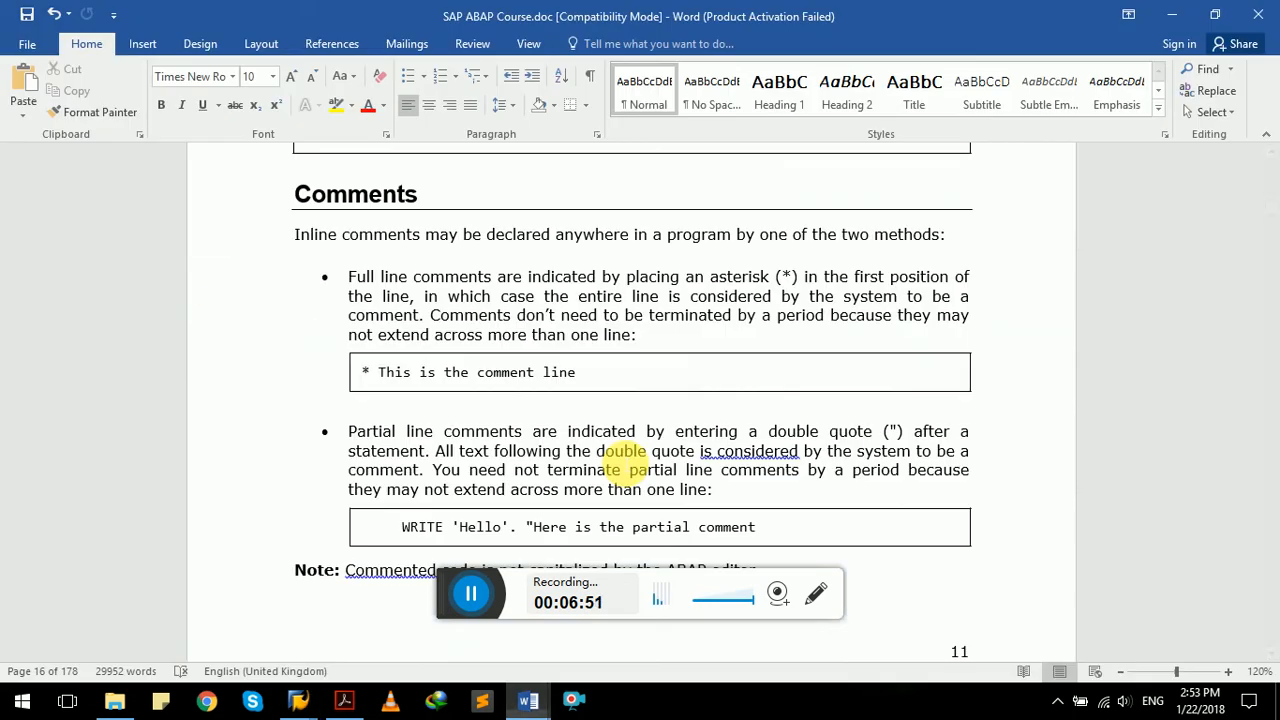
Step: Scroll past the Comments note to the Suppressing Blanks NO-ZERO example
scroll(down, 3)
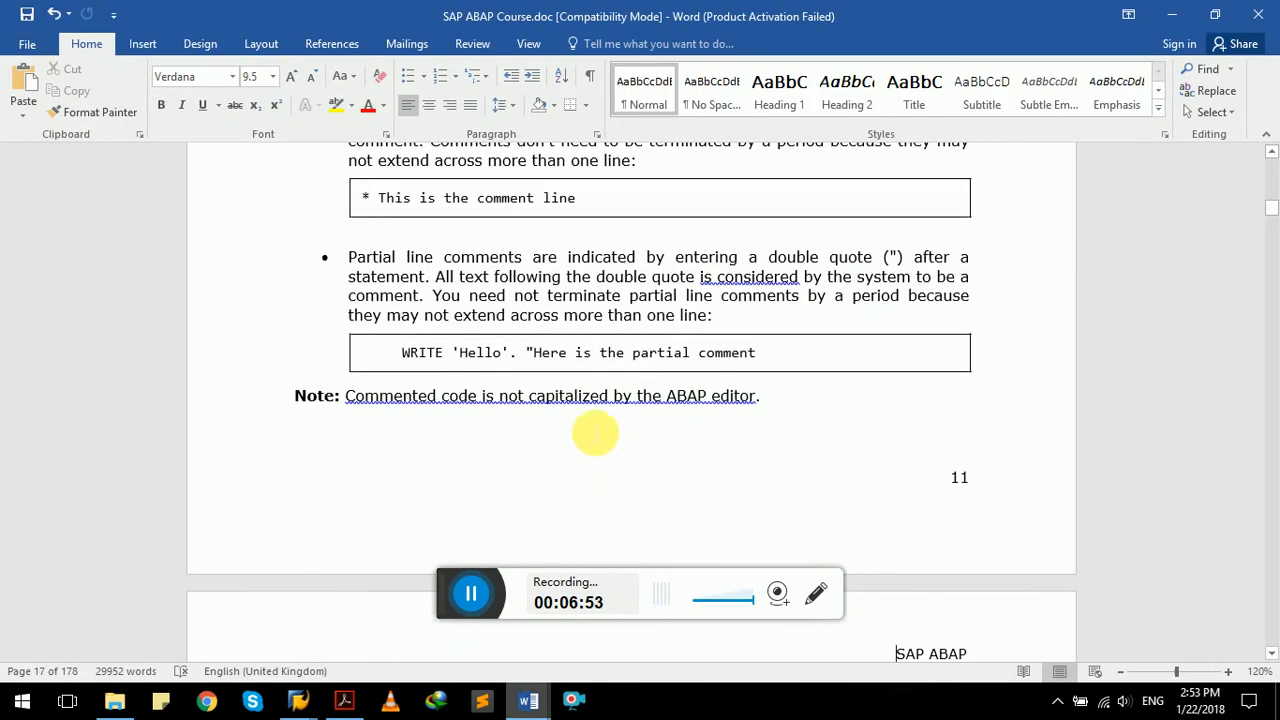
mouse_move(316, 410)
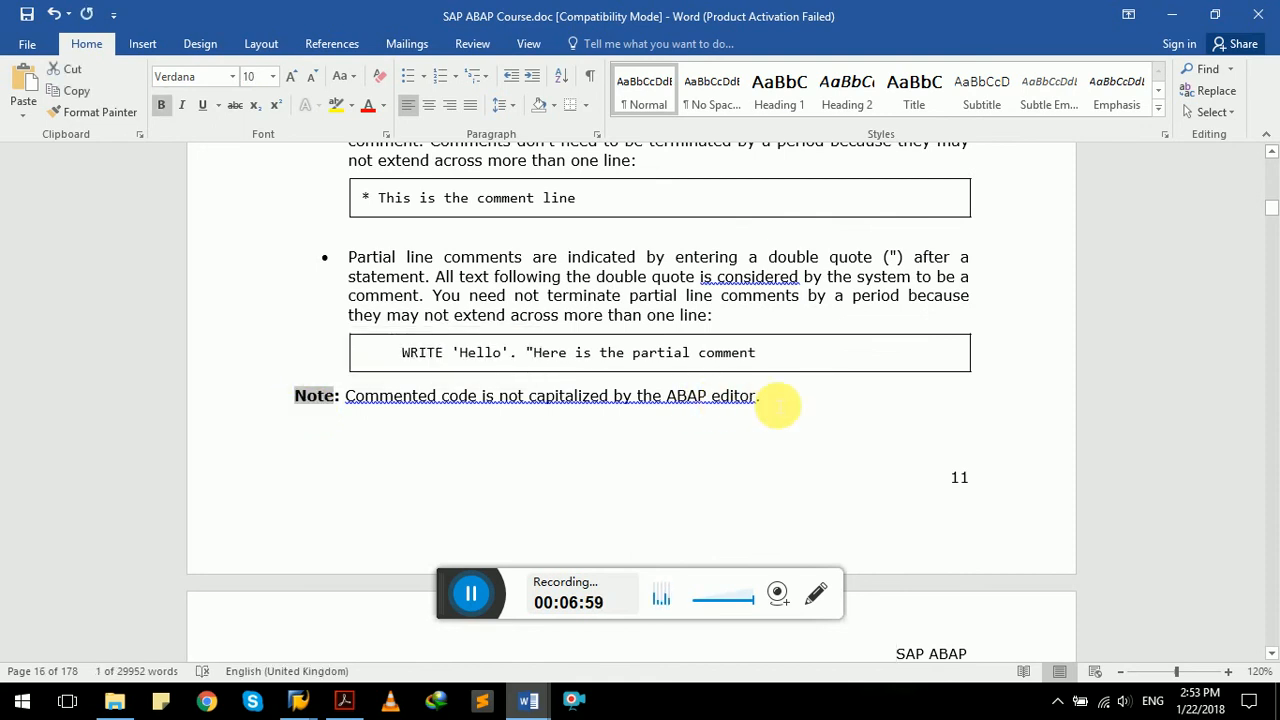
click(296, 426)
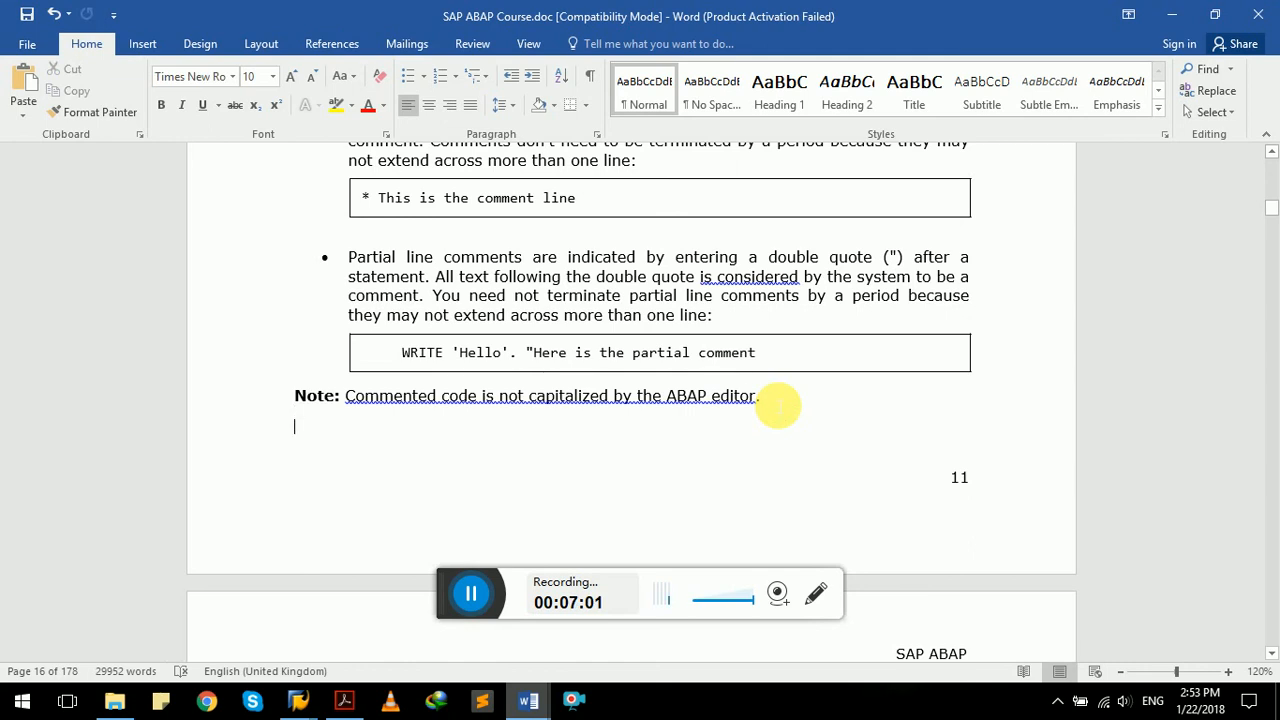
scroll(down, 3)
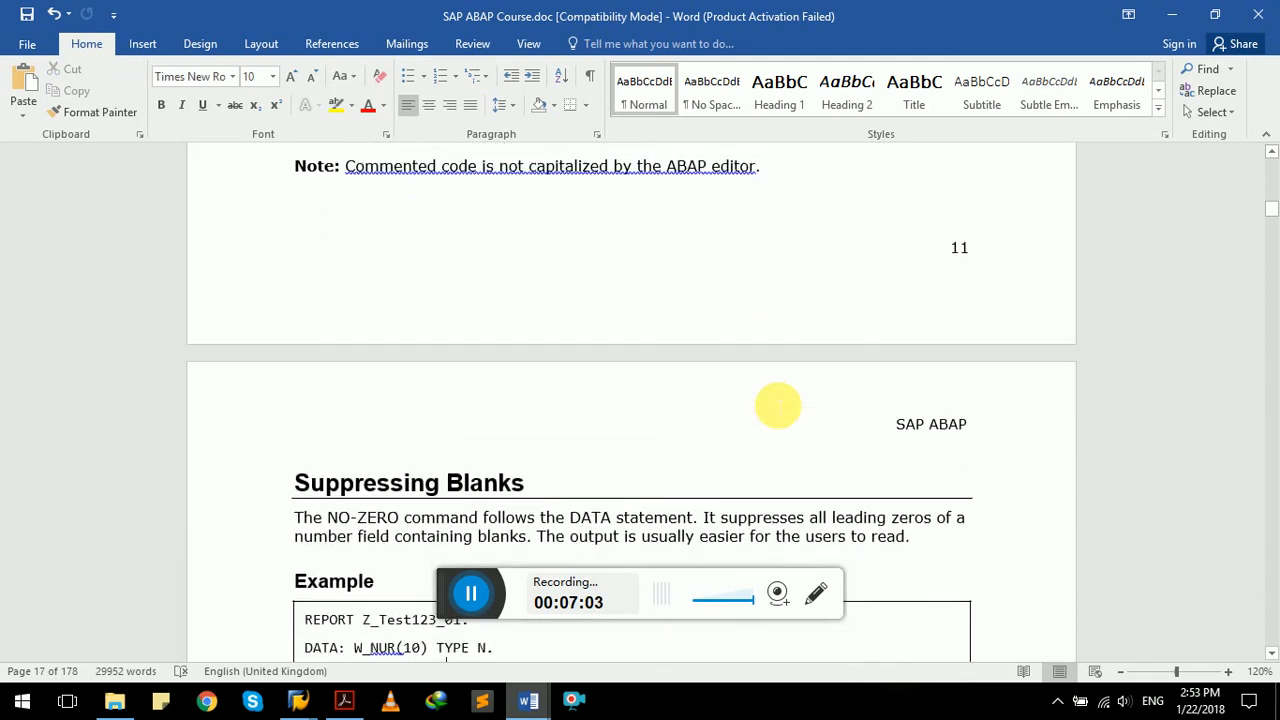
scroll(down, 3)
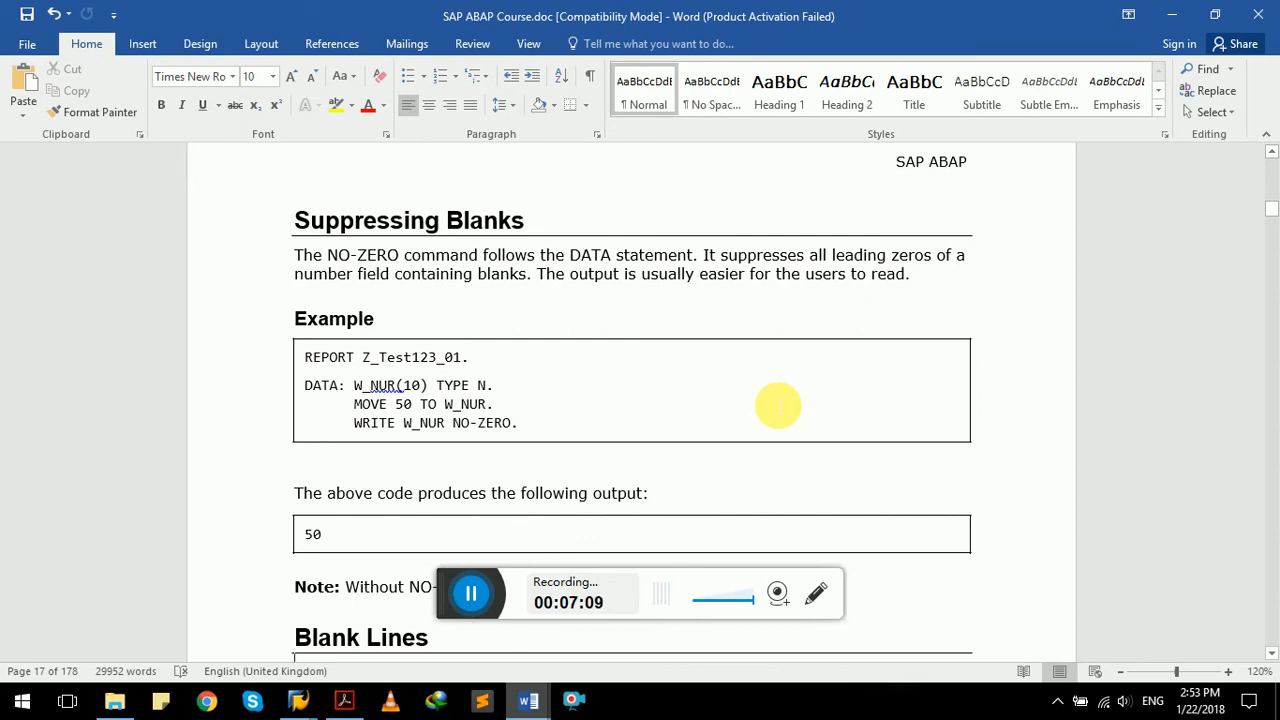
mouse_move(584, 452)
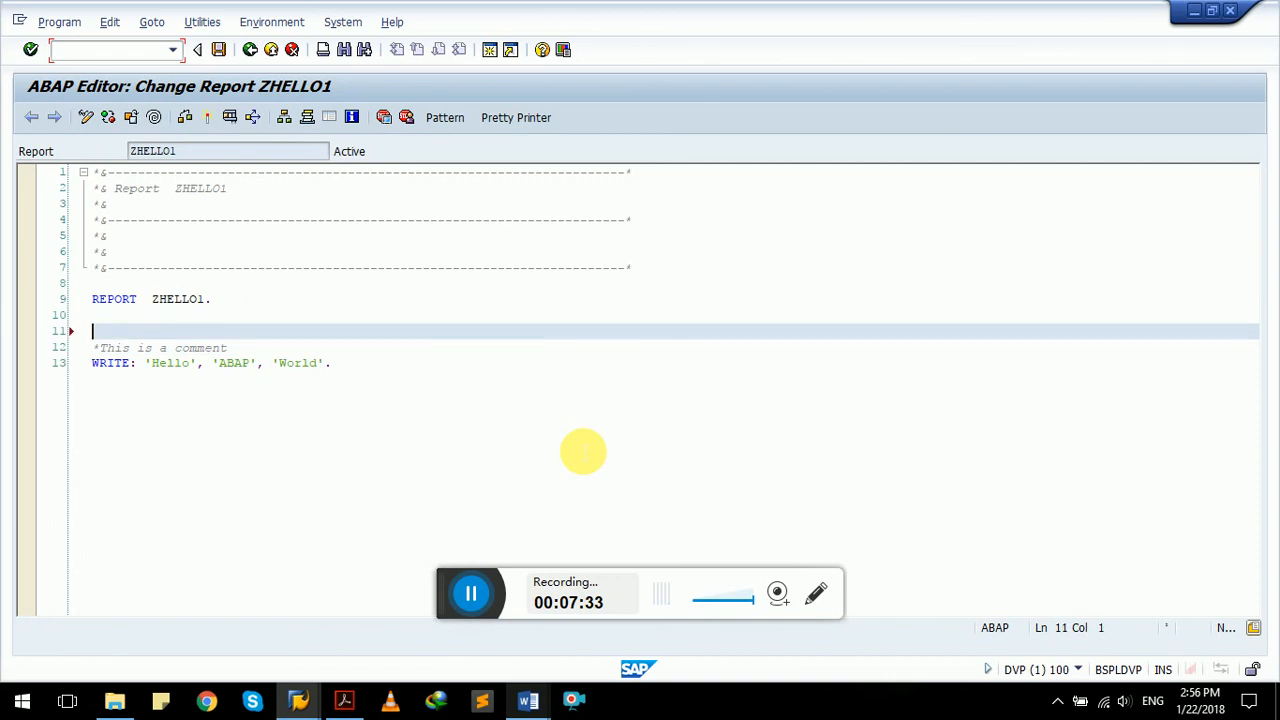
Step: Comment out the old WRITE line and declare DATA W_NUR(10) TYPE N. below it
drag(92, 332, 332, 364)
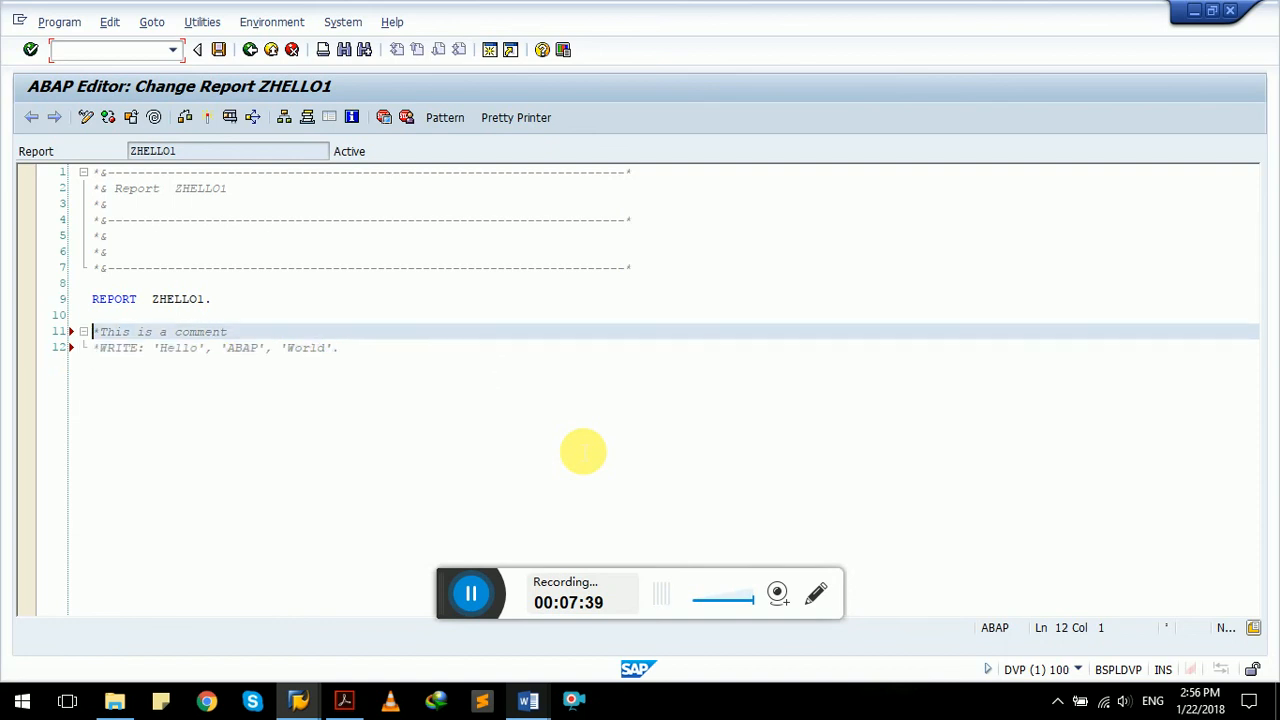
click(224, 348)
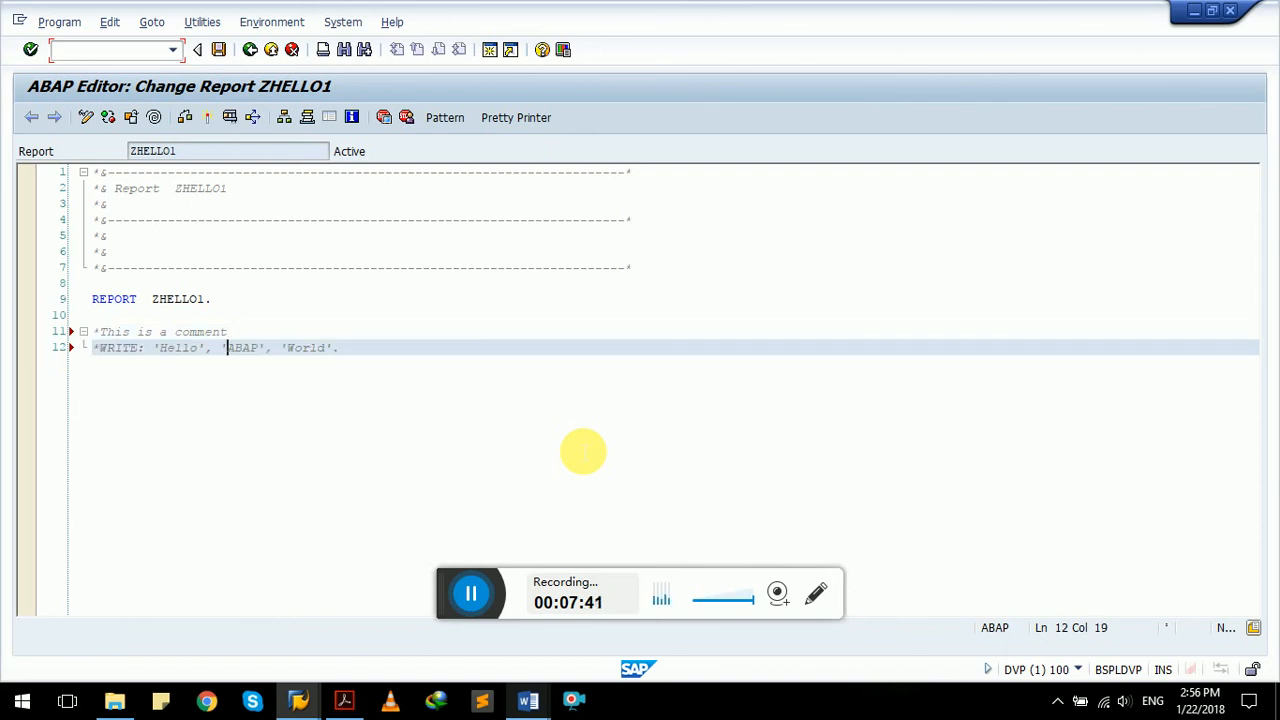
text(DATA)
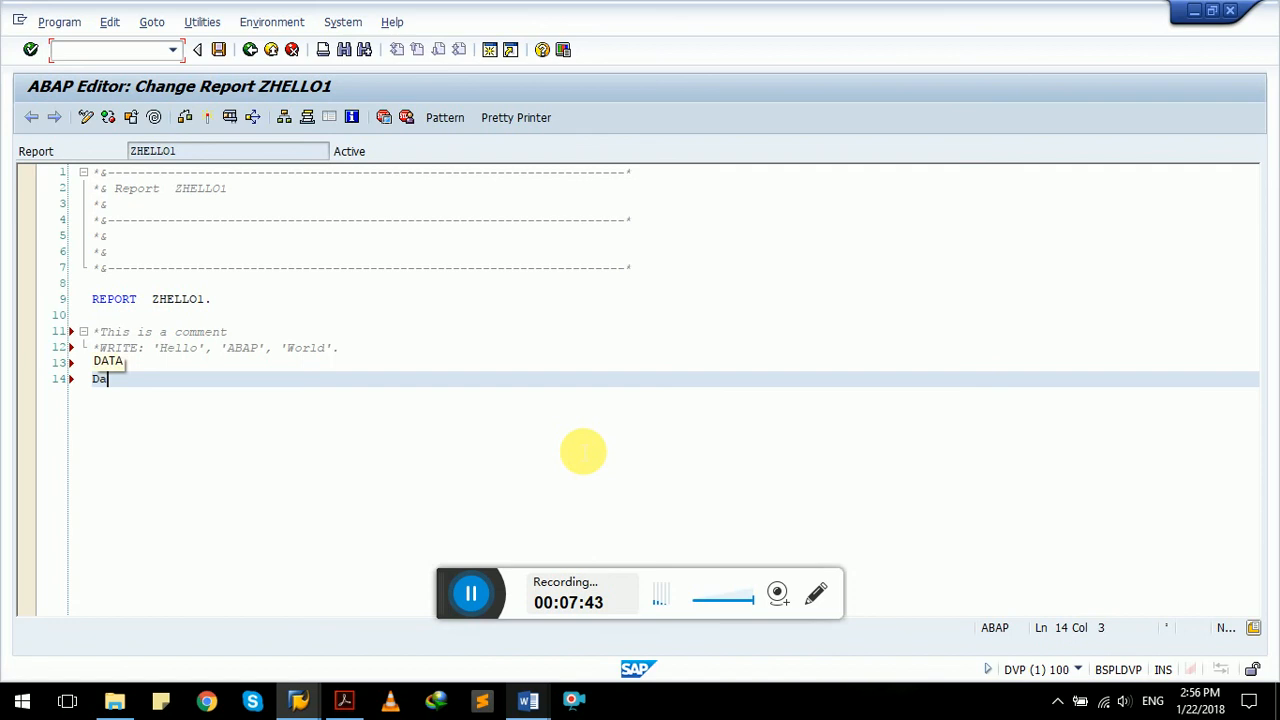
text(ta)
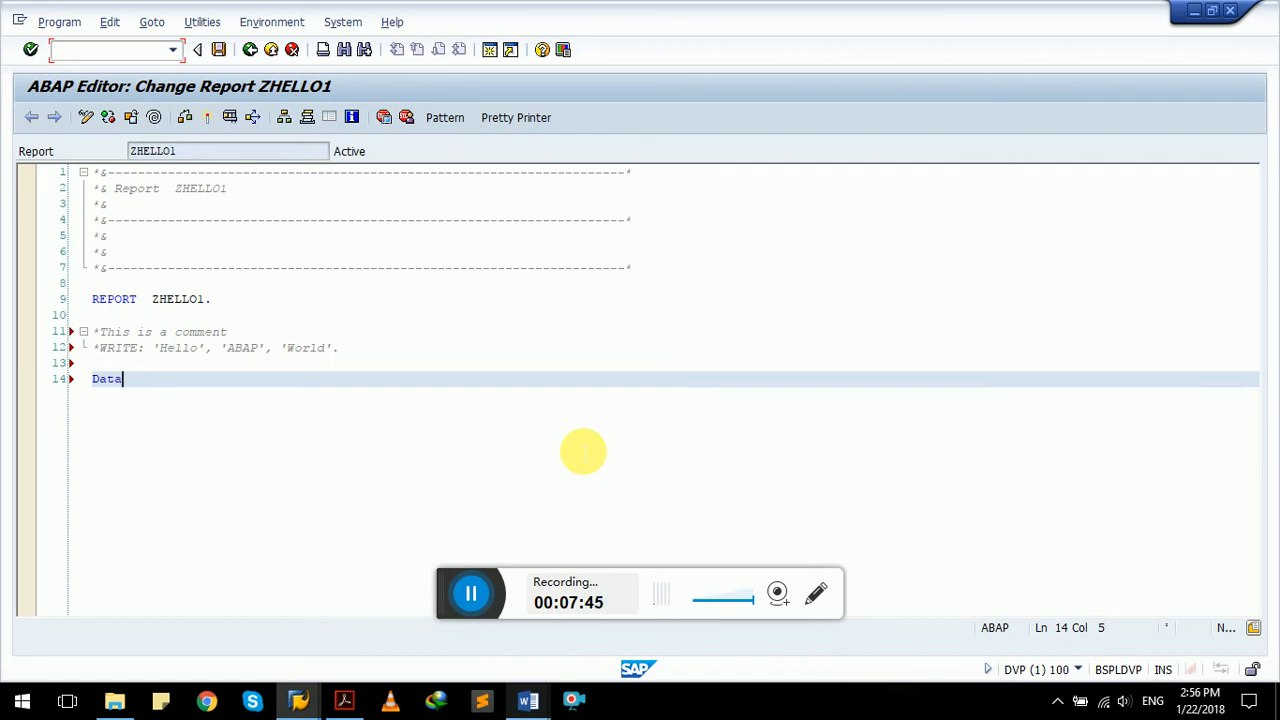
text(W_NUT)
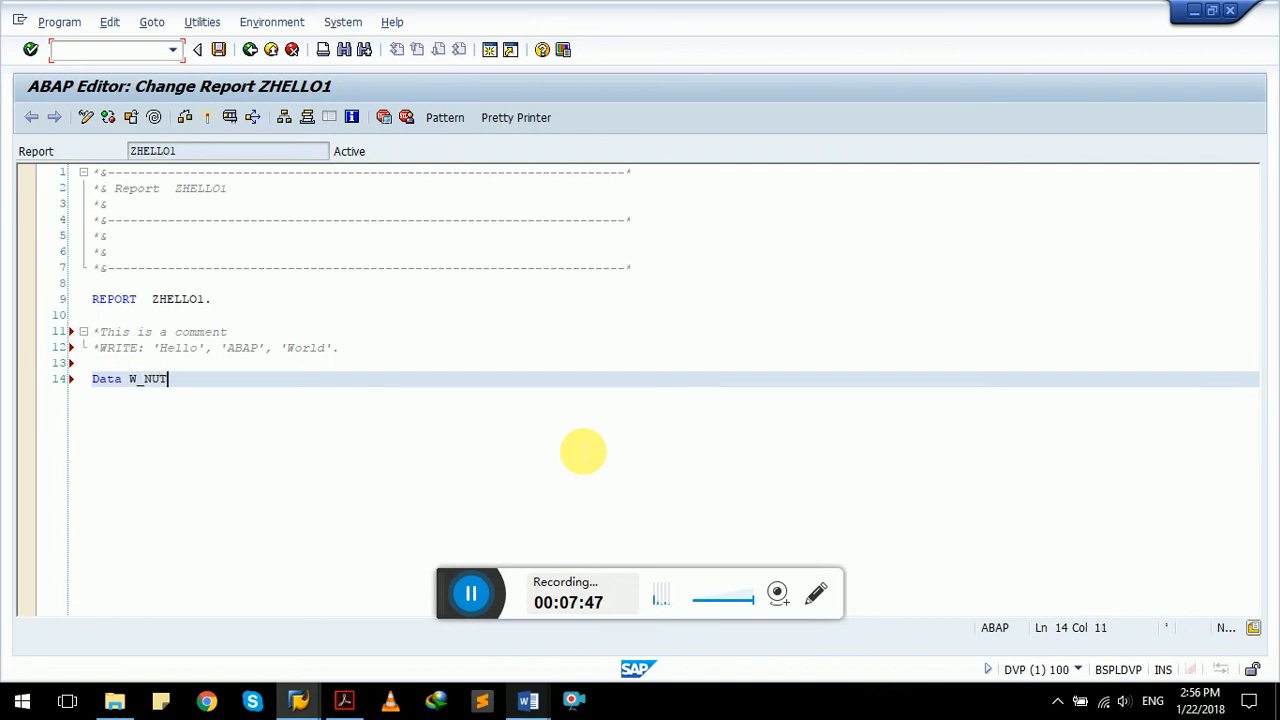
text(R)
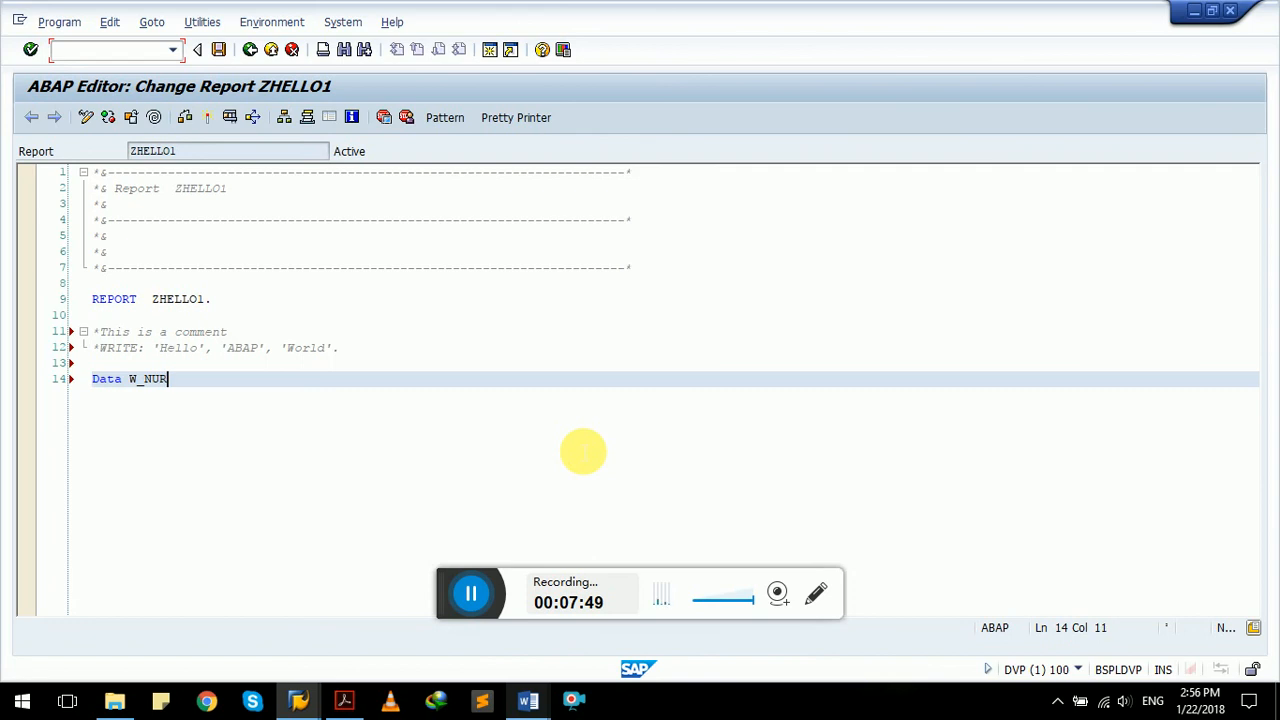
click(528, 700)
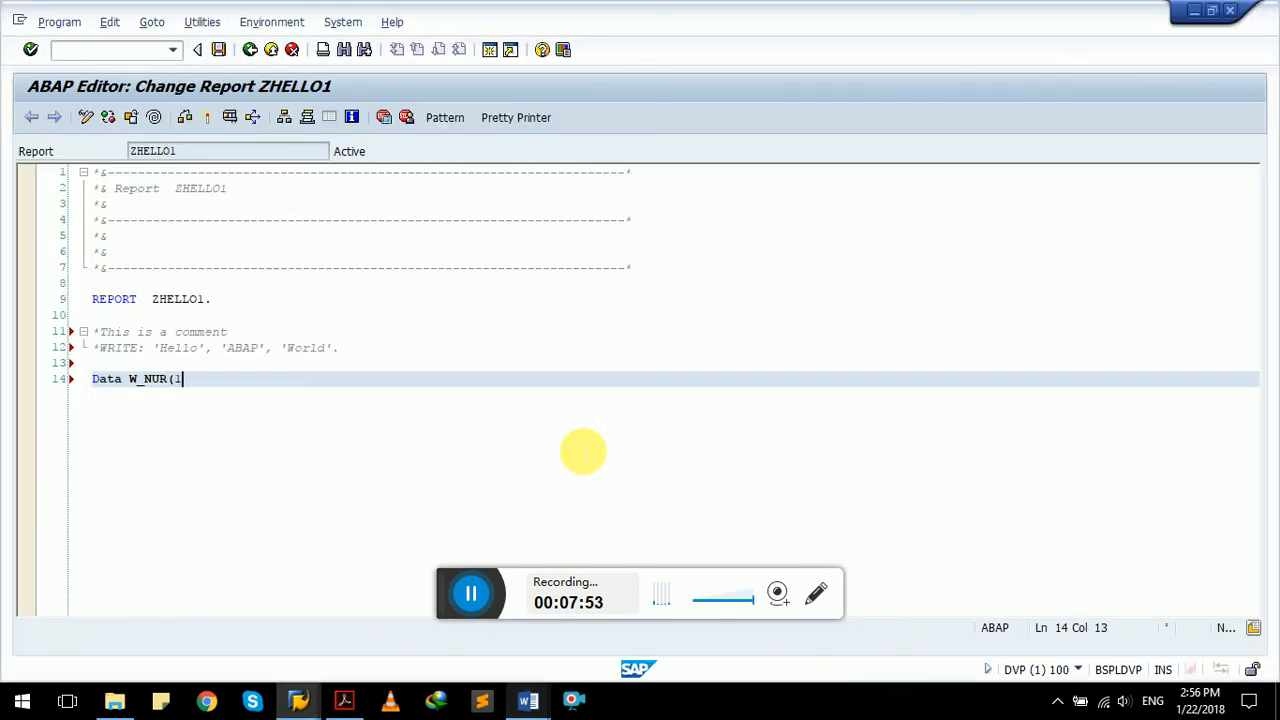
text(0))
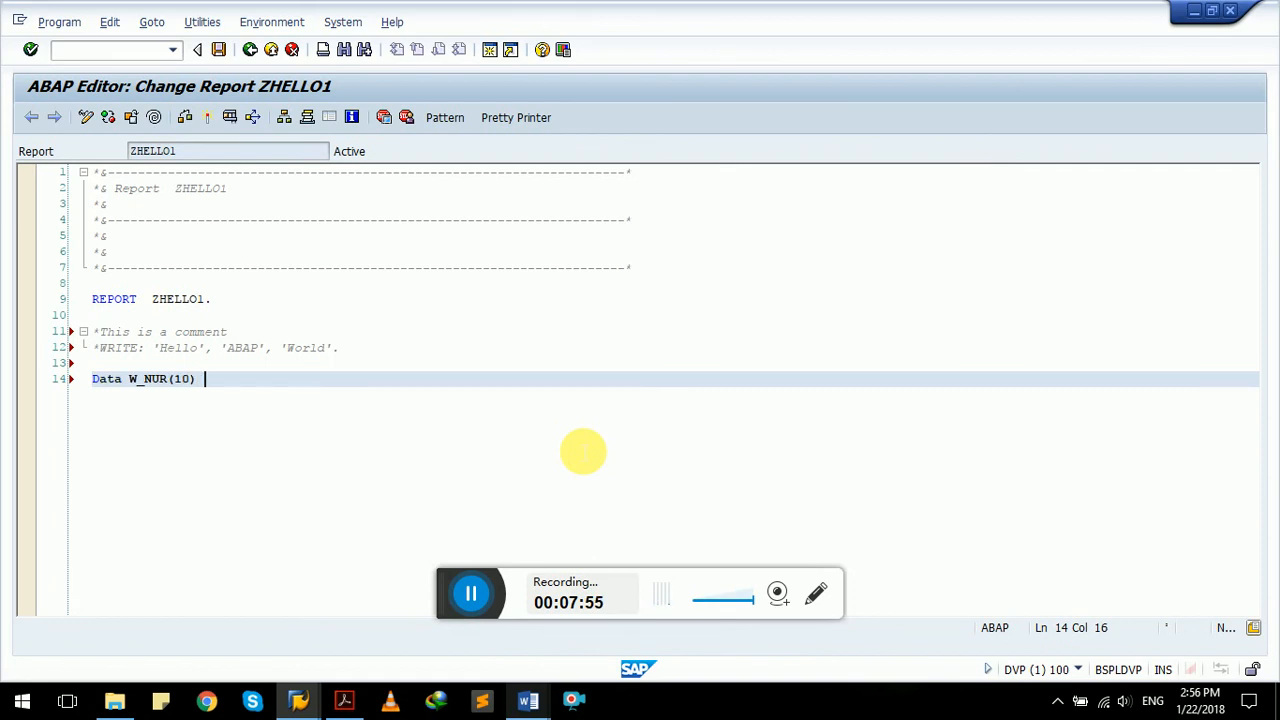
text(TYPE N)
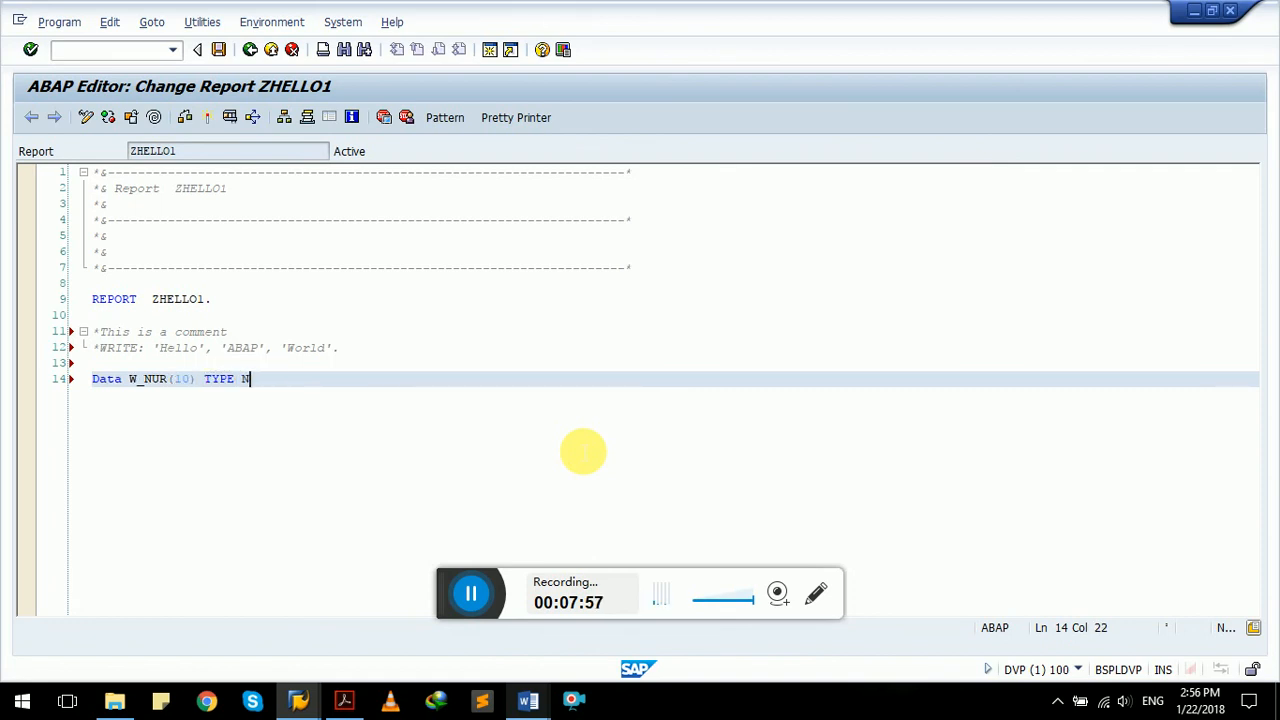
Step: Add MOVE 50 TO W_NUR. and WRITE W_NUR NO-ZERO. after the declaration
click(528, 700)
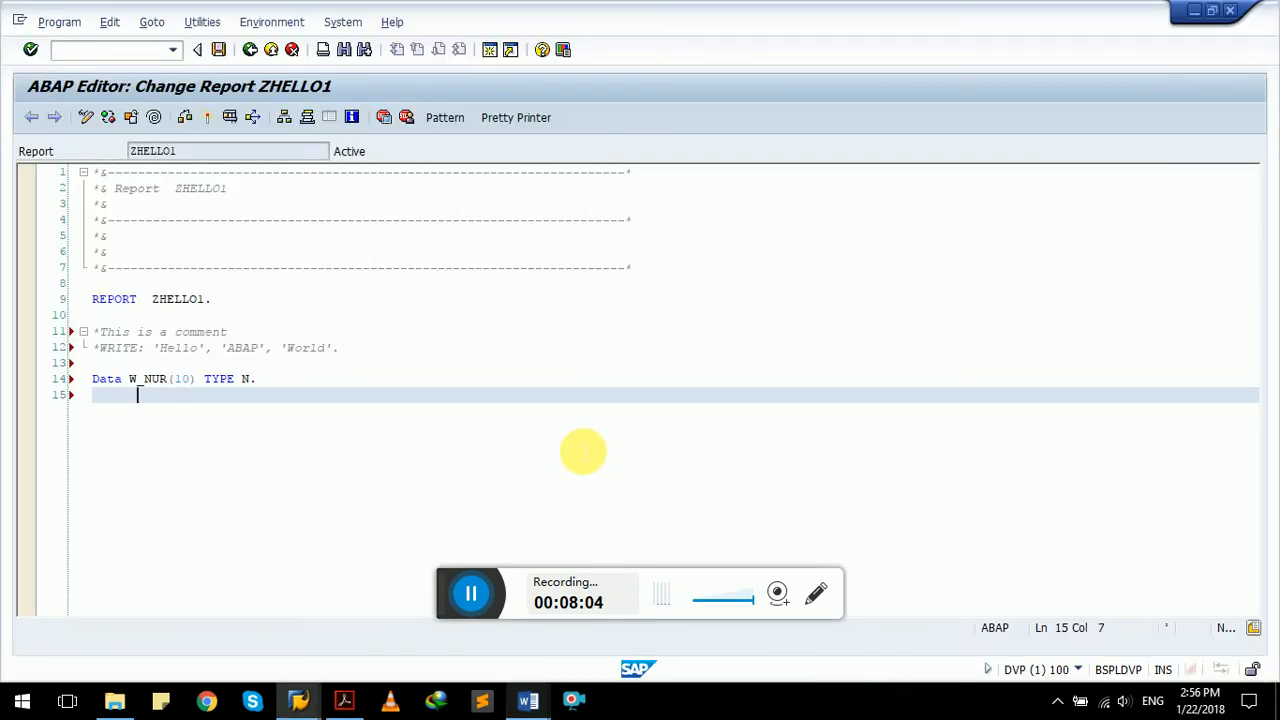
text(MOVE-CORRESPONDING)
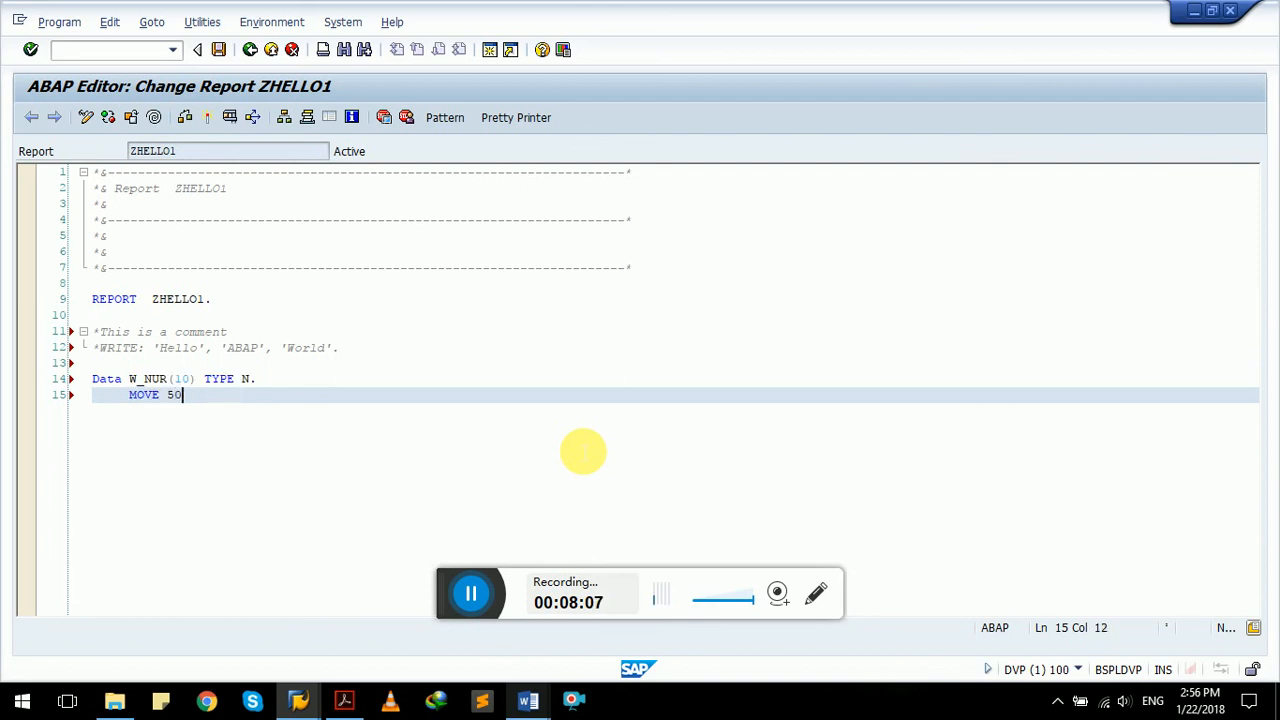
text(to W_NUR.)
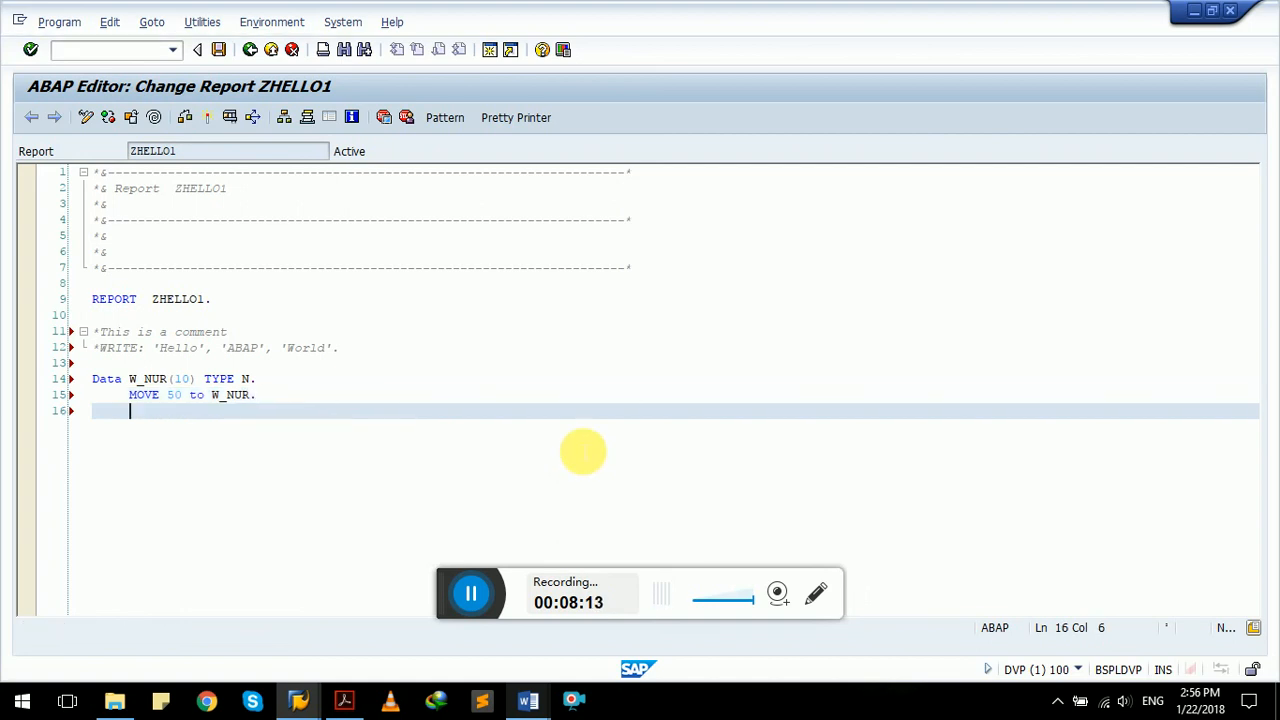
click(528, 700)
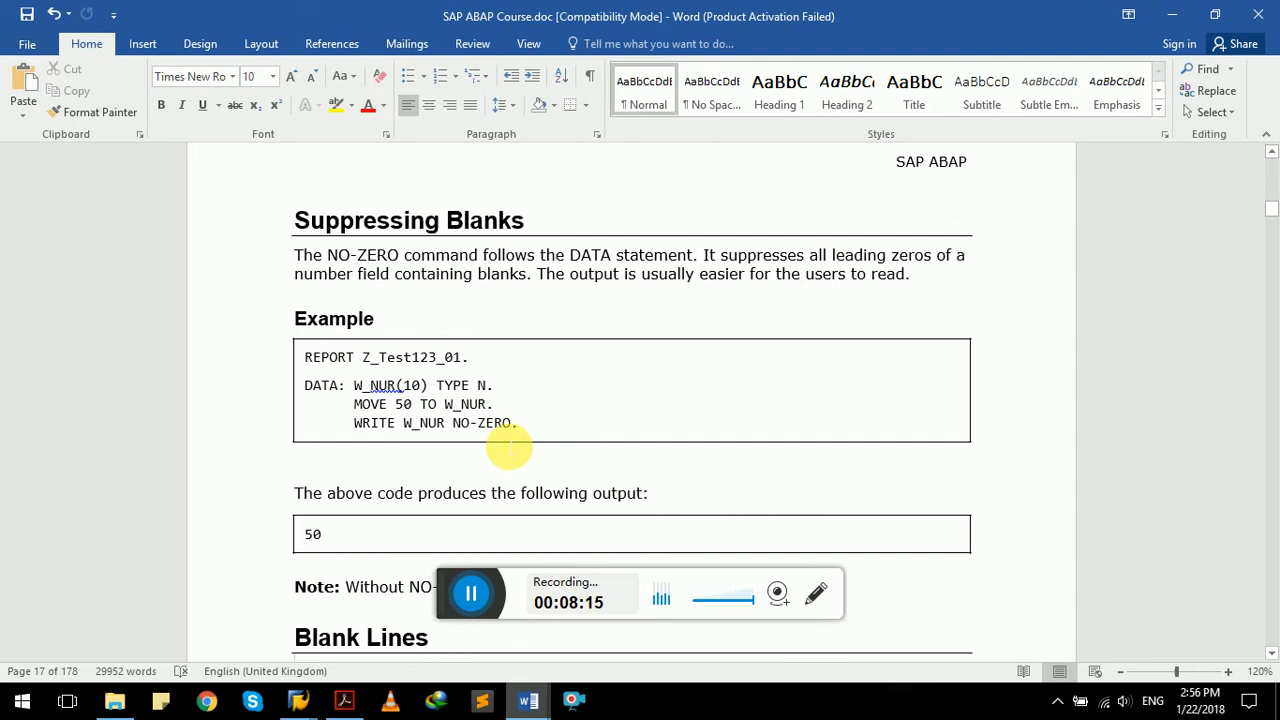
mouse_move(424, 438)
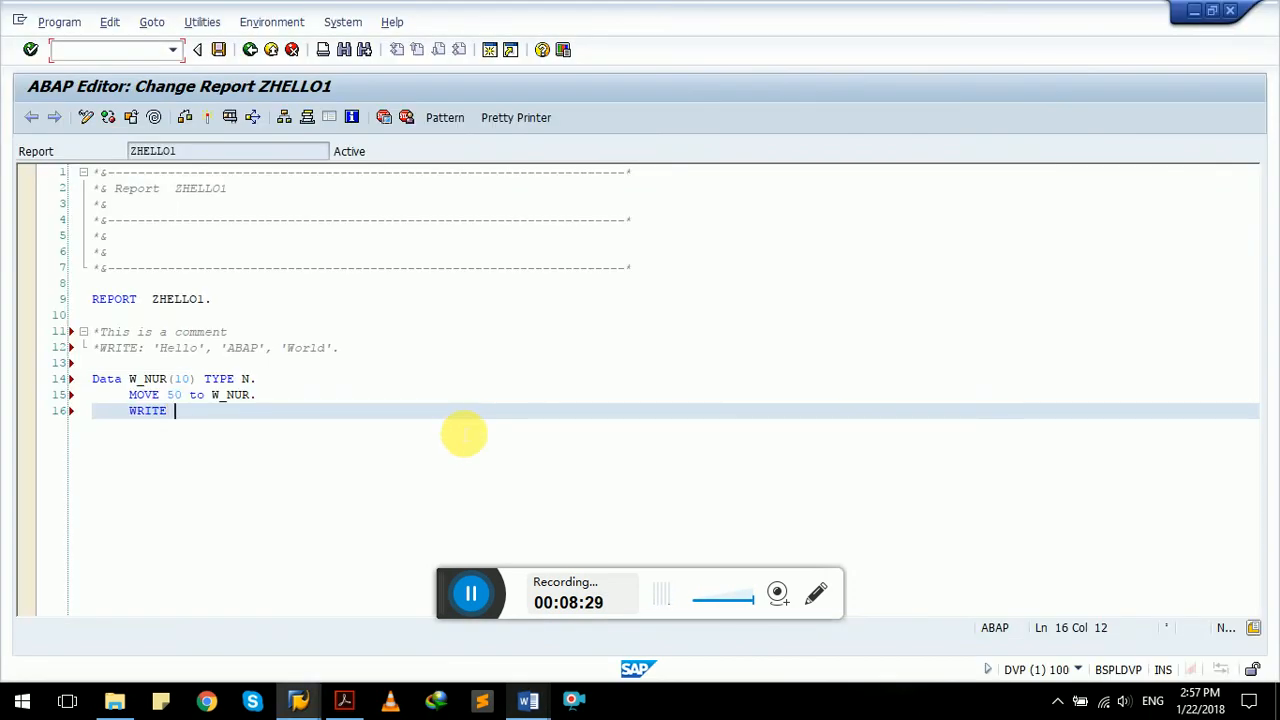
text(w_nu)
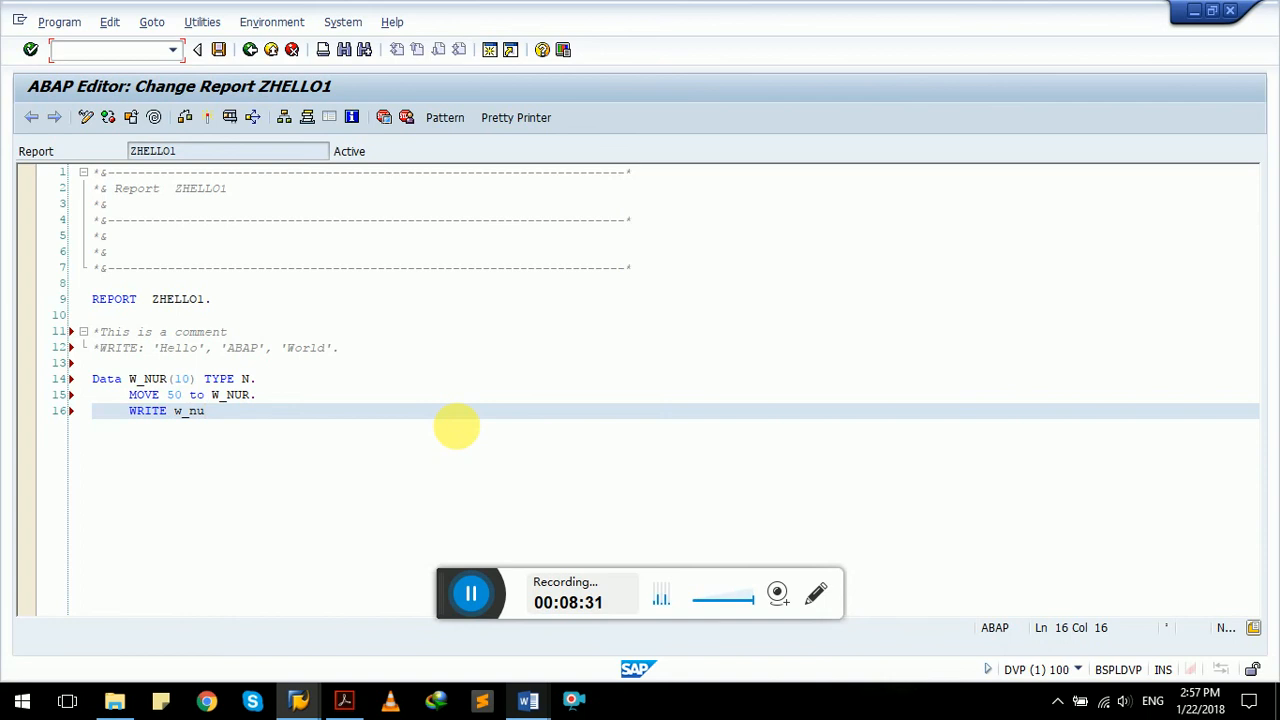
click(528, 700)
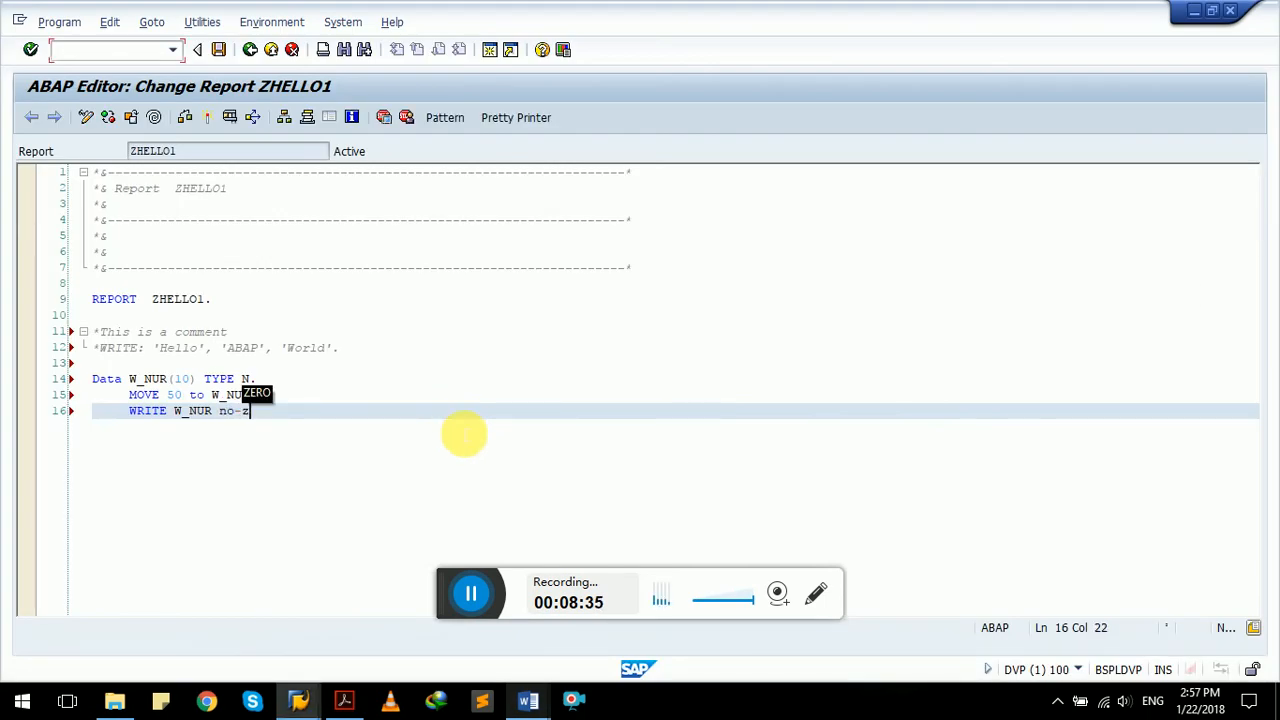
text(ERO.)
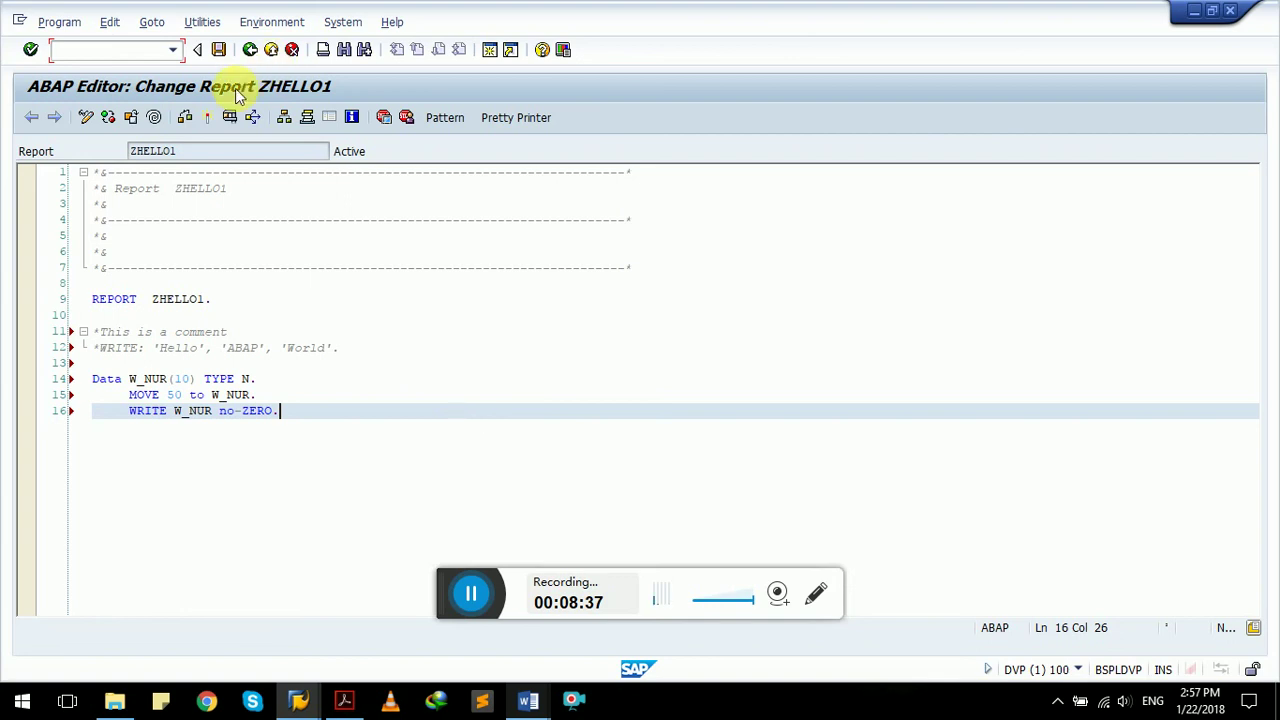
Step: Activate ZHELLO1 with the W_NUR declaration, MOVE 50 and WRITE ... NO-ZERO code
click(184, 116)
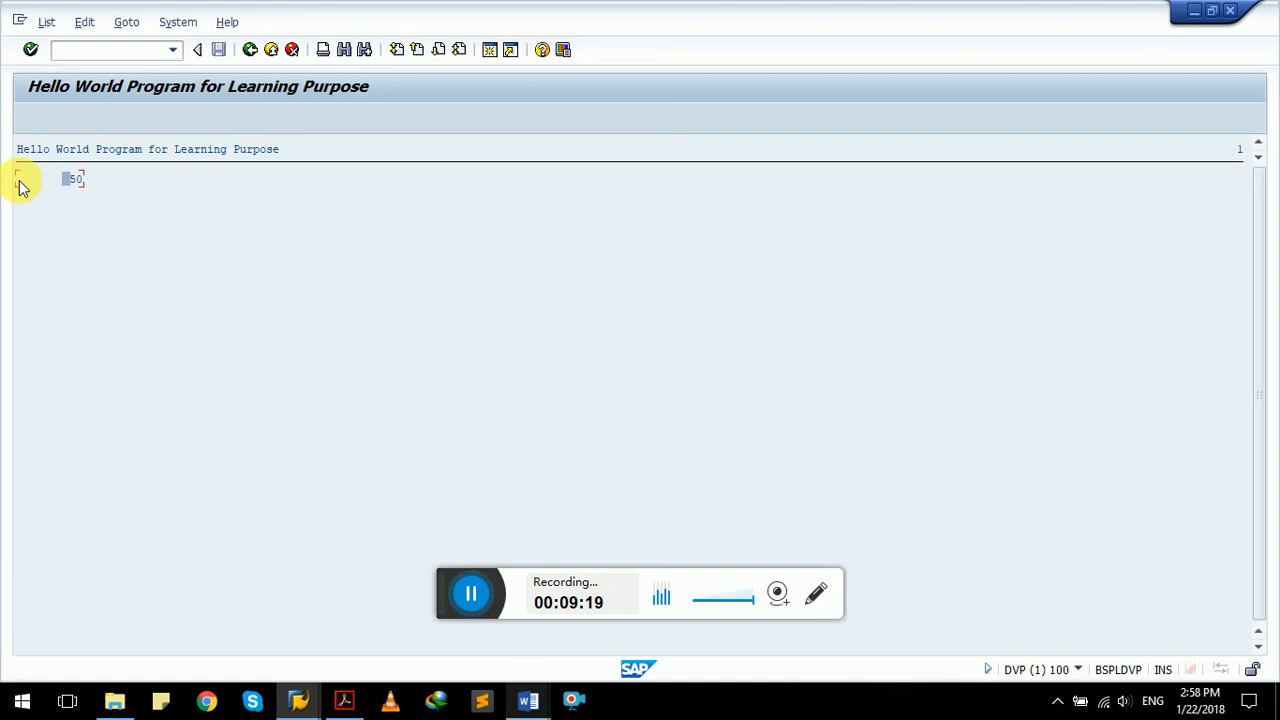
mouse_move(248, 224)
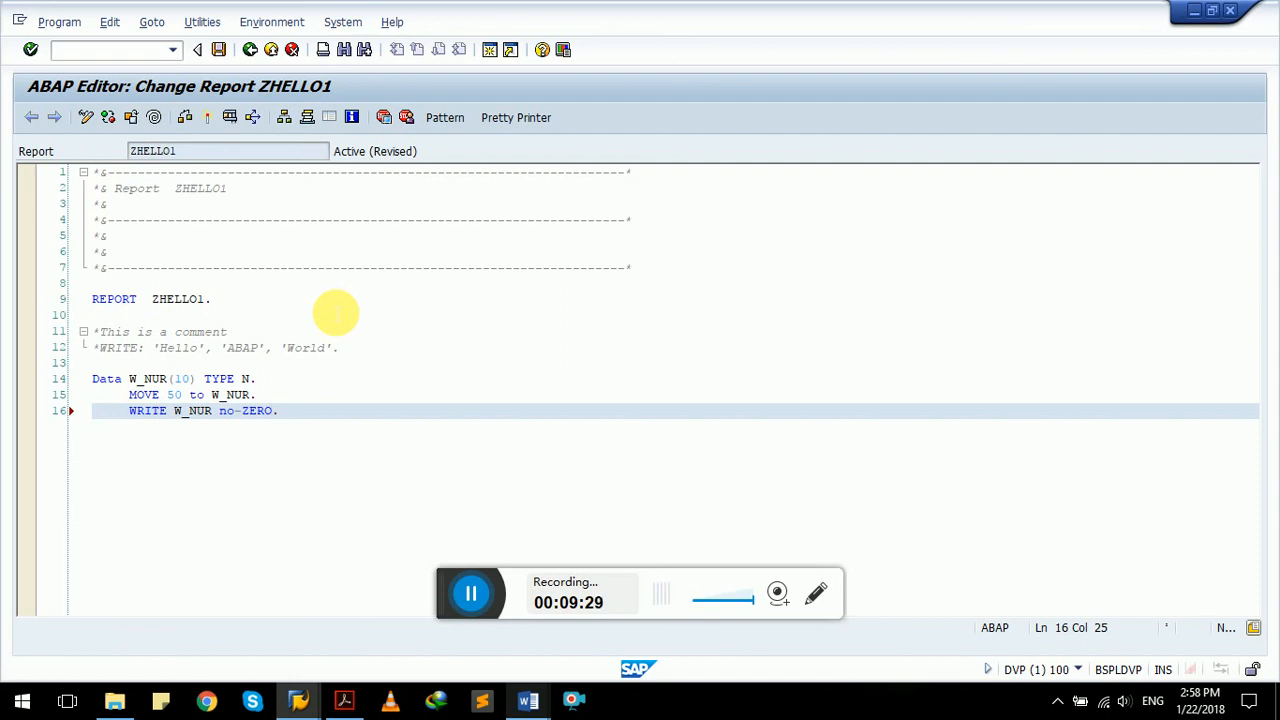
key(BackSpace)
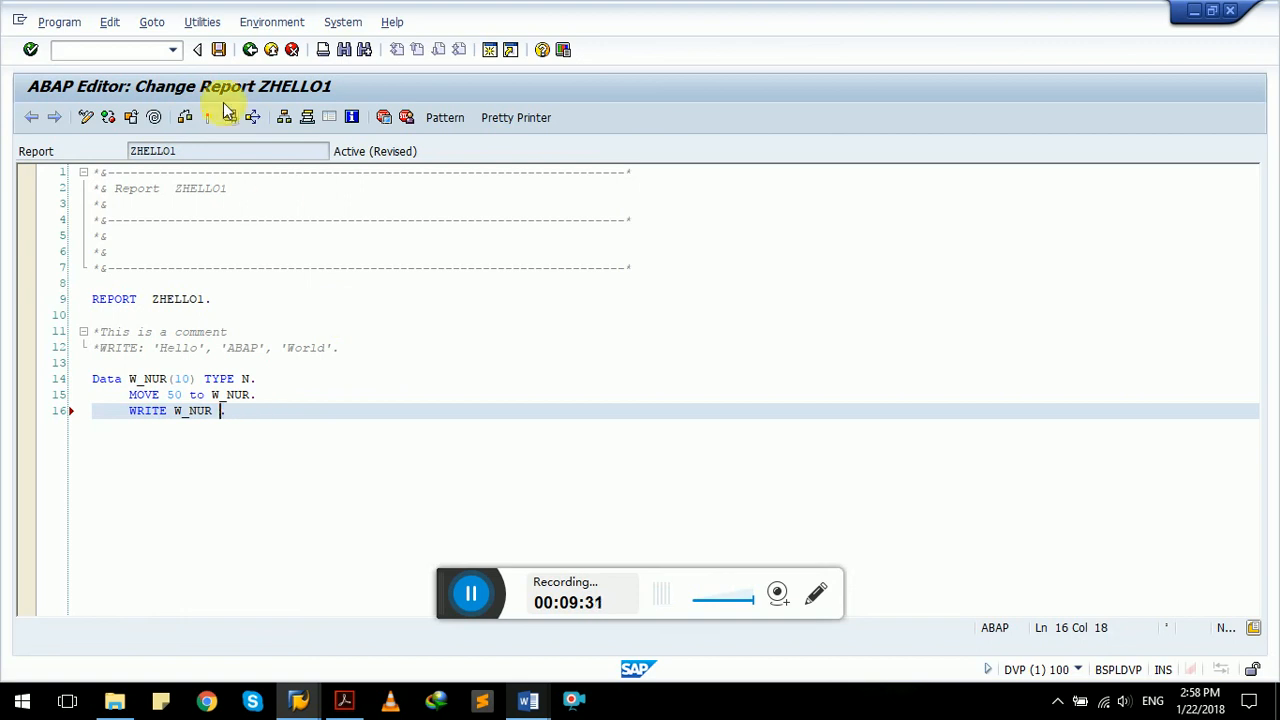
click(218, 116)
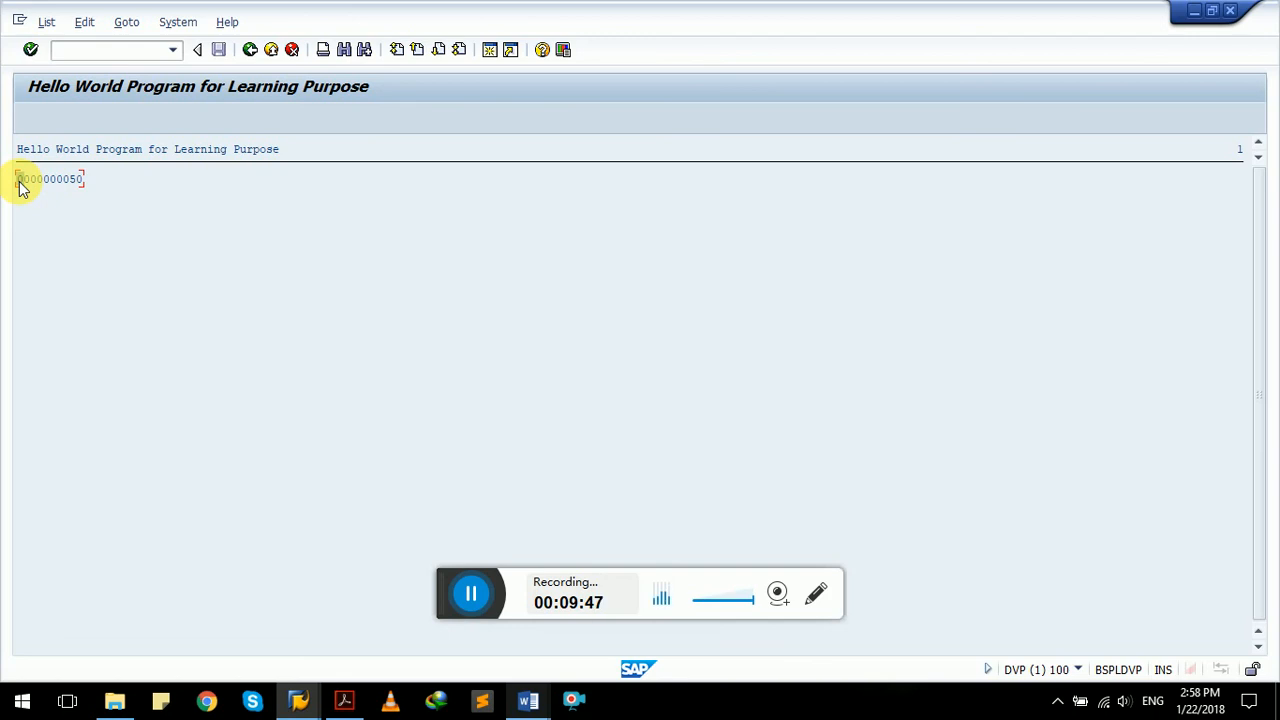
mouse_move(368, 222)
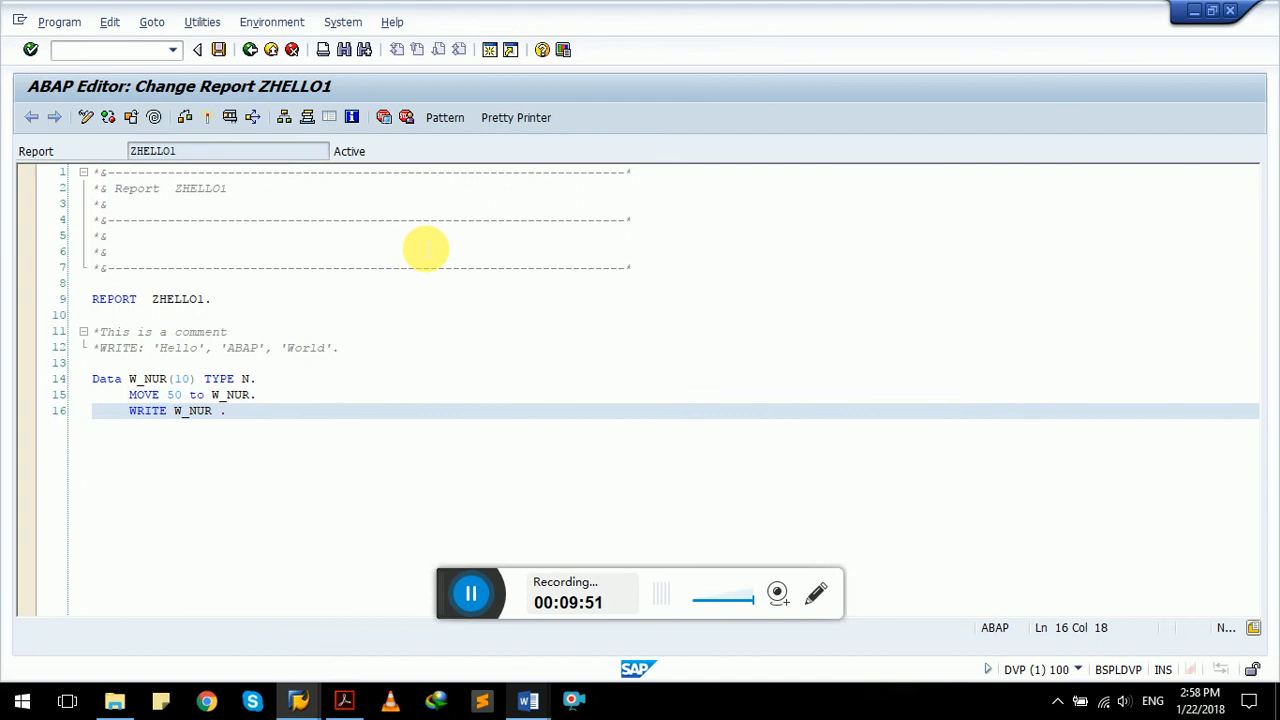
click(528, 700)
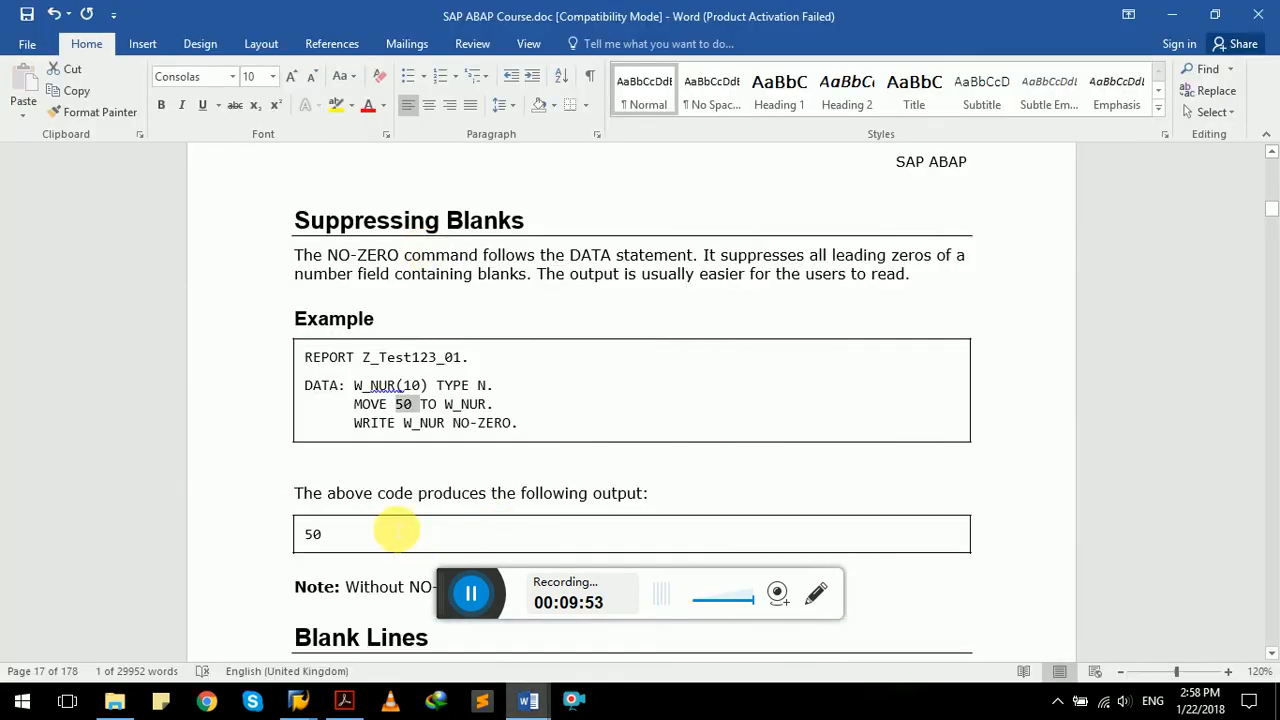
Step: Scroll to the Blank Lines section and select its WRITE/SKIP/WRITE example code
scroll(down, 3)
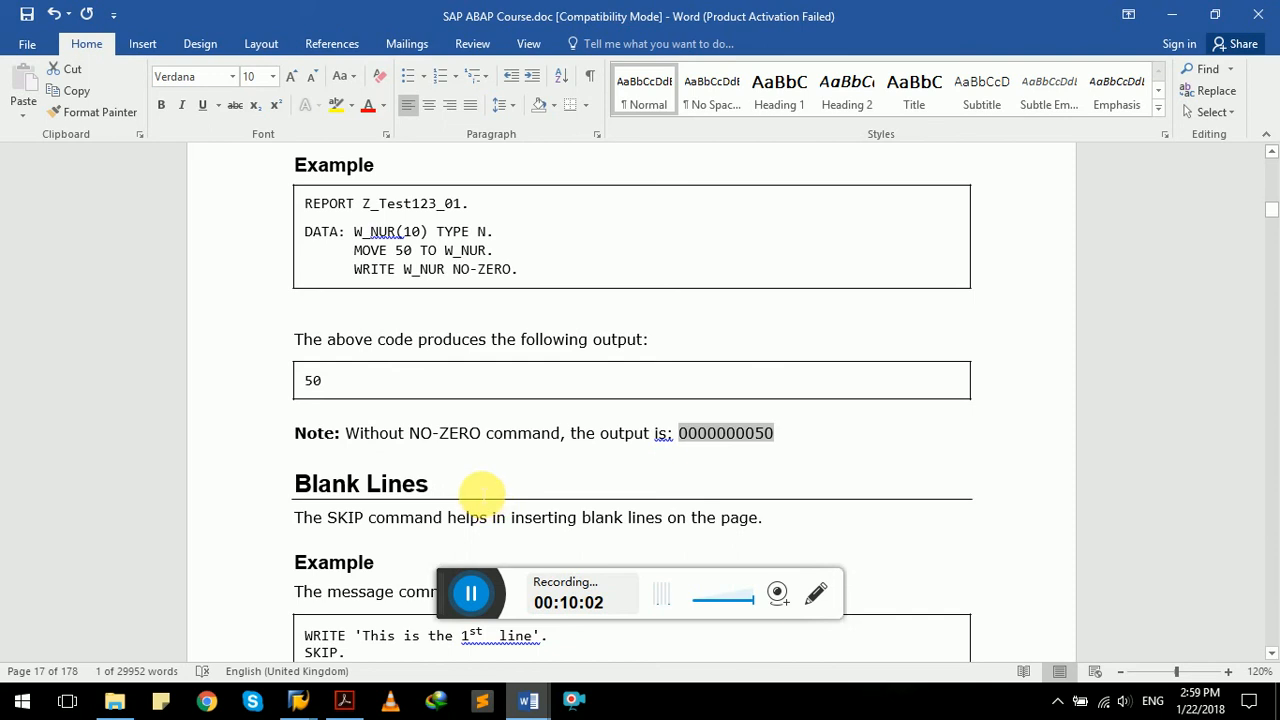
click(428, 482)
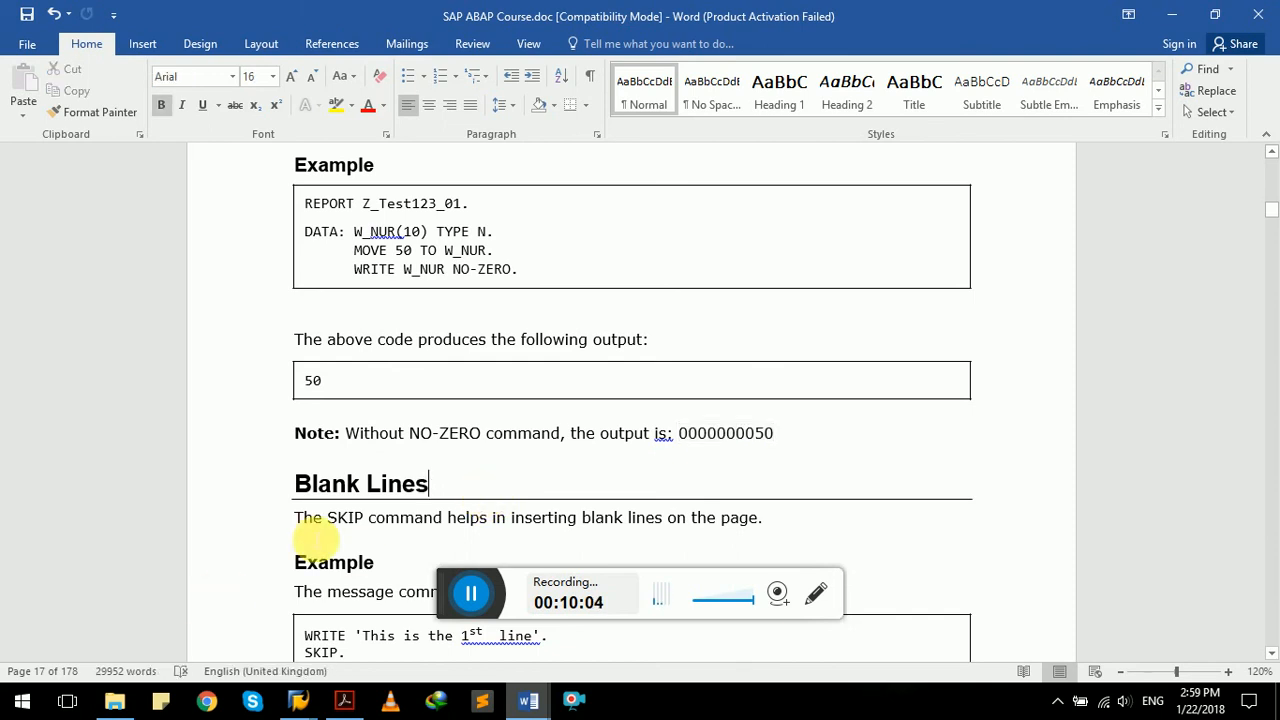
scroll(down, 3)
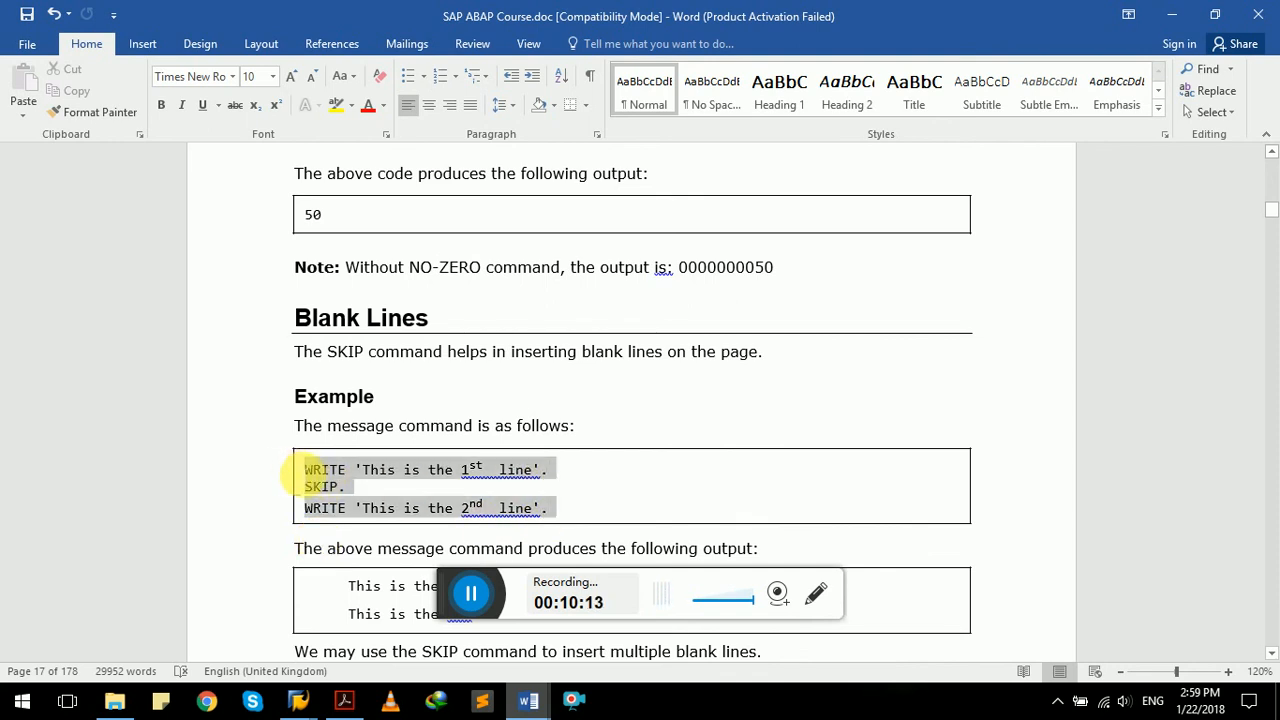
click(304, 476)
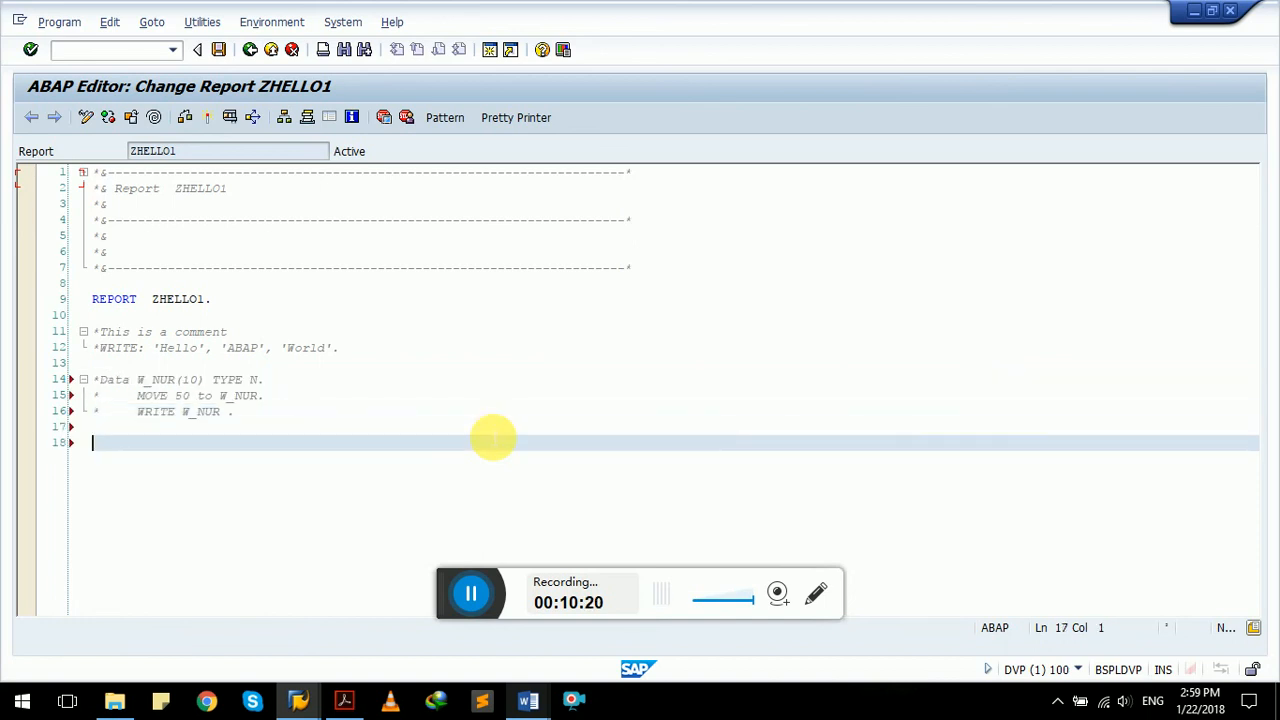
Step: Add WRITE 'This is the 1st line'. with the SKIP example, activate and run it, then start editing SKIP
text(WRITE 'This is the 1st  line'.)
text(SKIP.)
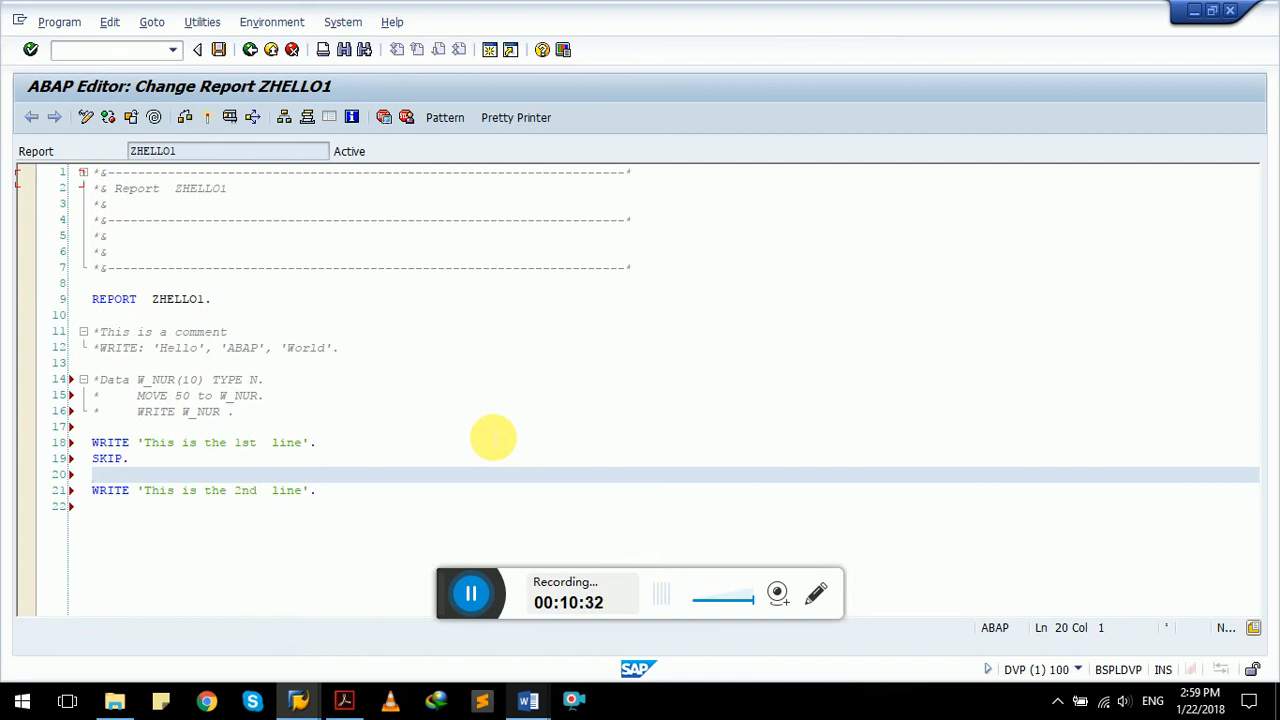
mouse_move(208, 116)
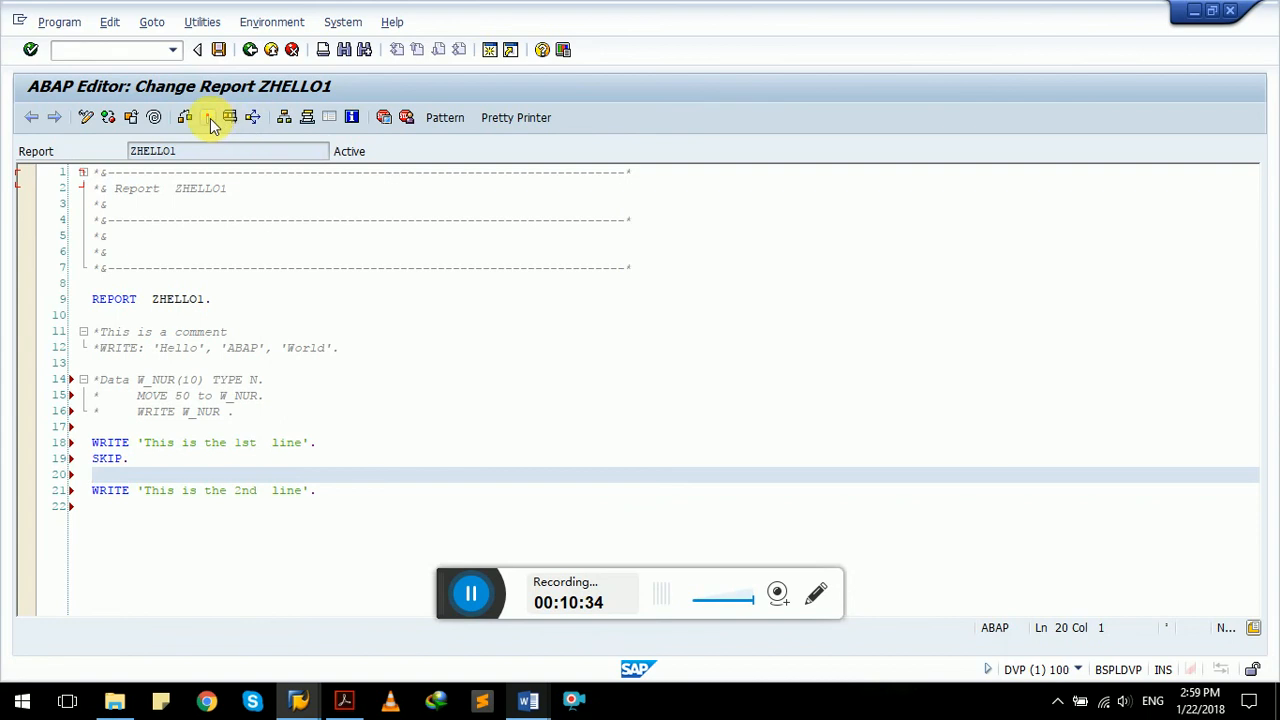
click(210, 116)
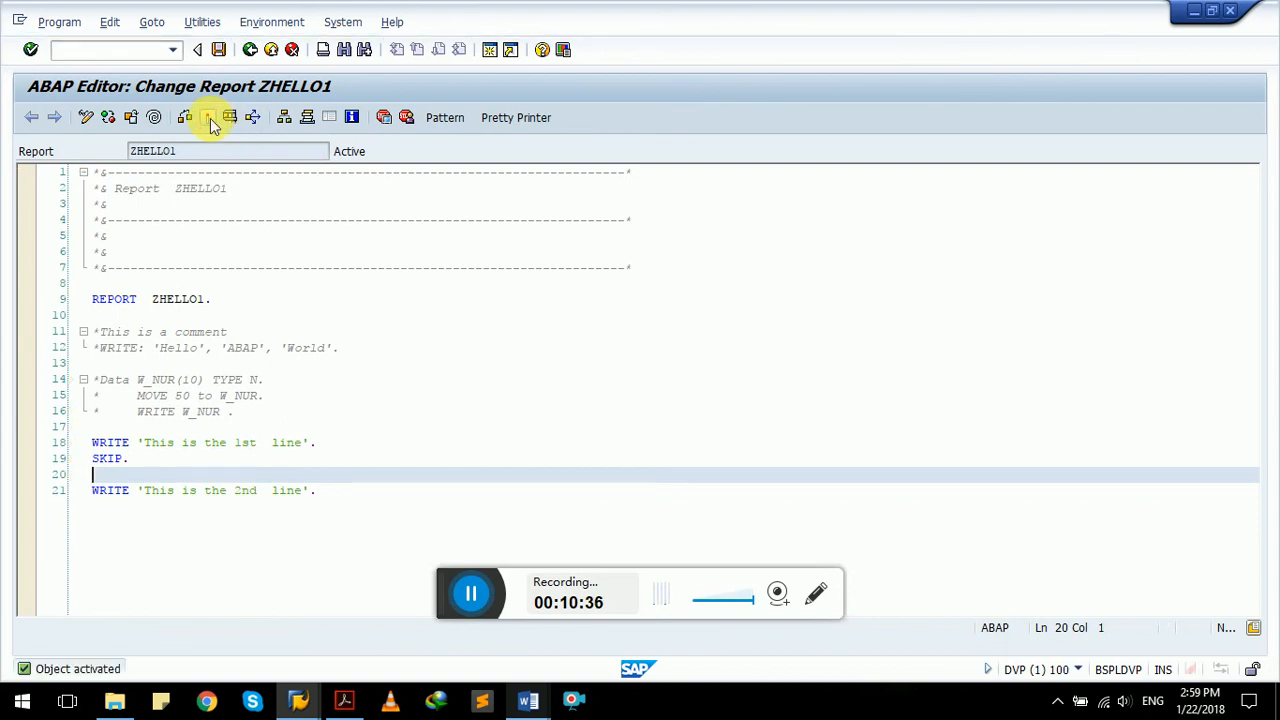
click(210, 116)
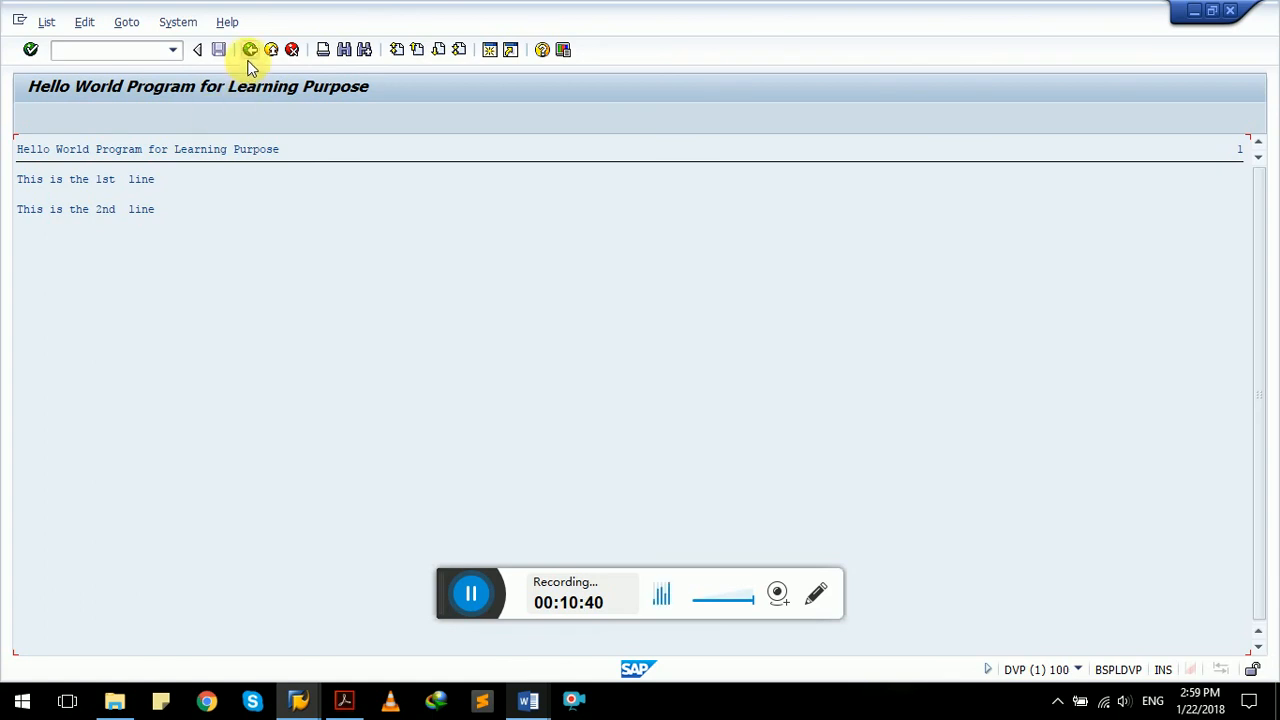
click(248, 48)
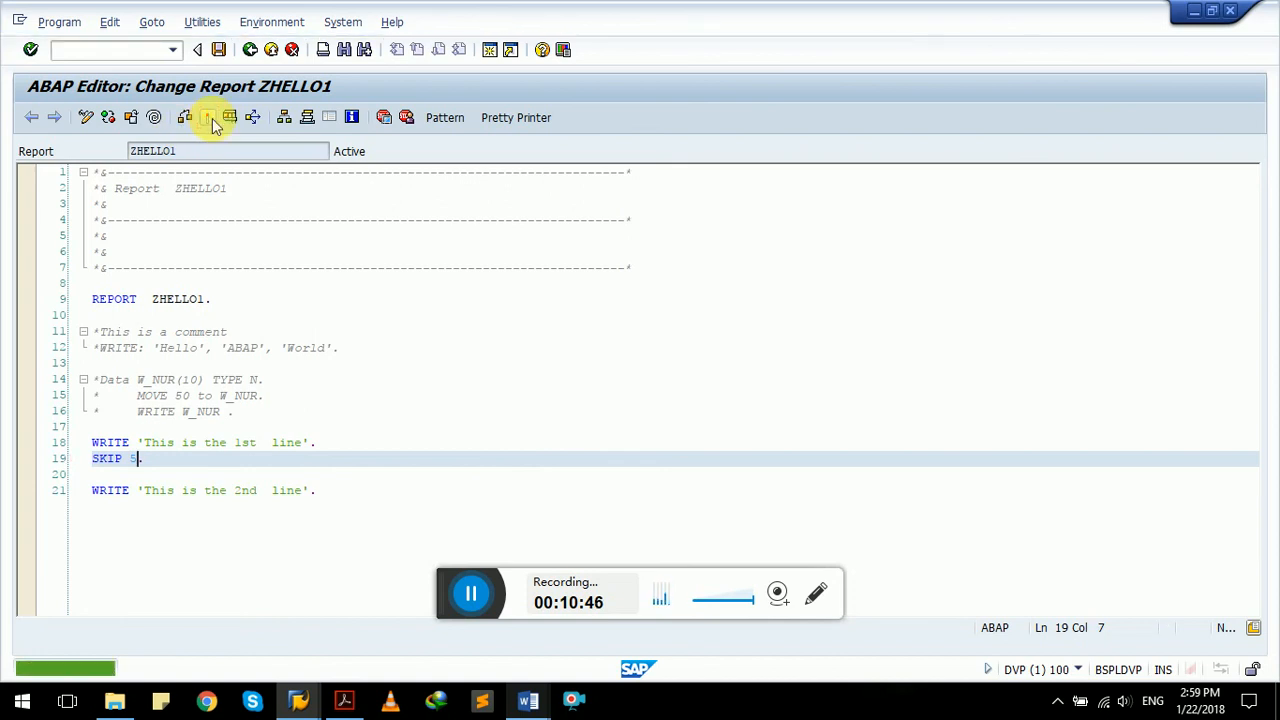
key(F8)
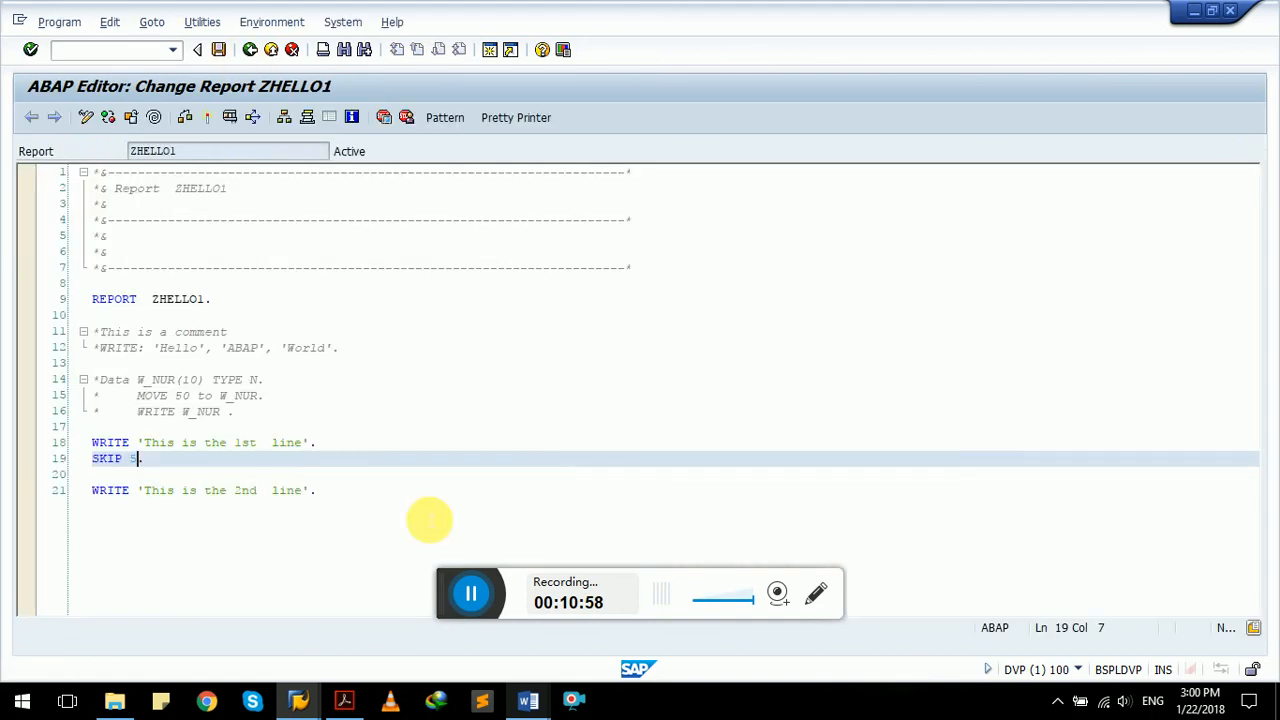
Step: Read the SKIP and SKIP TO LINE notes in Word down to the Inserting Lines (ULINE) section
click(528, 700)
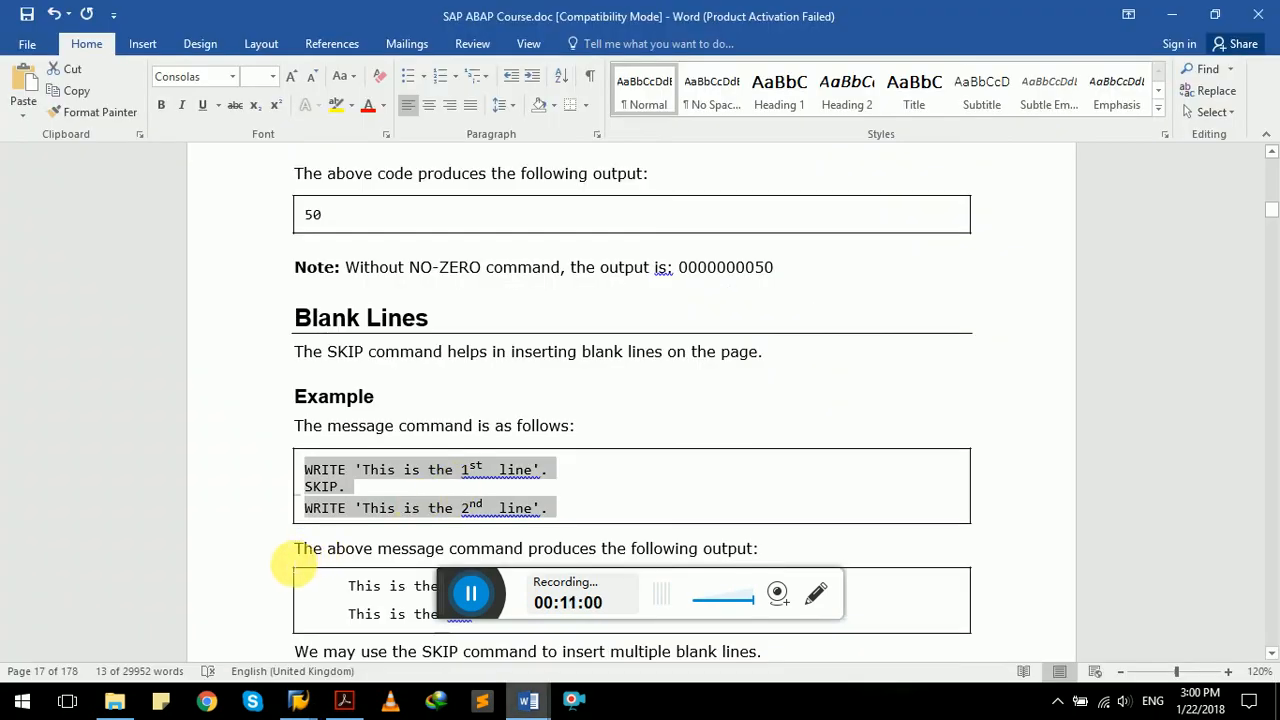
scroll(down, 3)
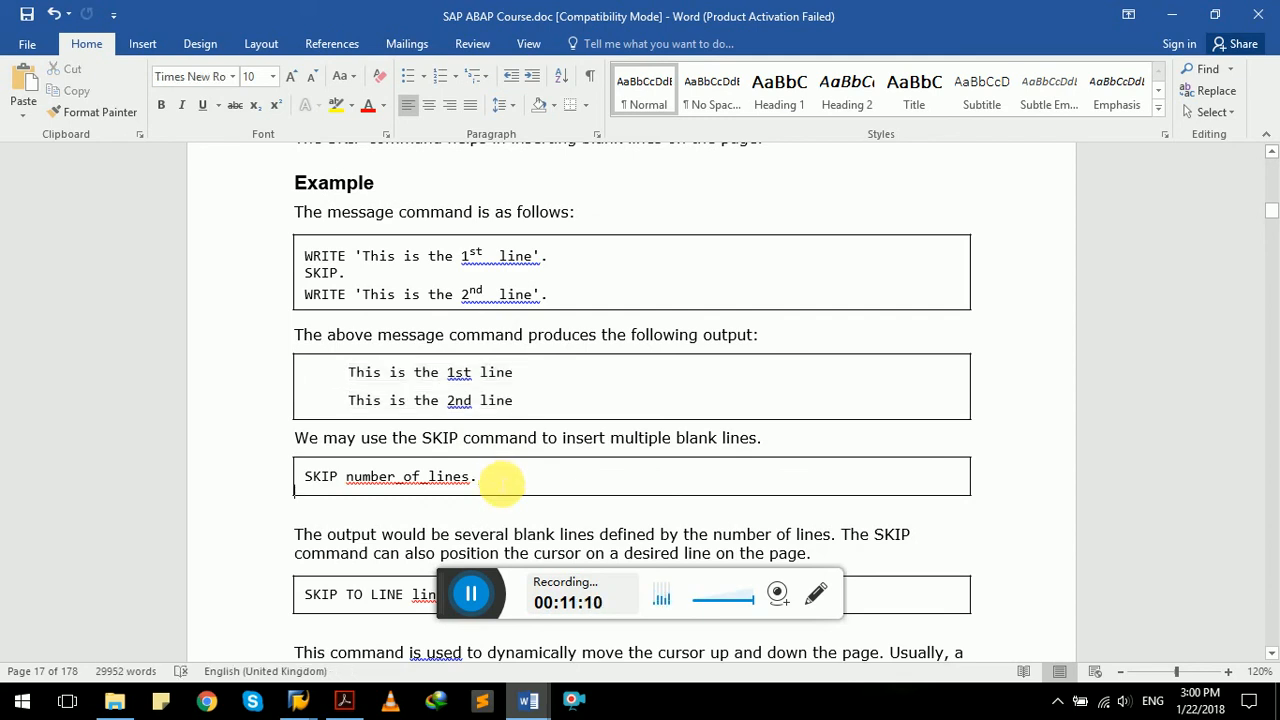
scroll(up, 3)
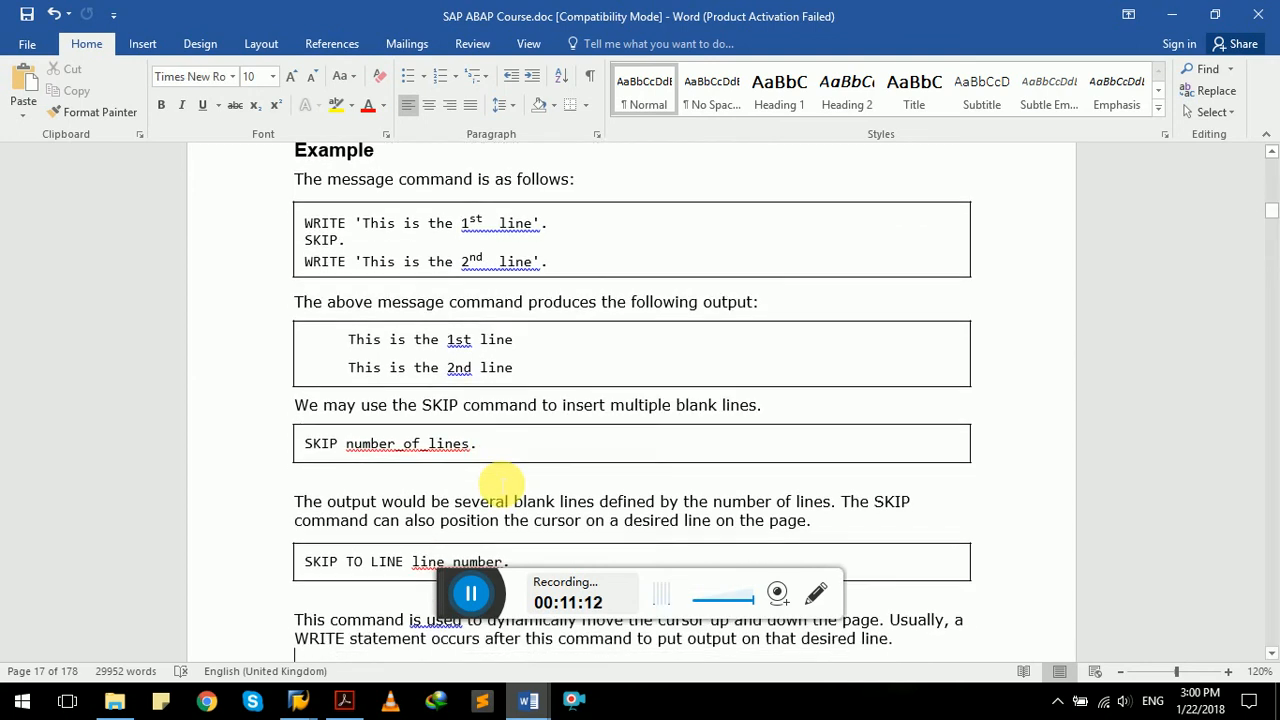
scroll(down, 3)
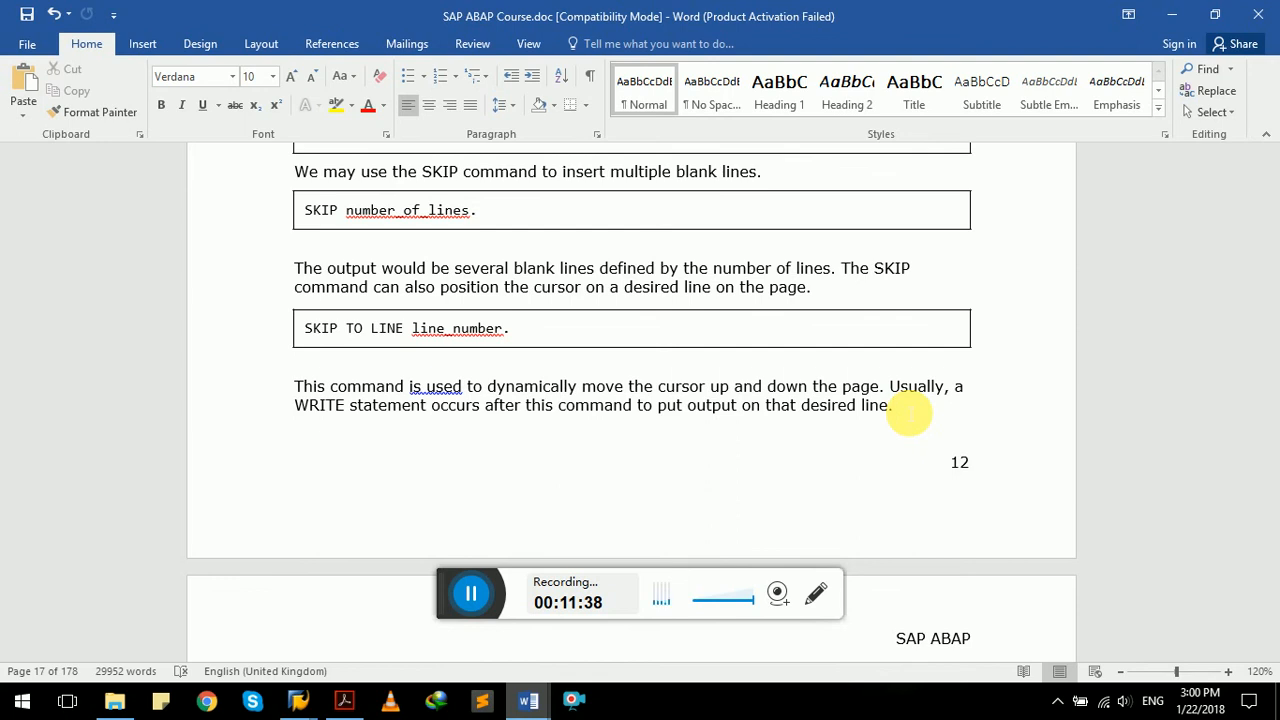
scroll(down, 3)
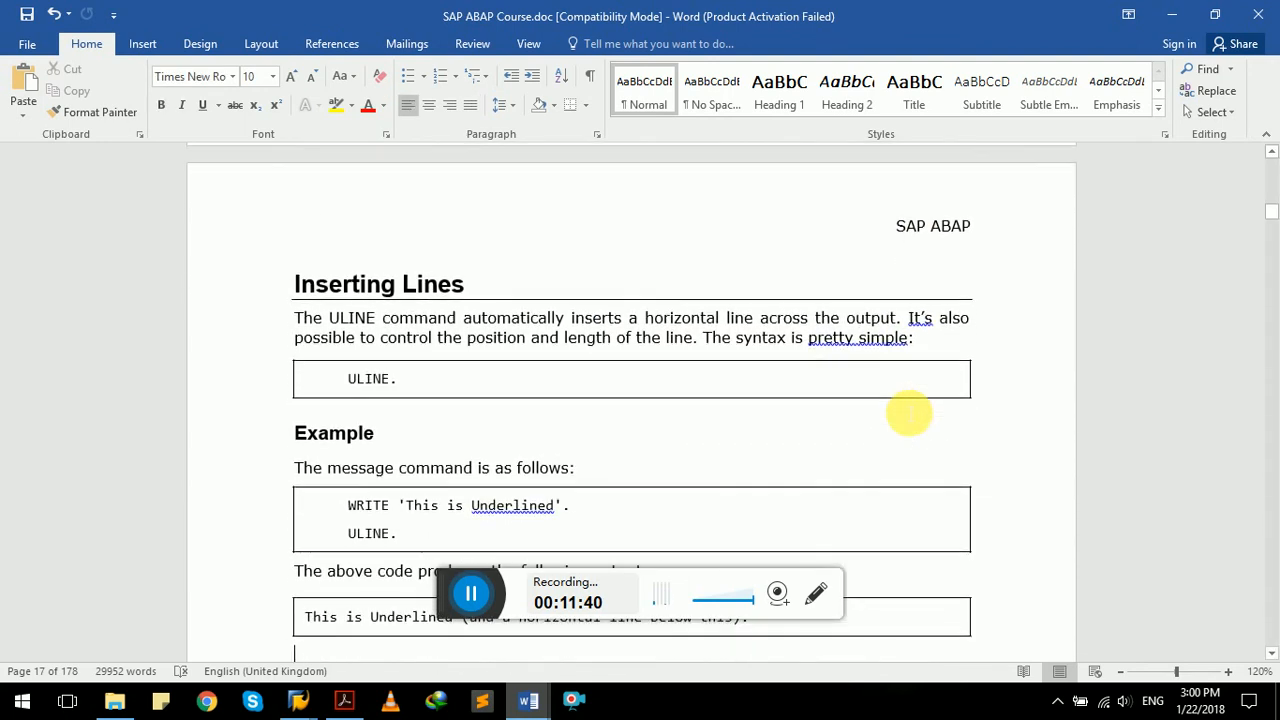
scroll(down, 3)
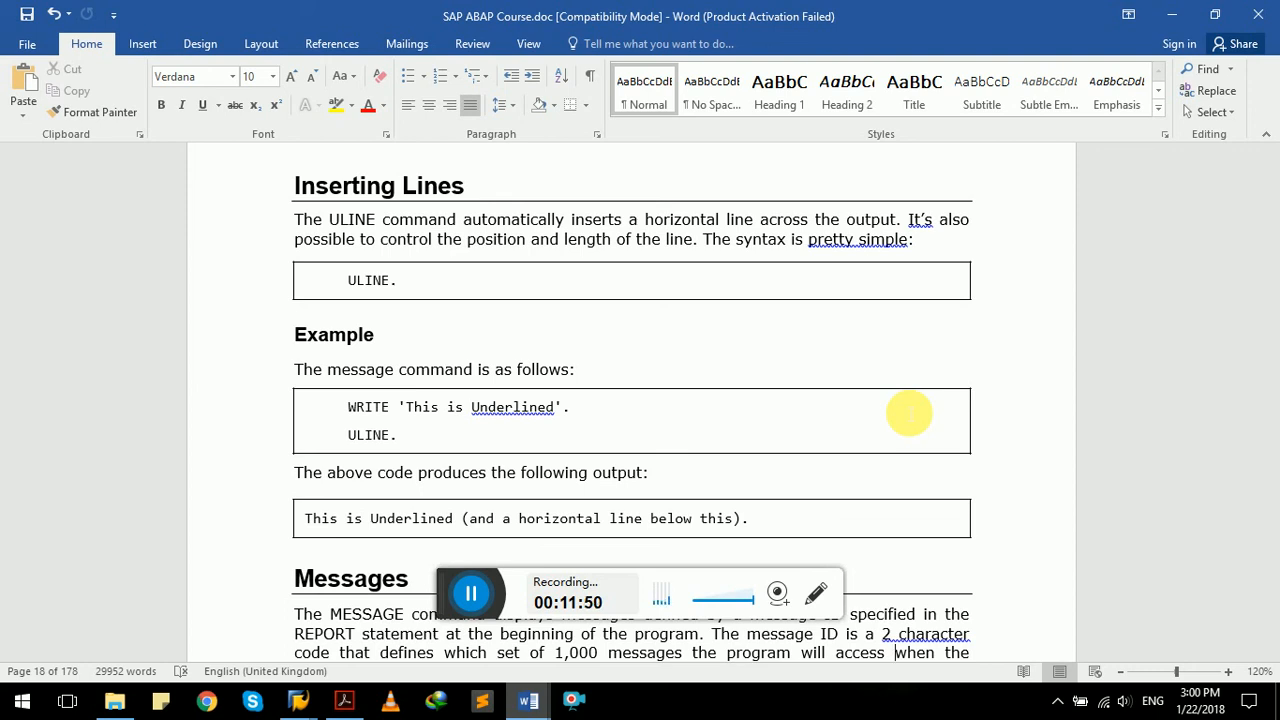
mouse_move(430, 450)
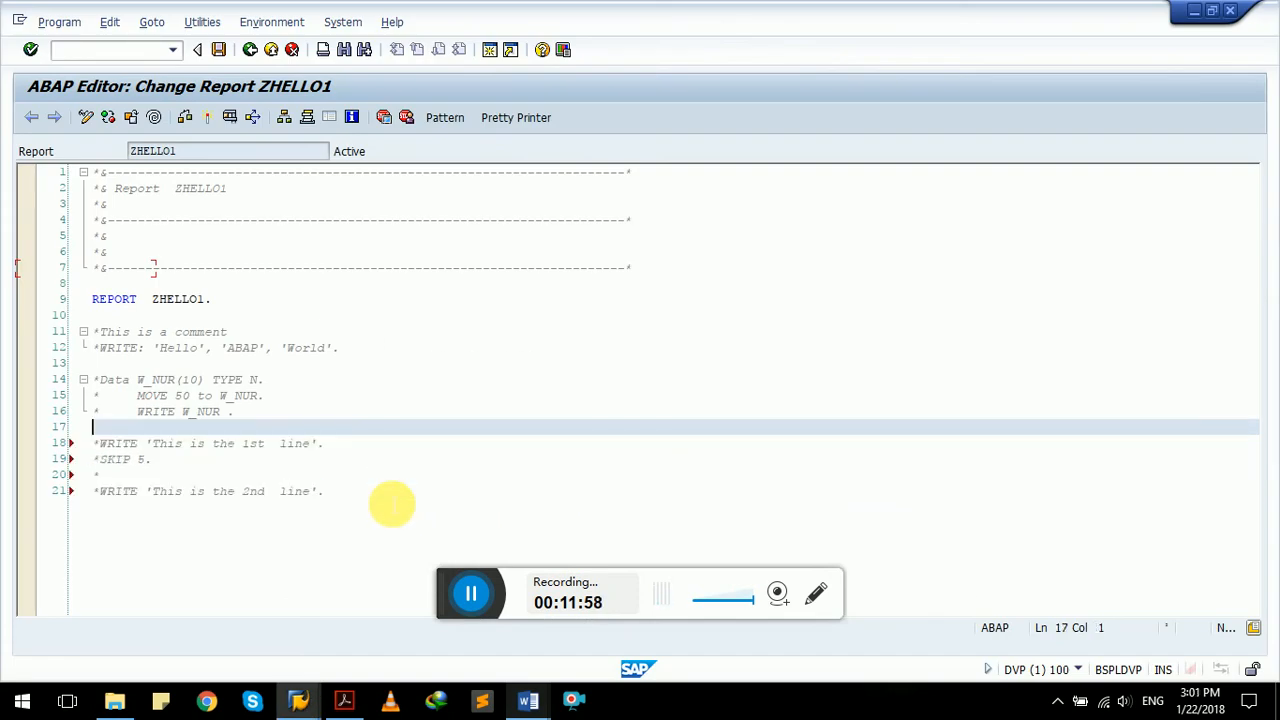
Step: Add WRITE 'This is Underlined'. followed by ULINE. and activate the report
click(92, 314)
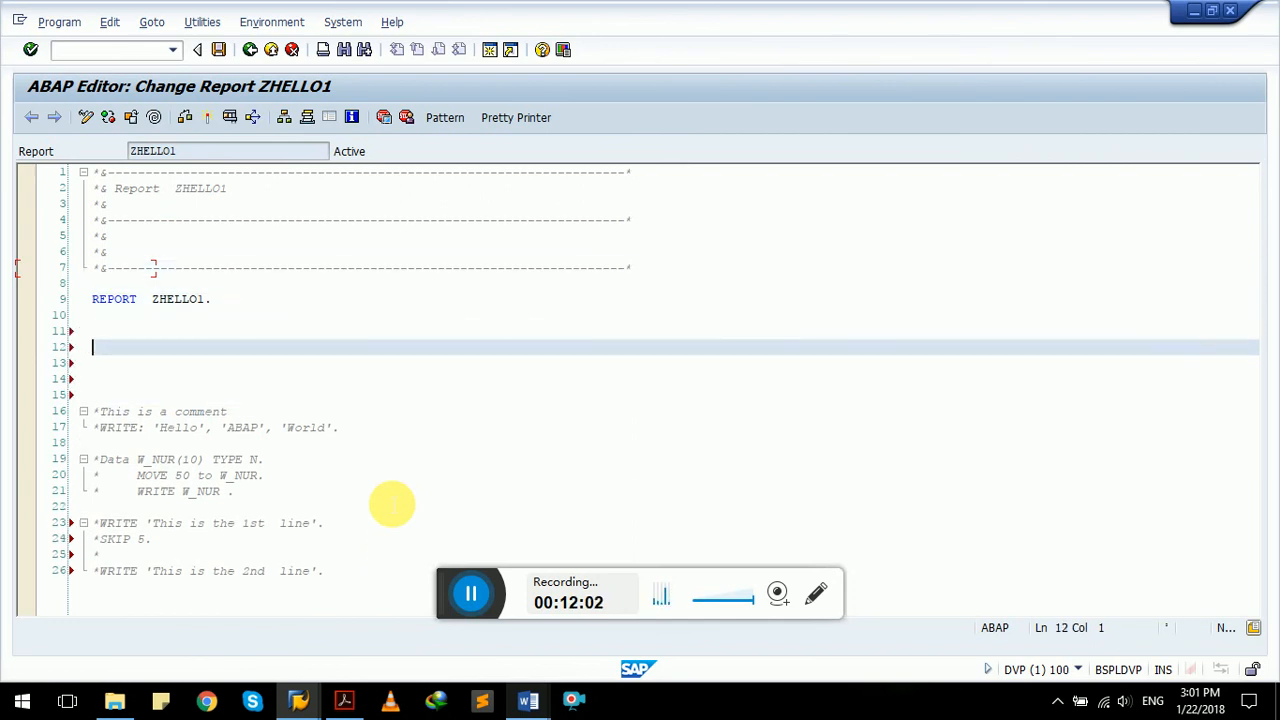
text(WRITE 'This is Underlined'.)
click(674, 362)
text(ULINE.)
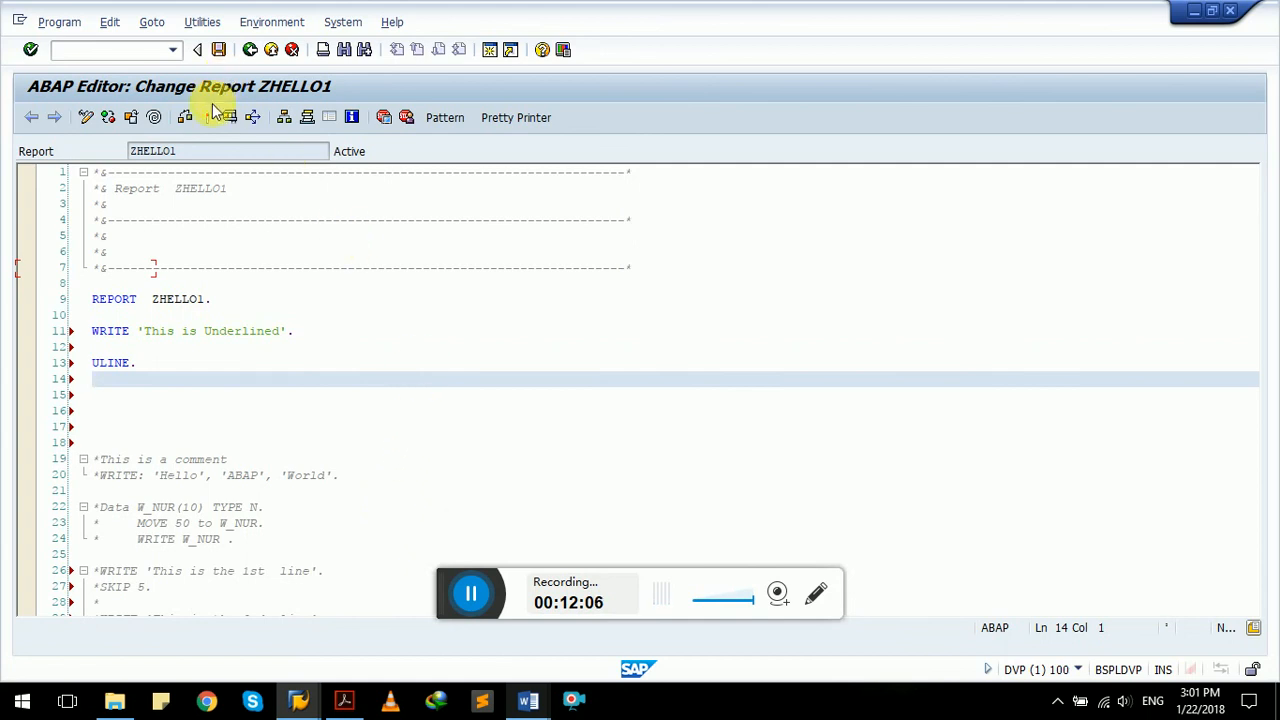
click(228, 116)
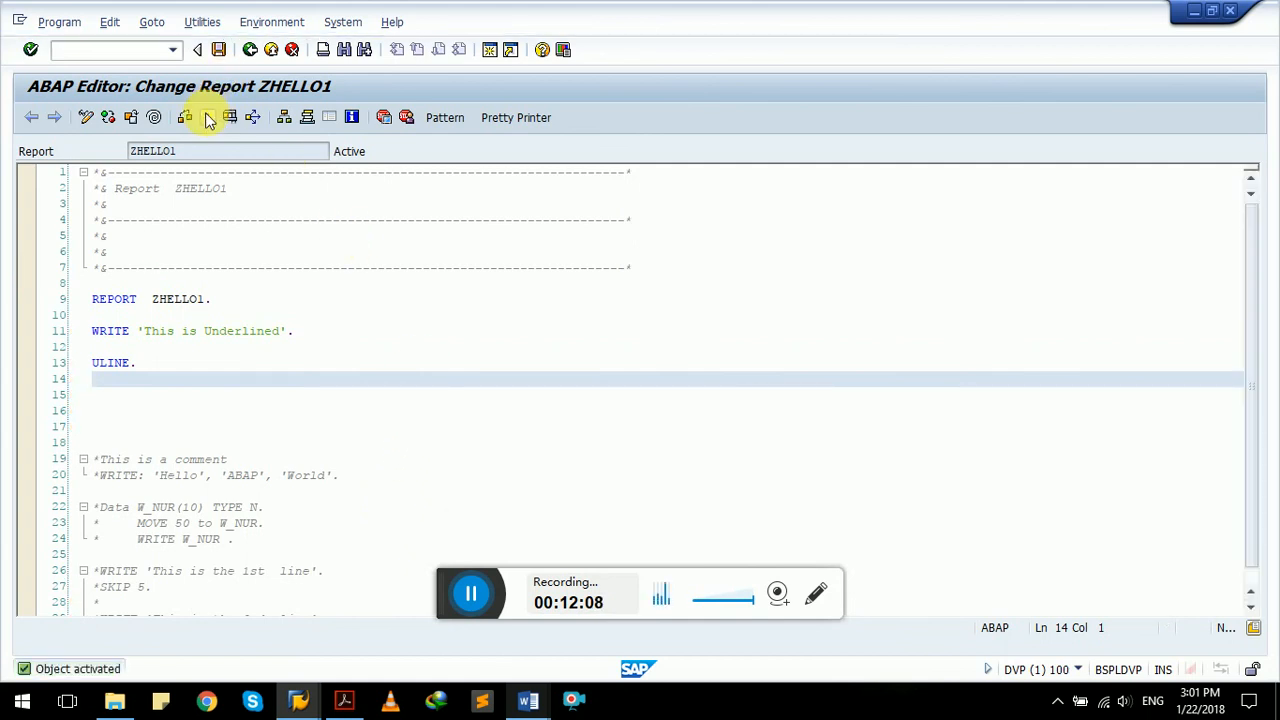
Step: Check the output showing 'This is Underlined' with its underline, then leave for the tutorial
click(168, 332)
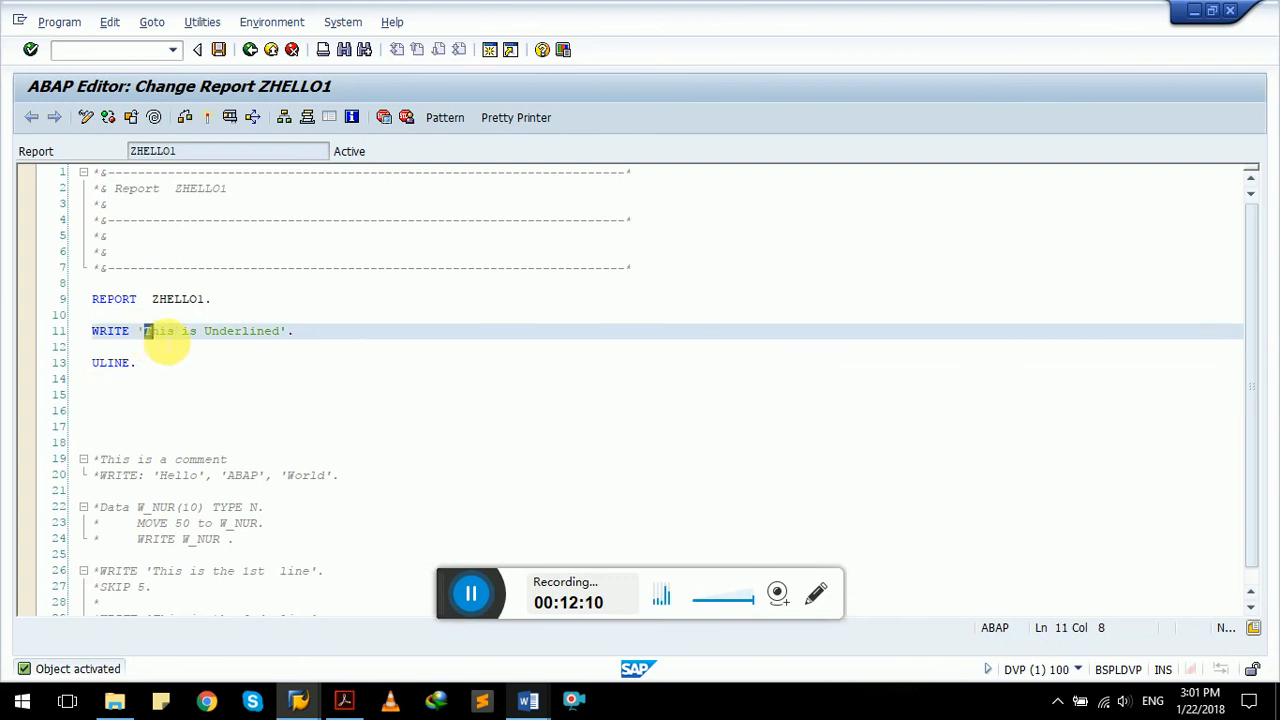
drag(148, 332, 284, 332)
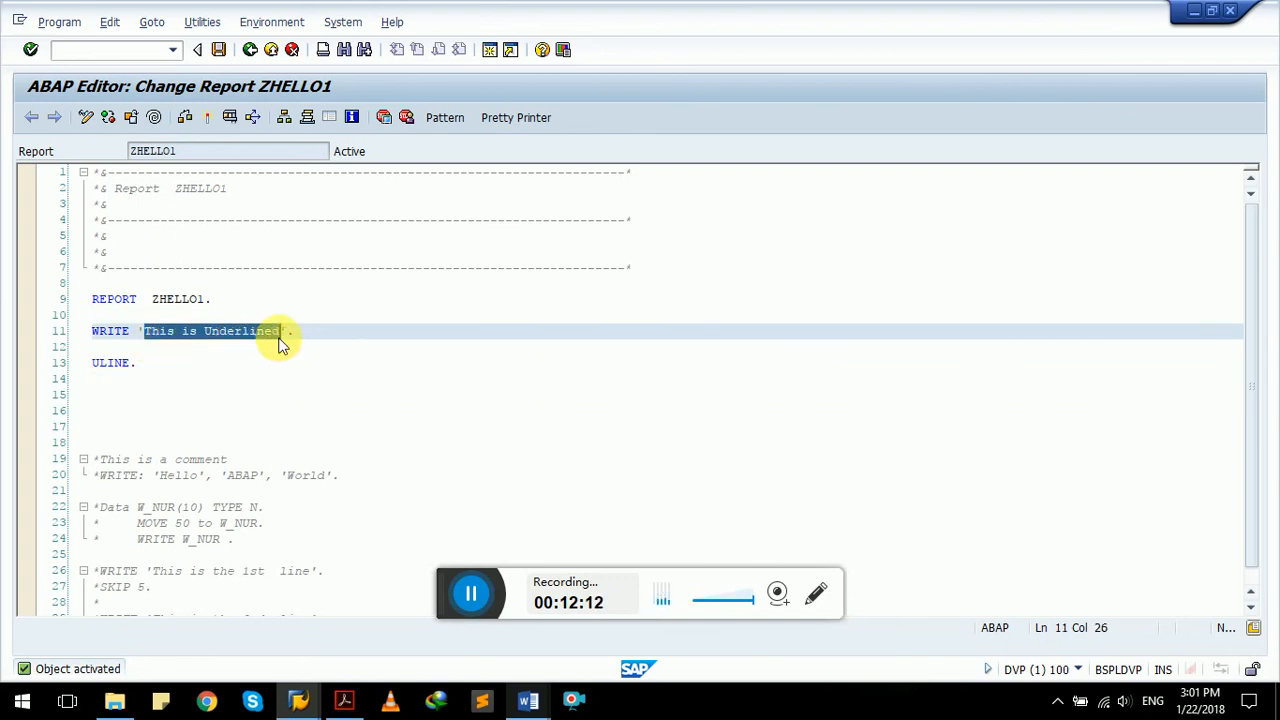
click(140, 362)
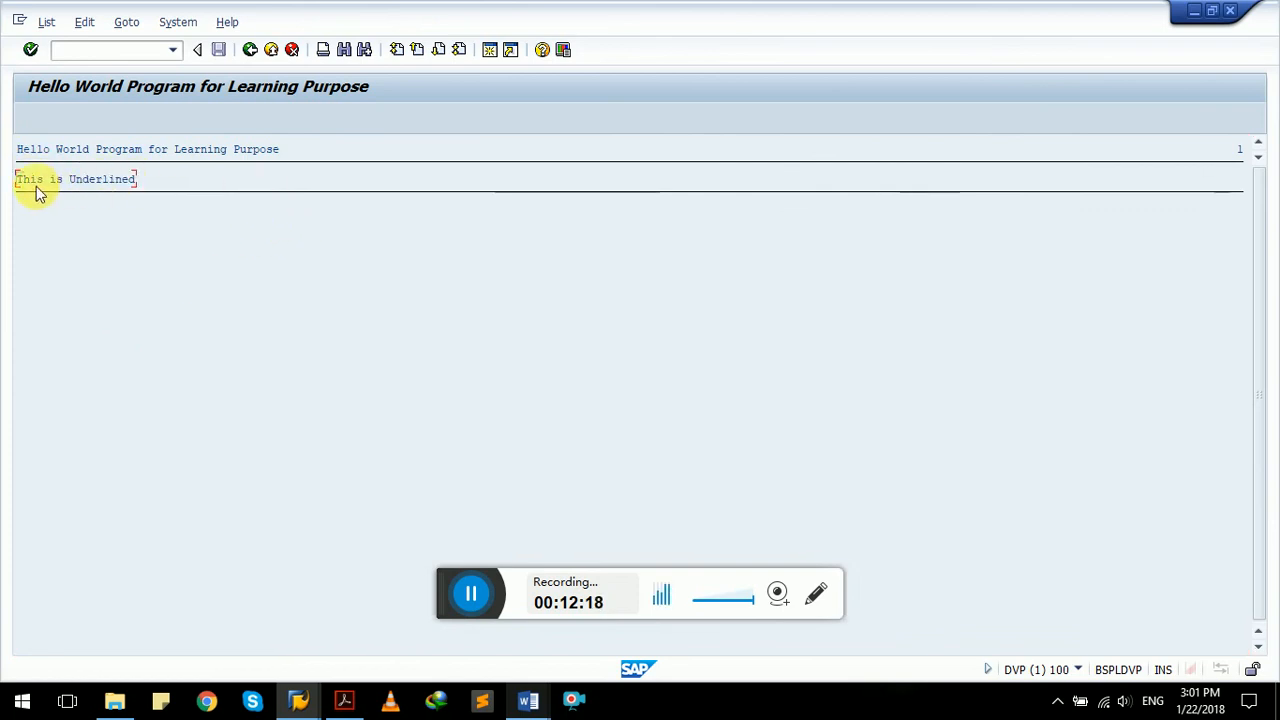
mouse_move(336, 176)
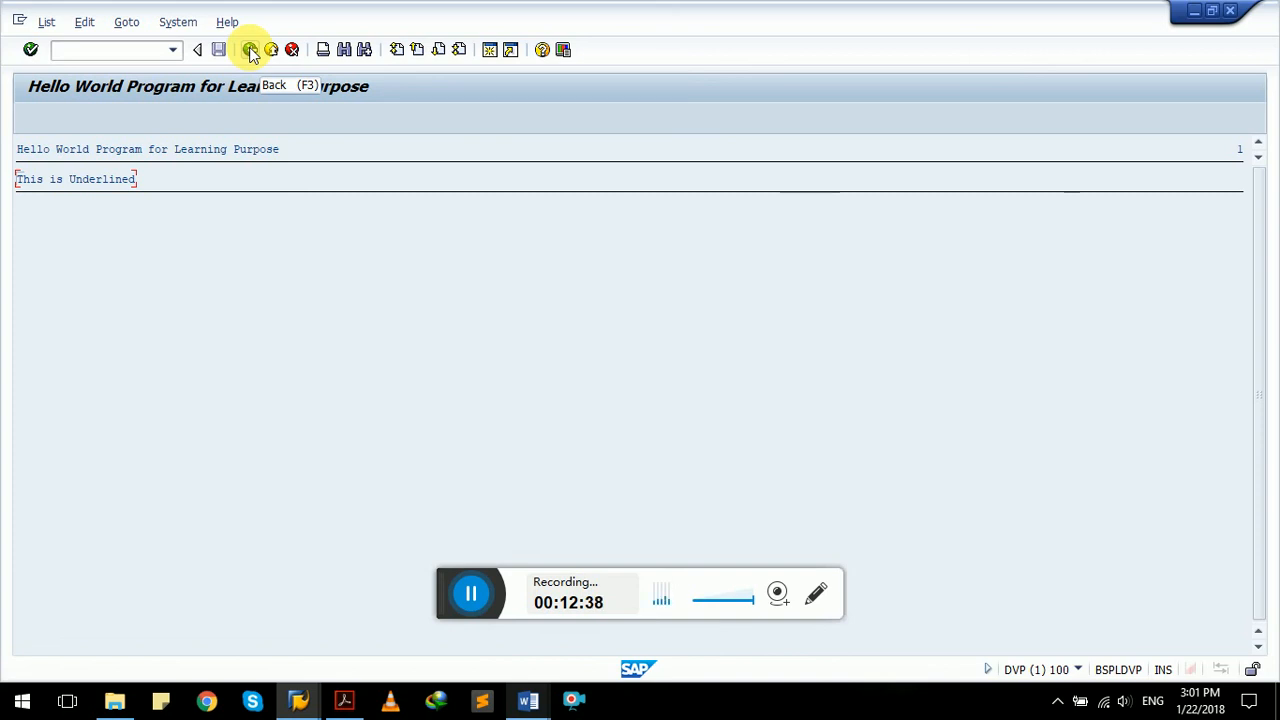
click(528, 700)
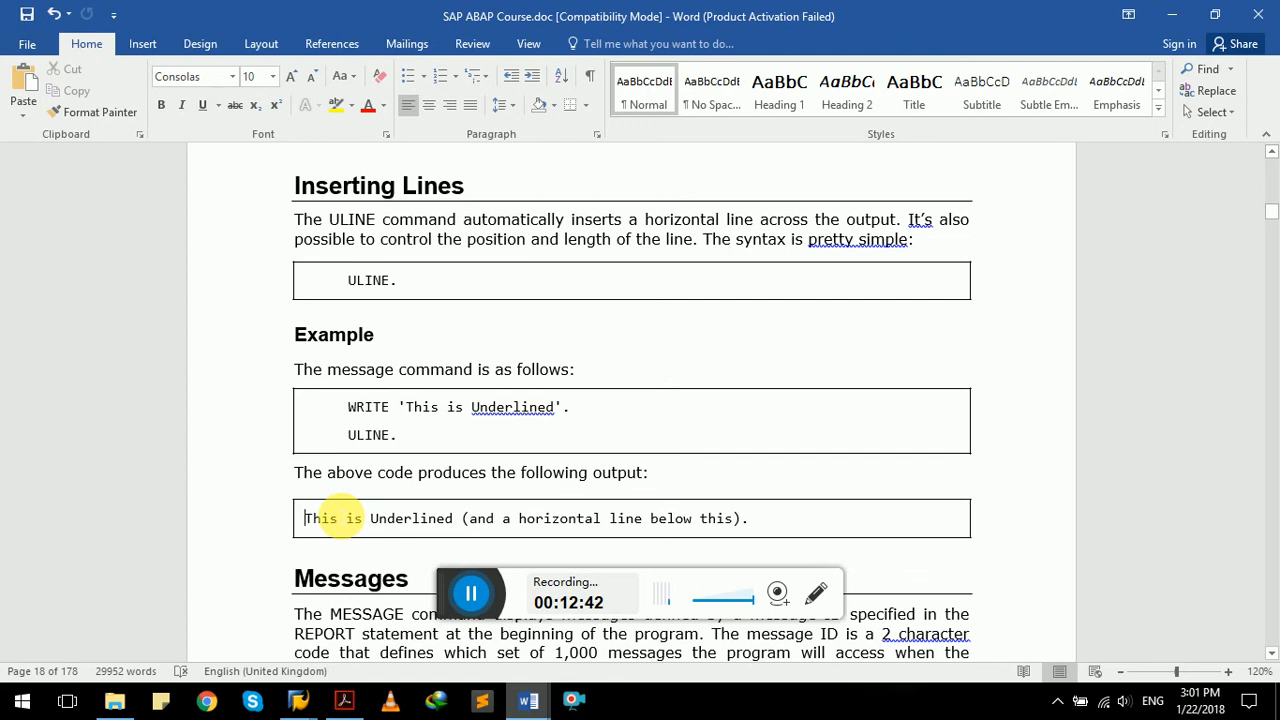
Step: Read the Messages section and its message type table (E, W, I, A, S, X)
scroll(down, 3)
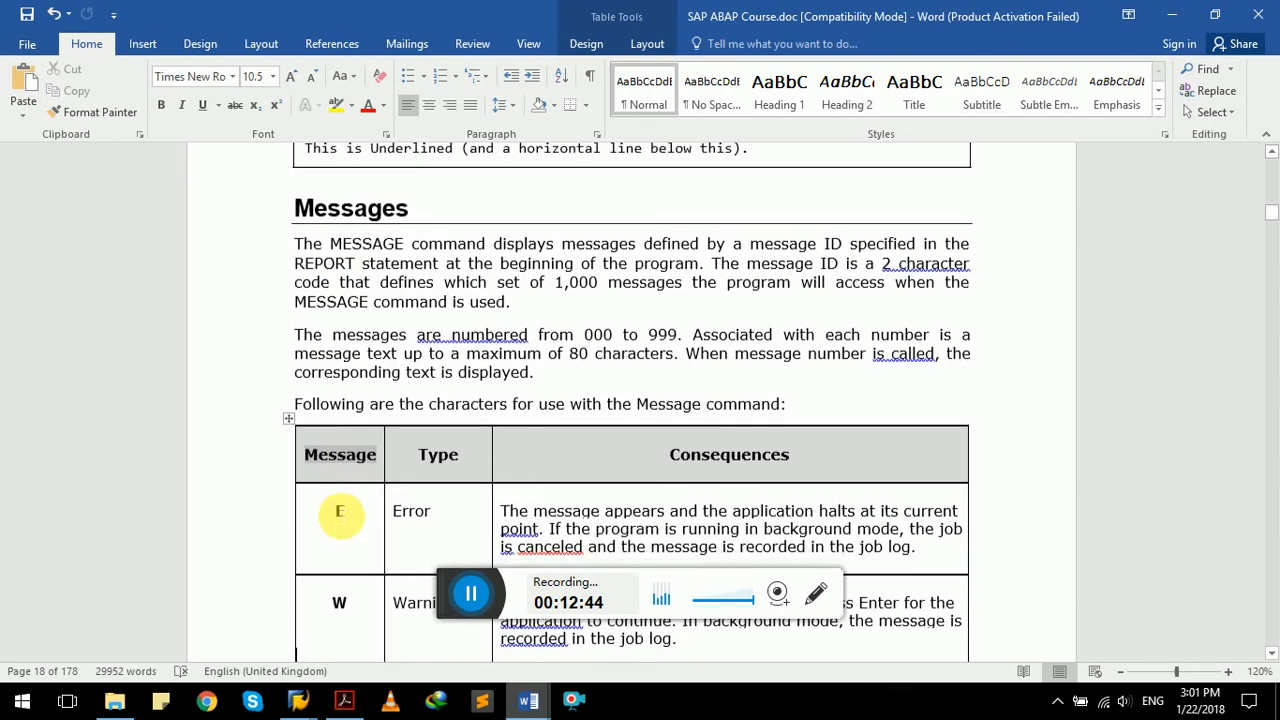
scroll(down, 3)
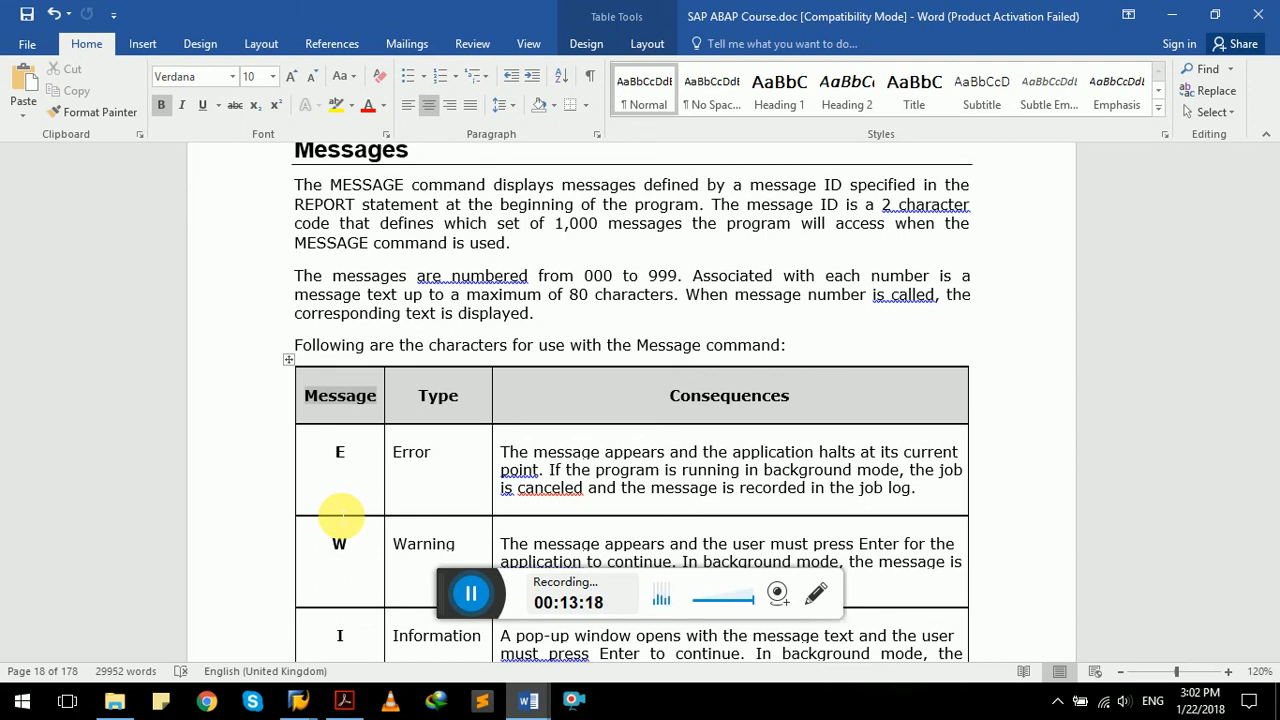
mouse_move(728, 500)
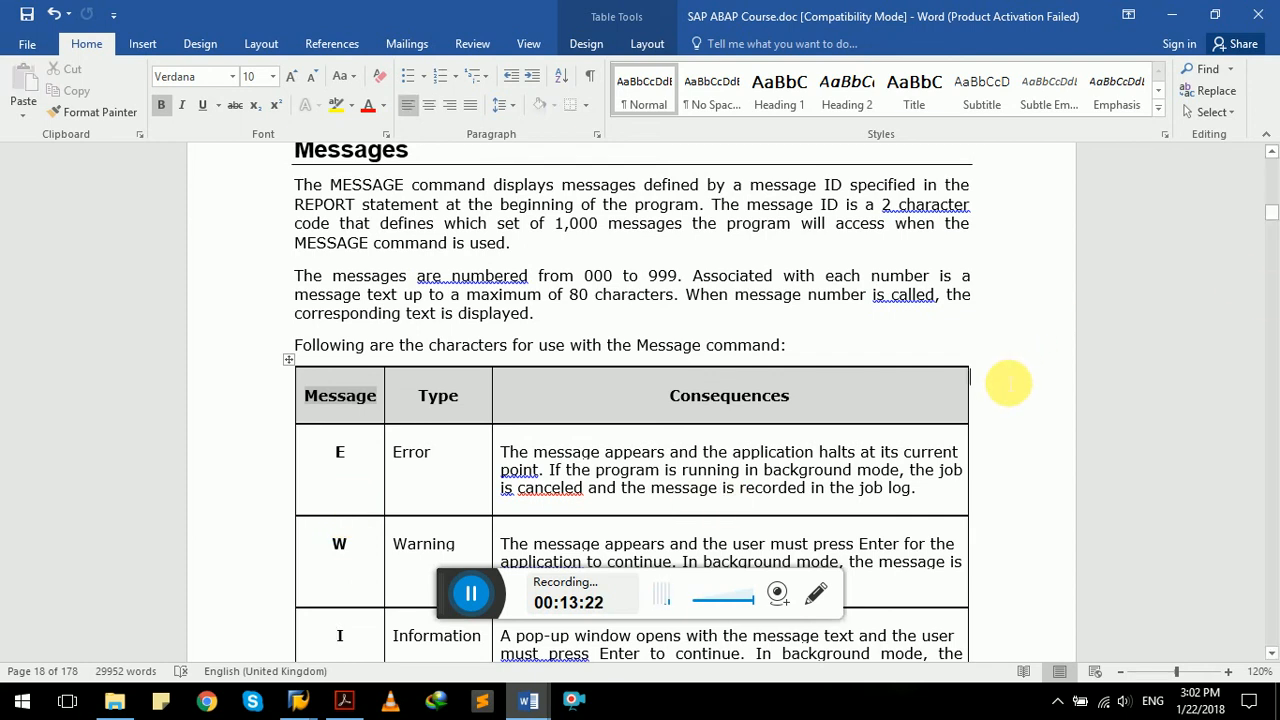
scroll(down, 3)
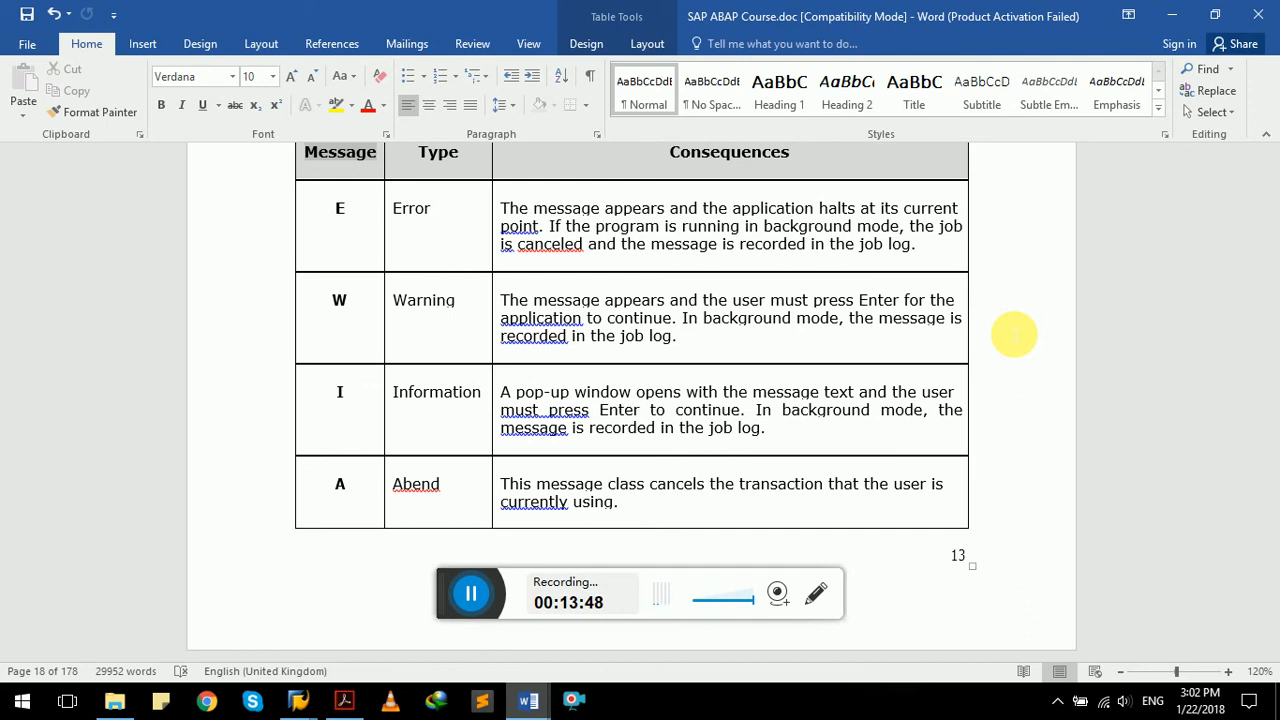
mouse_move(784, 422)
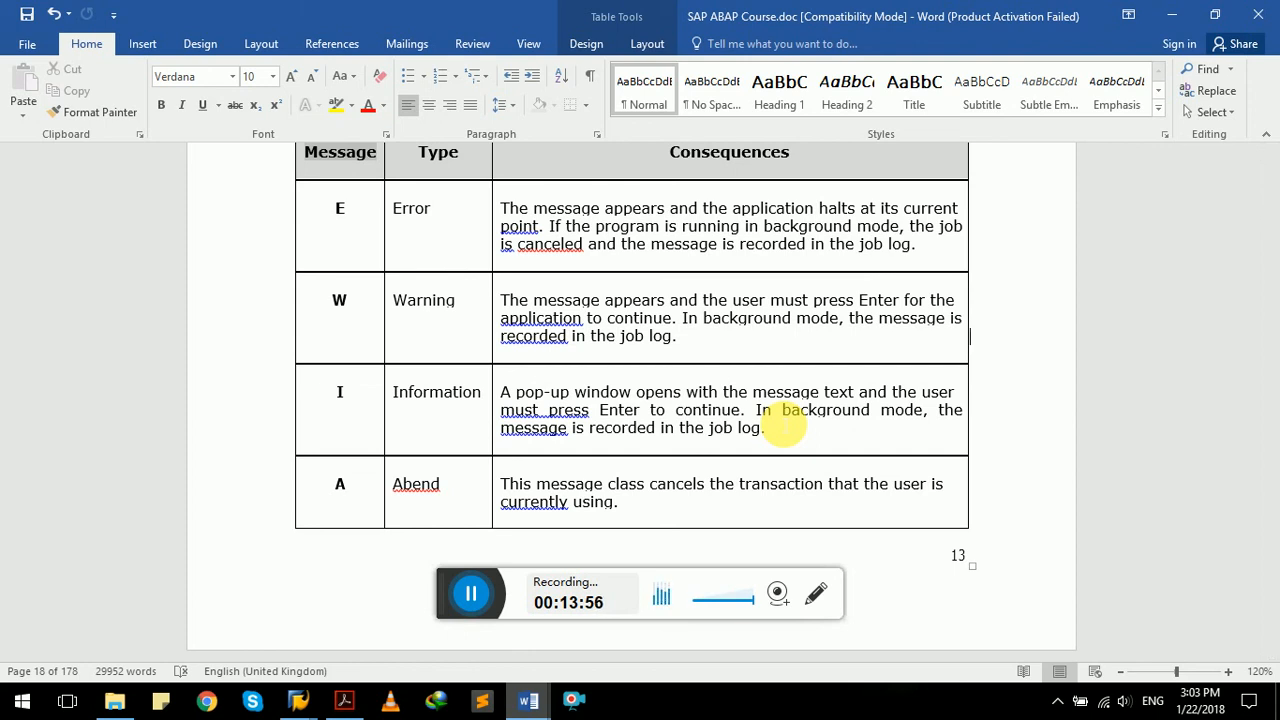
mouse_move(430, 510)
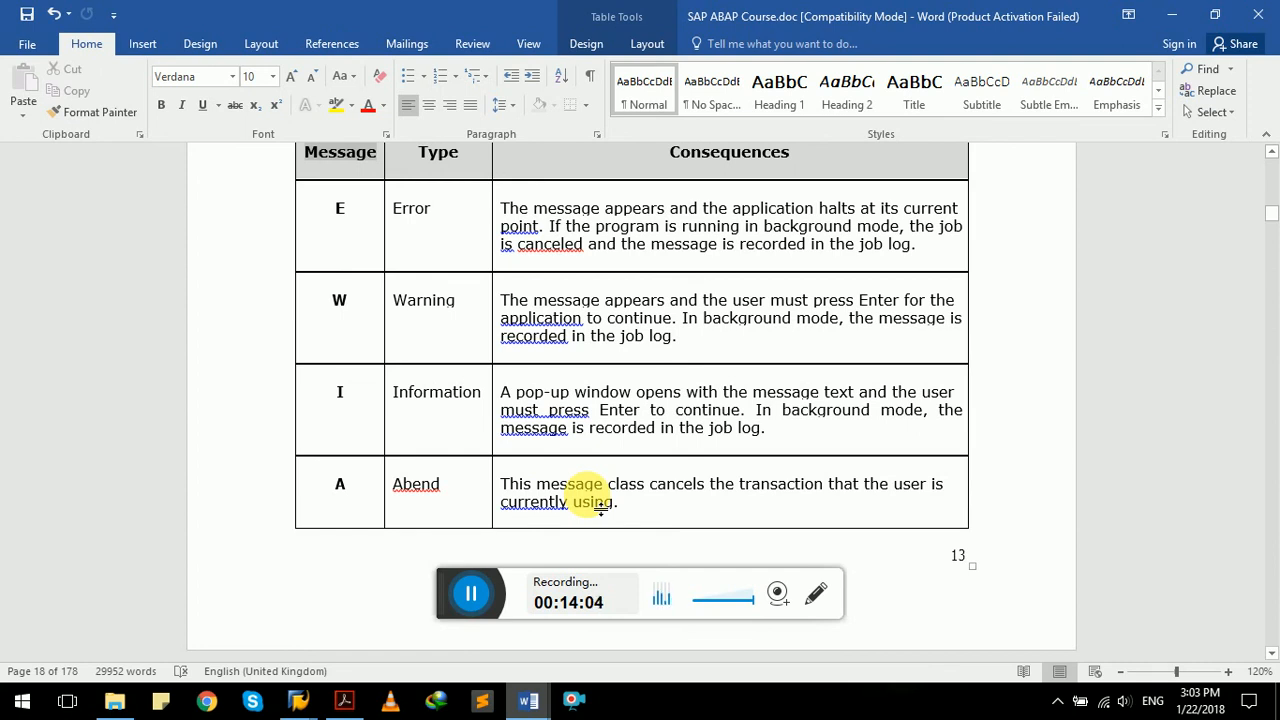
click(620, 502)
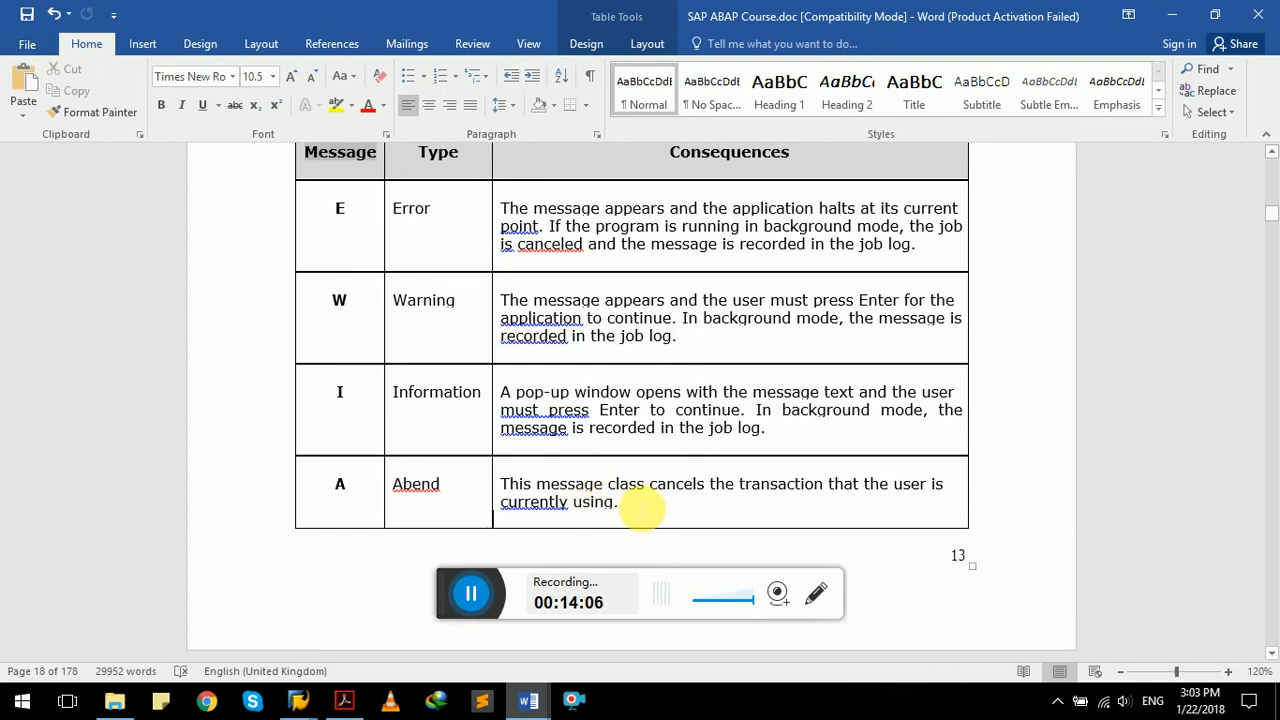
Step: Read on through the MESSAGE E011 example and return to the ZHELLO1 code
scroll(down, 3)
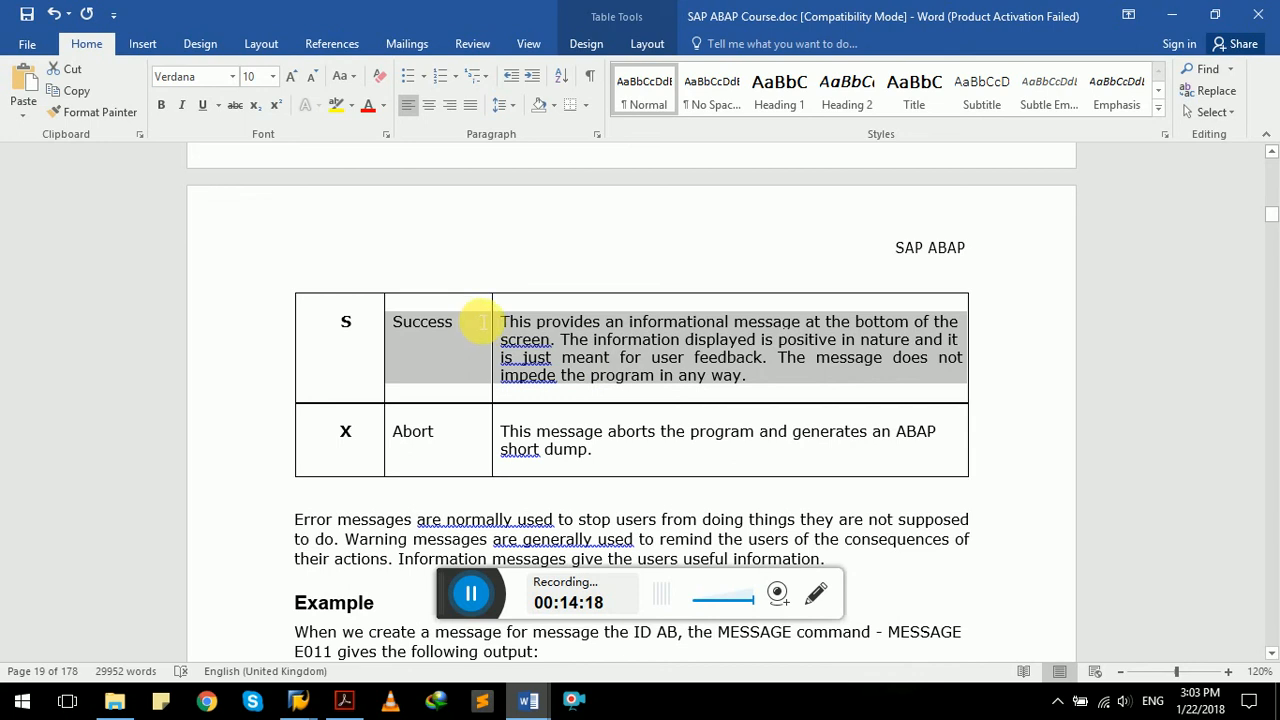
click(500, 320)
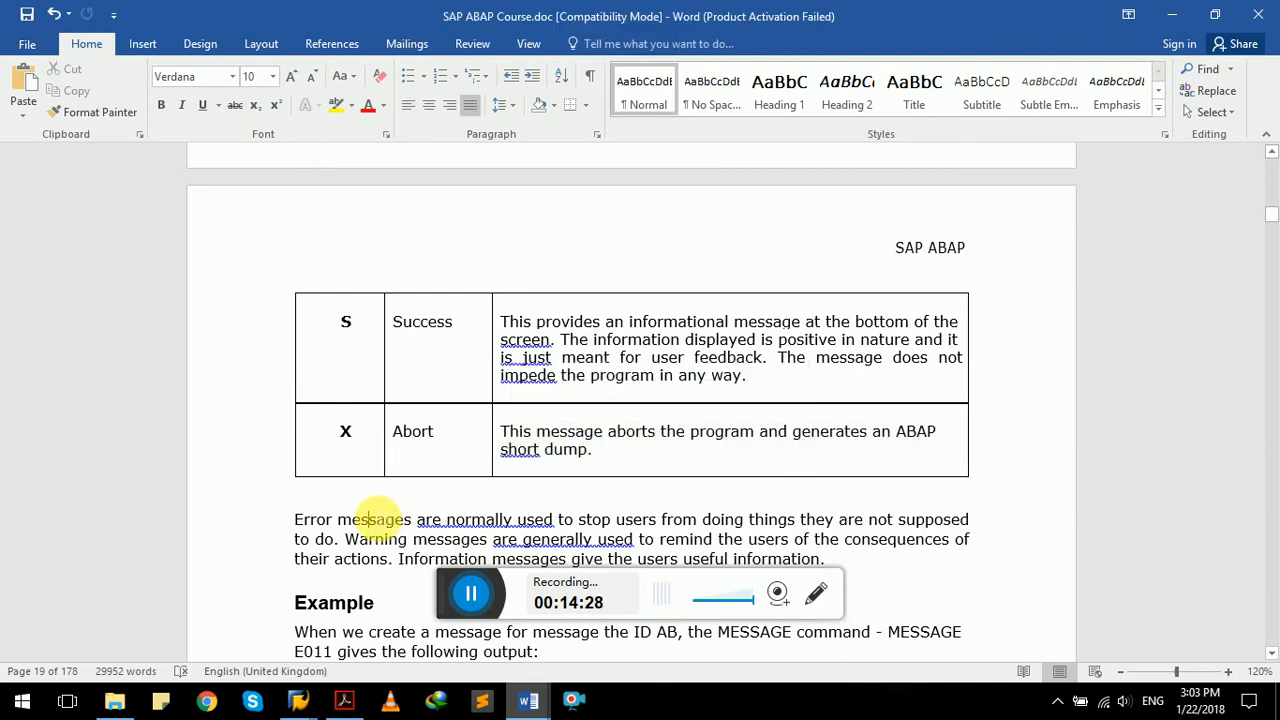
scroll(down, 3)
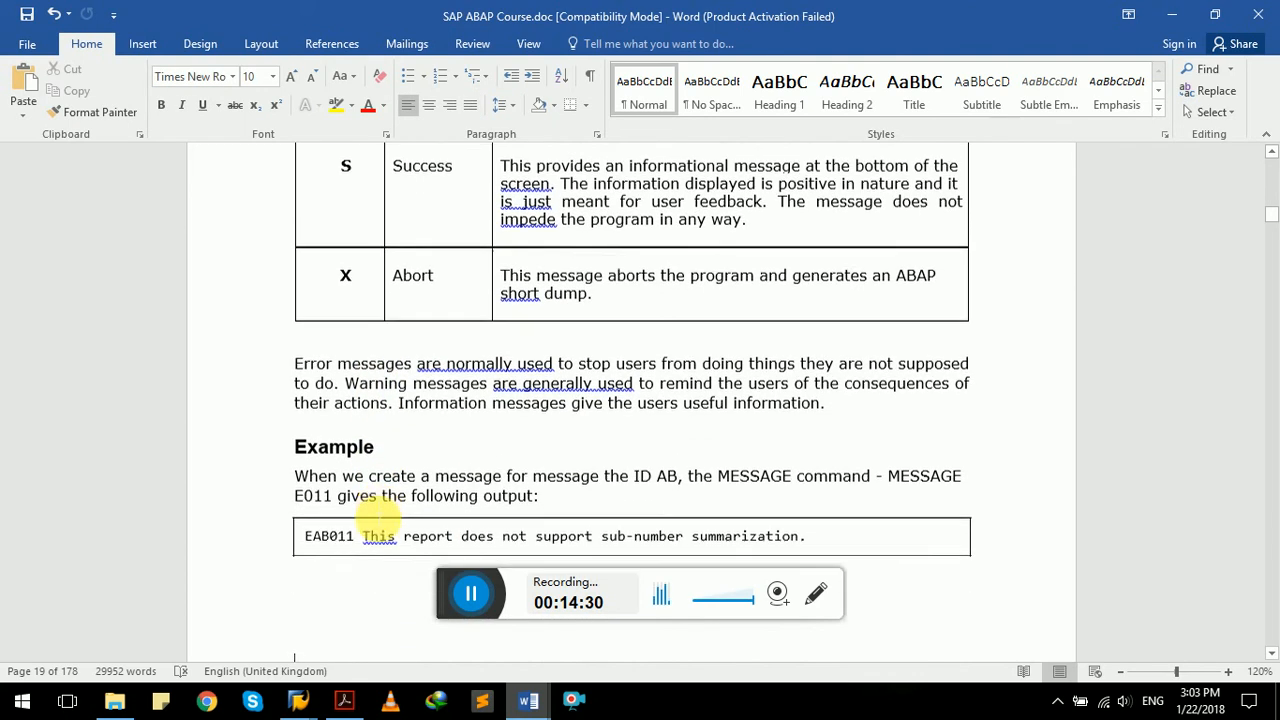
scroll(down, 3)
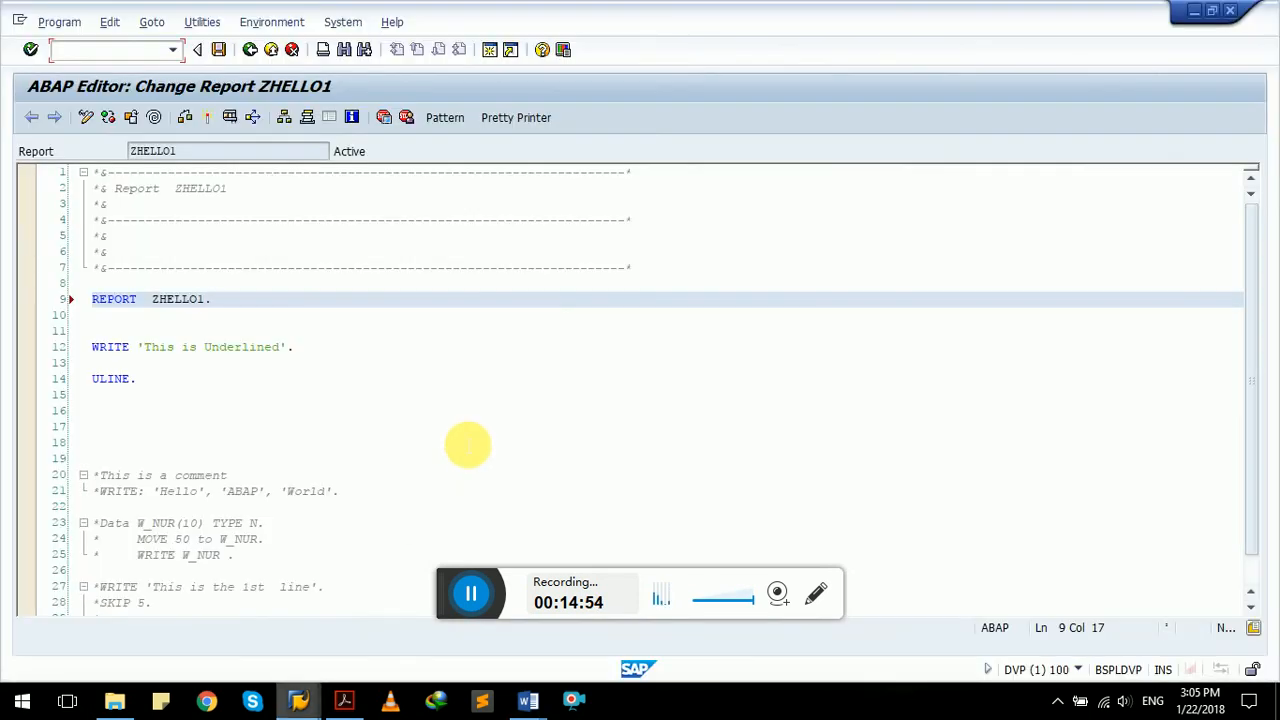
Step: Add MESSAGE 'Test Message' TYPE 'I'. after the REPORT line and run the report
text(M)
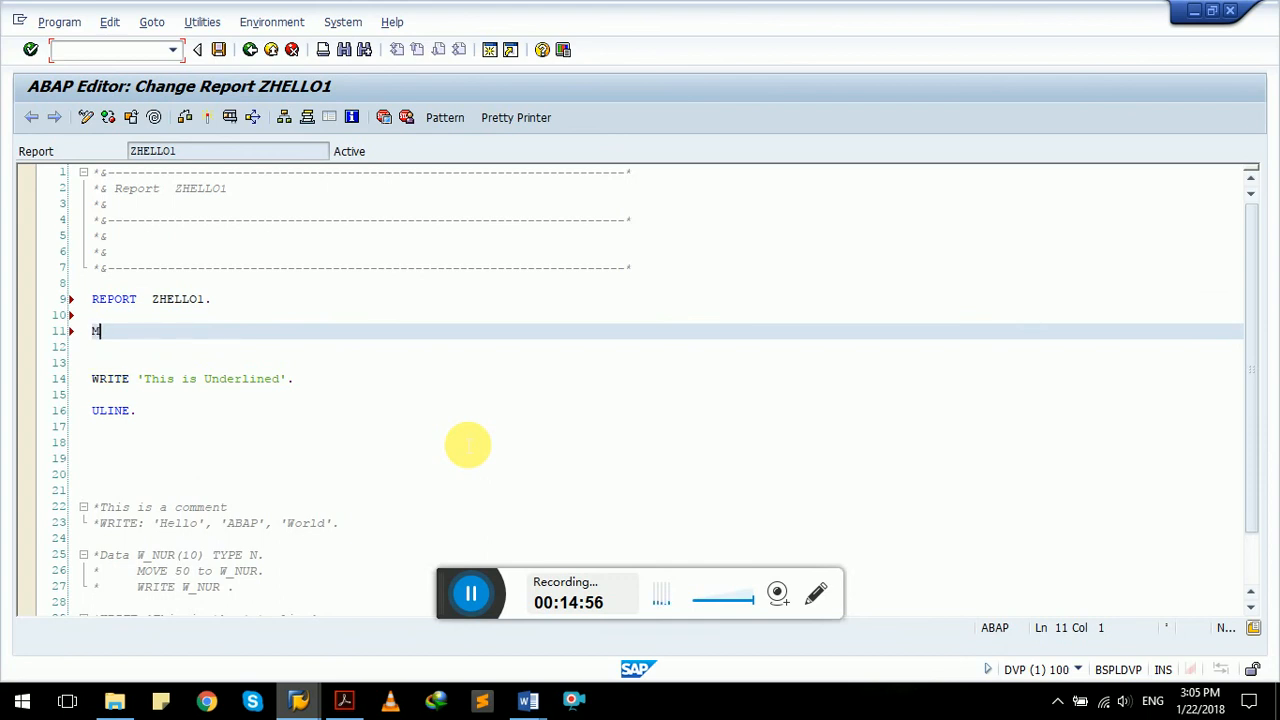
text(ESSAGE)
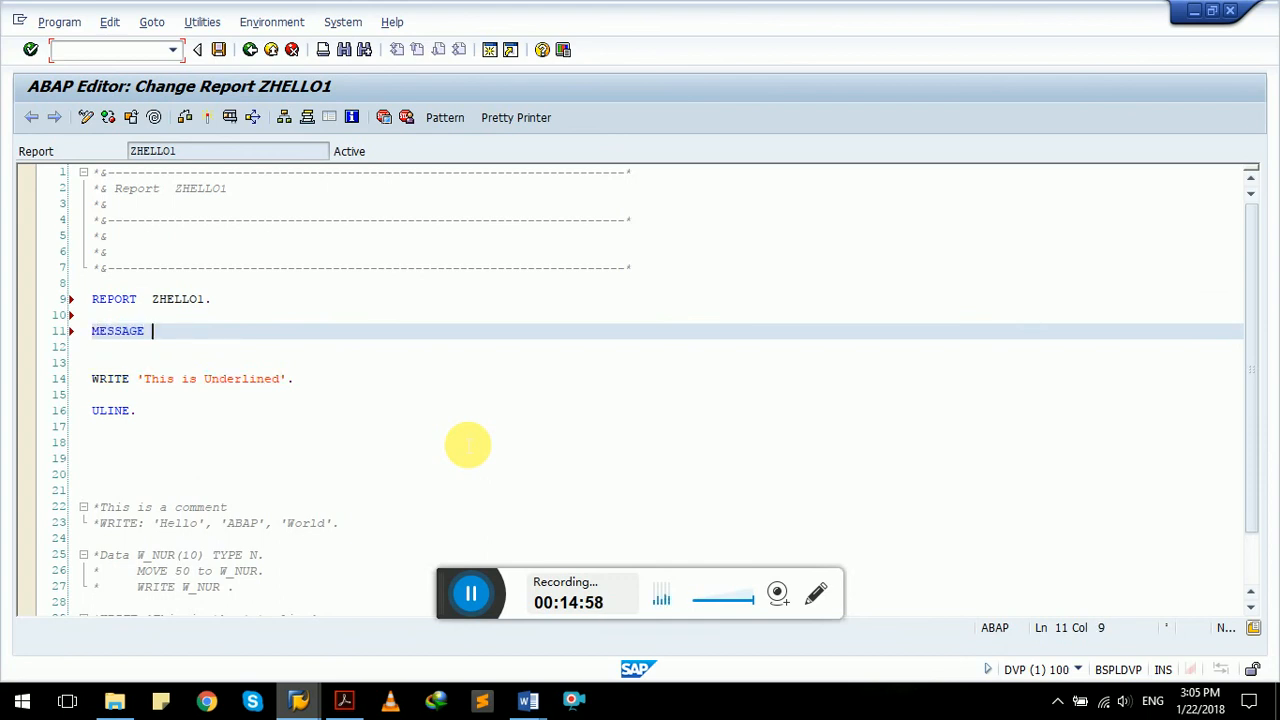
text('')
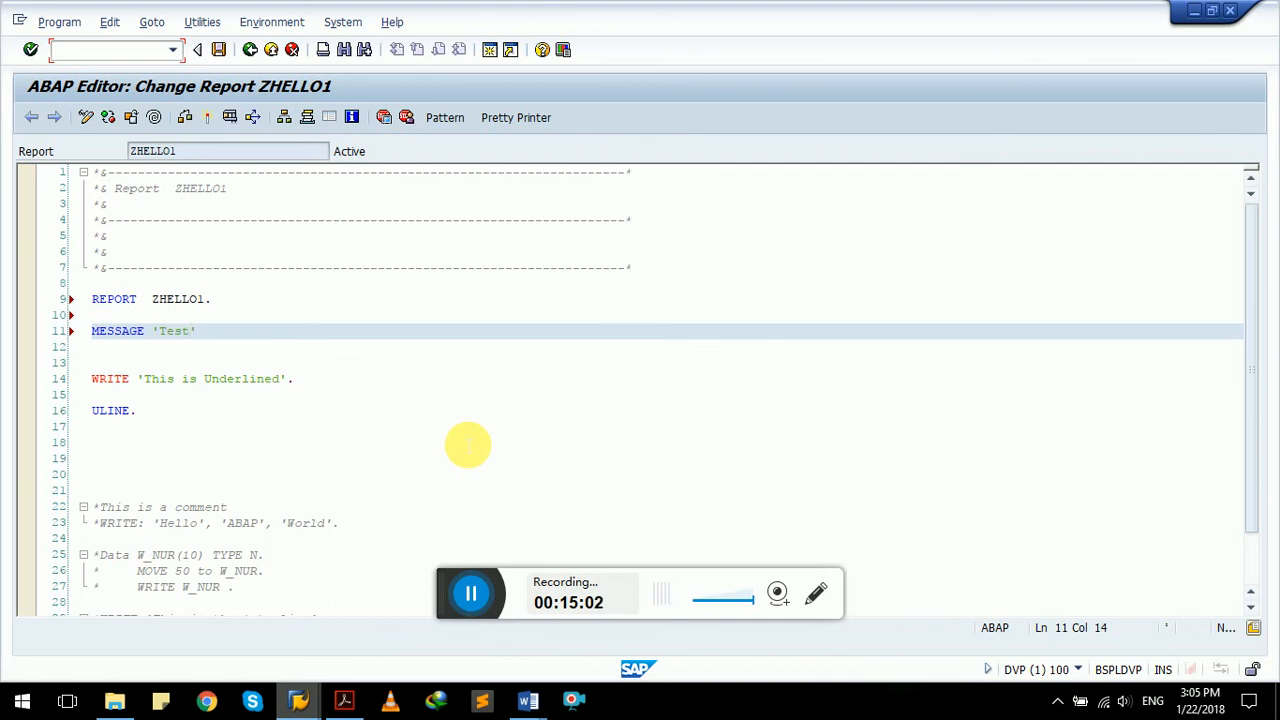
text(Message)
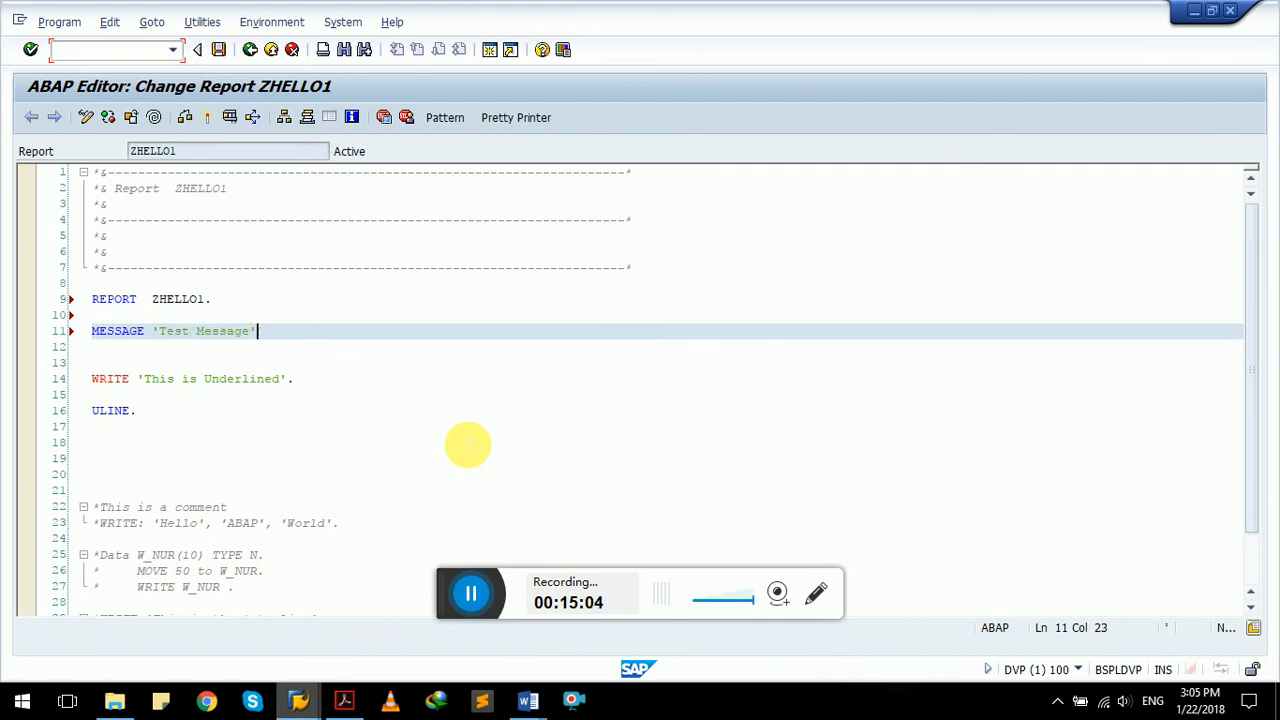
text(TYPE 'I'.)
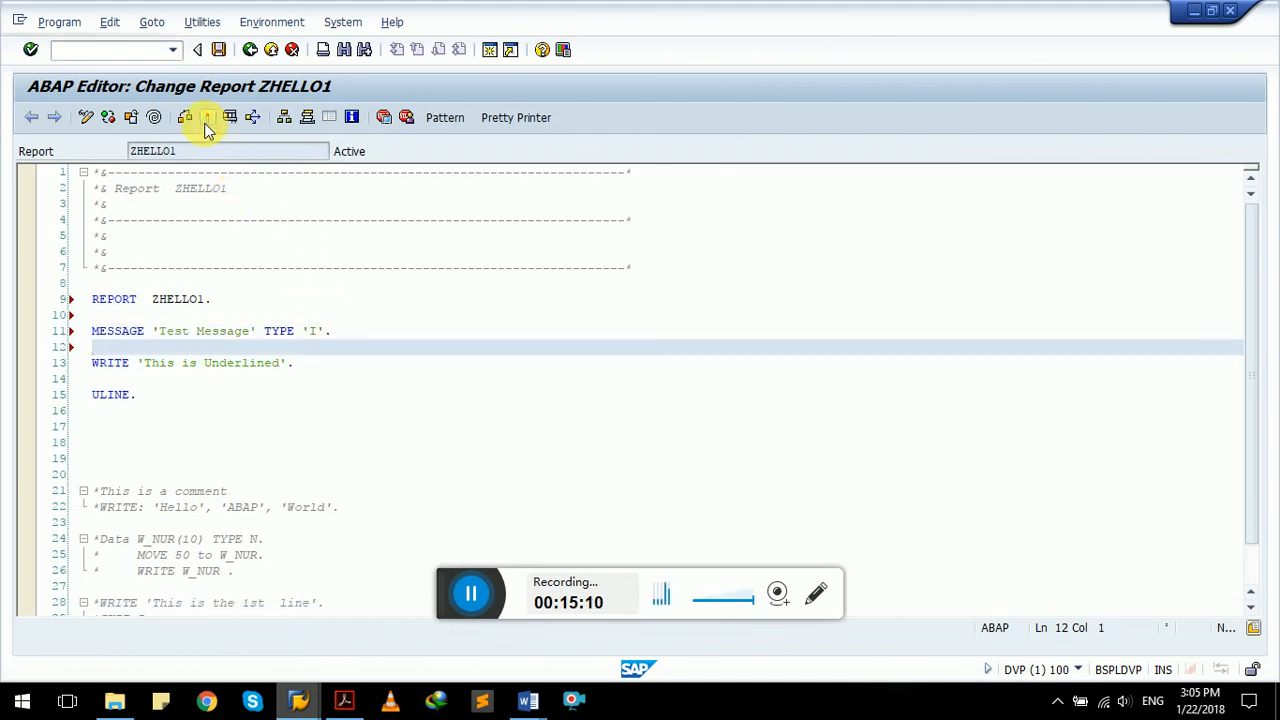
click(204, 116)
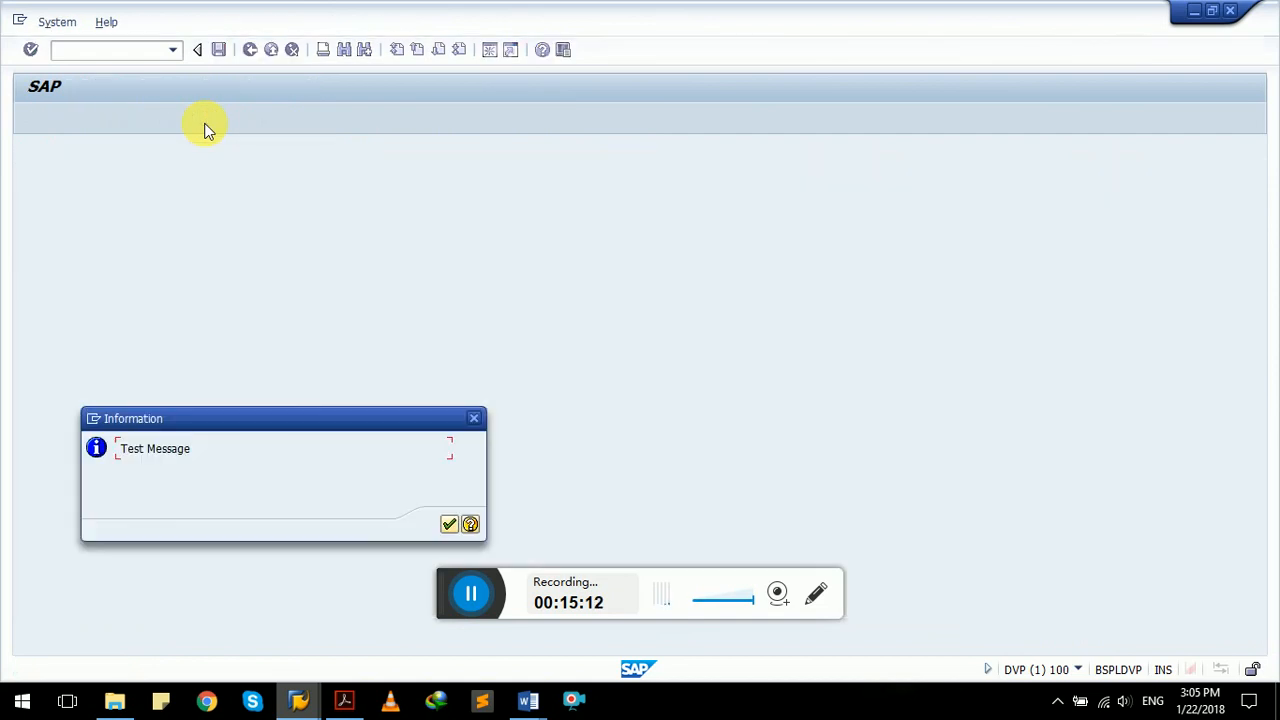
mouse_move(120, 424)
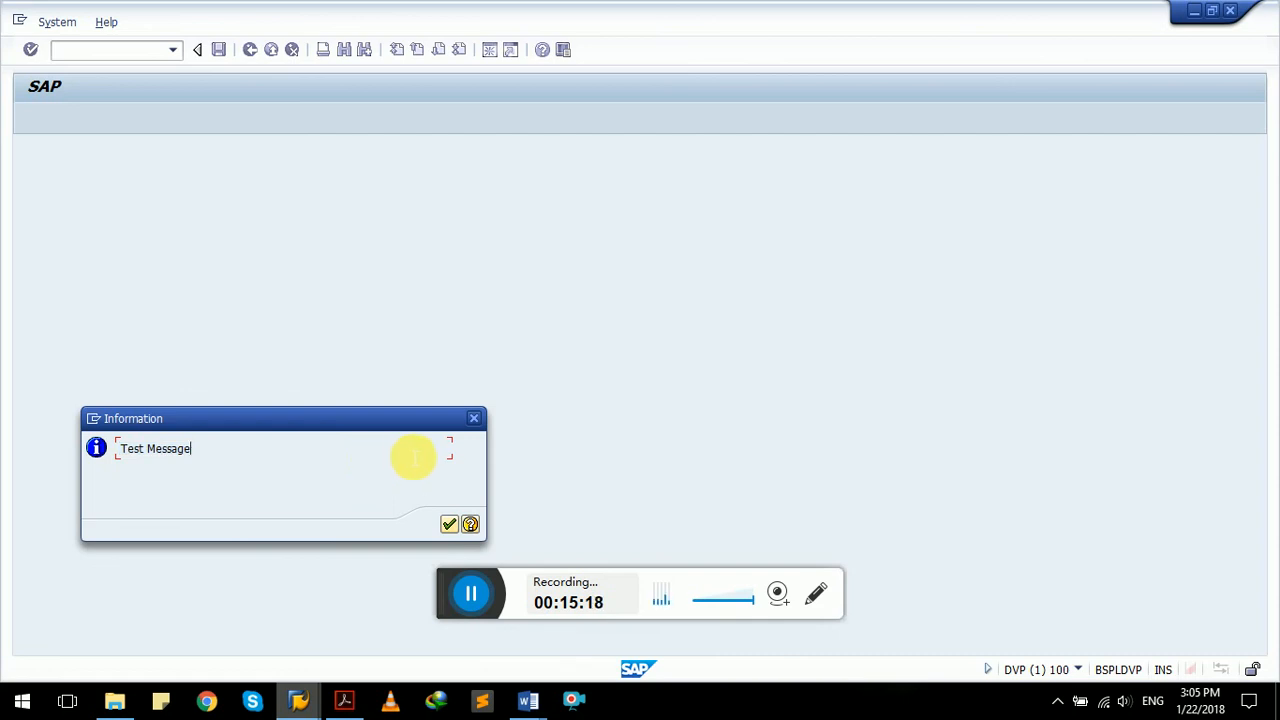
mouse_move(452, 456)
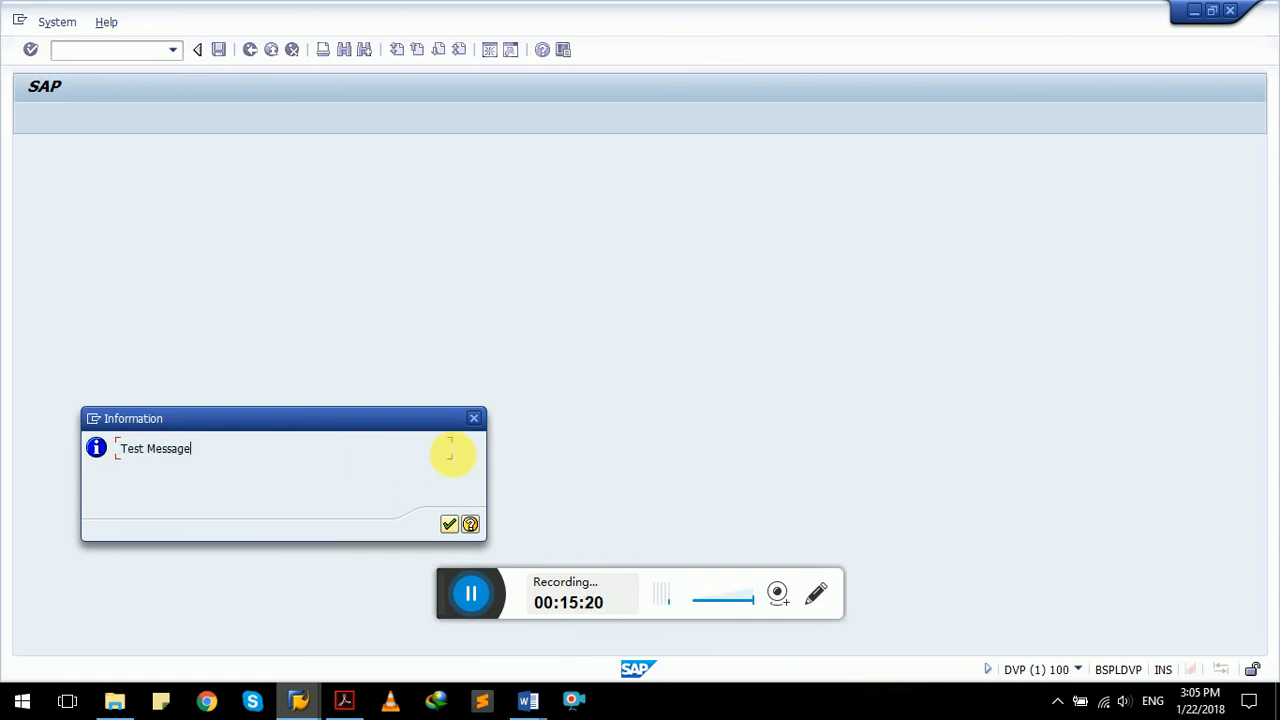
Step: Dismiss the Test Message popup, view the underlined output, and go back to the Word tutorial
click(448, 524)
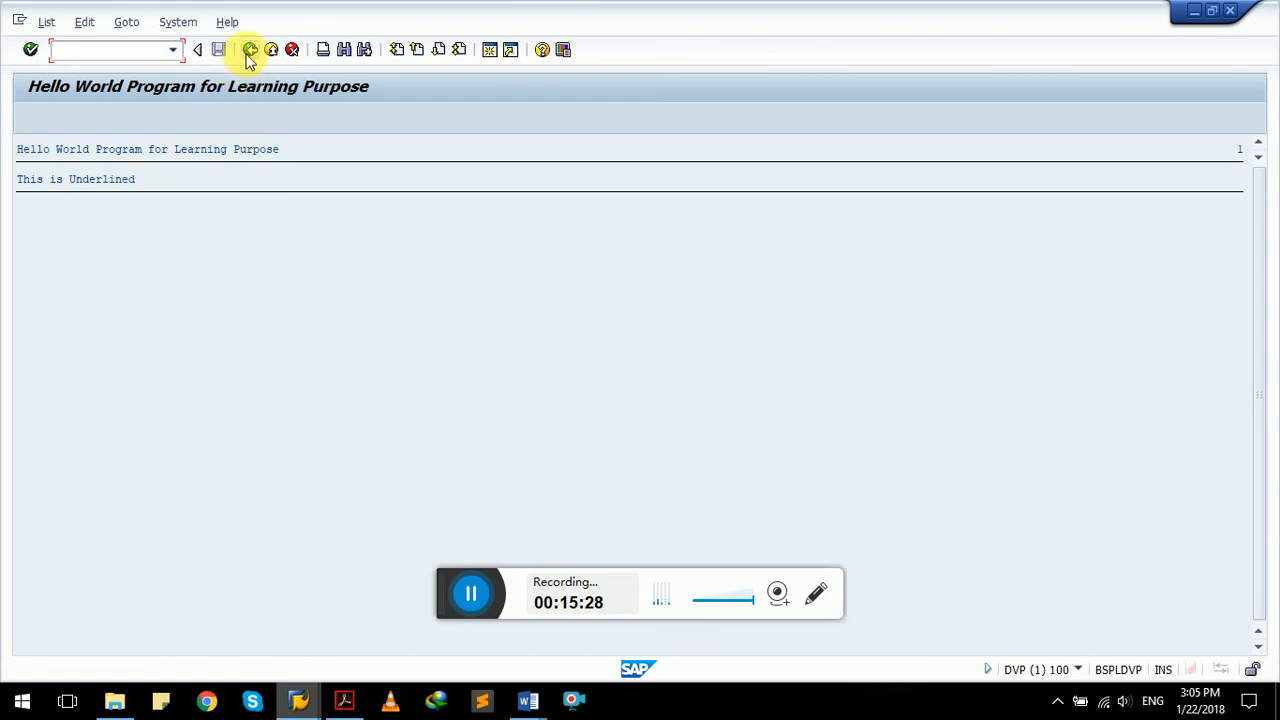
click(248, 48)
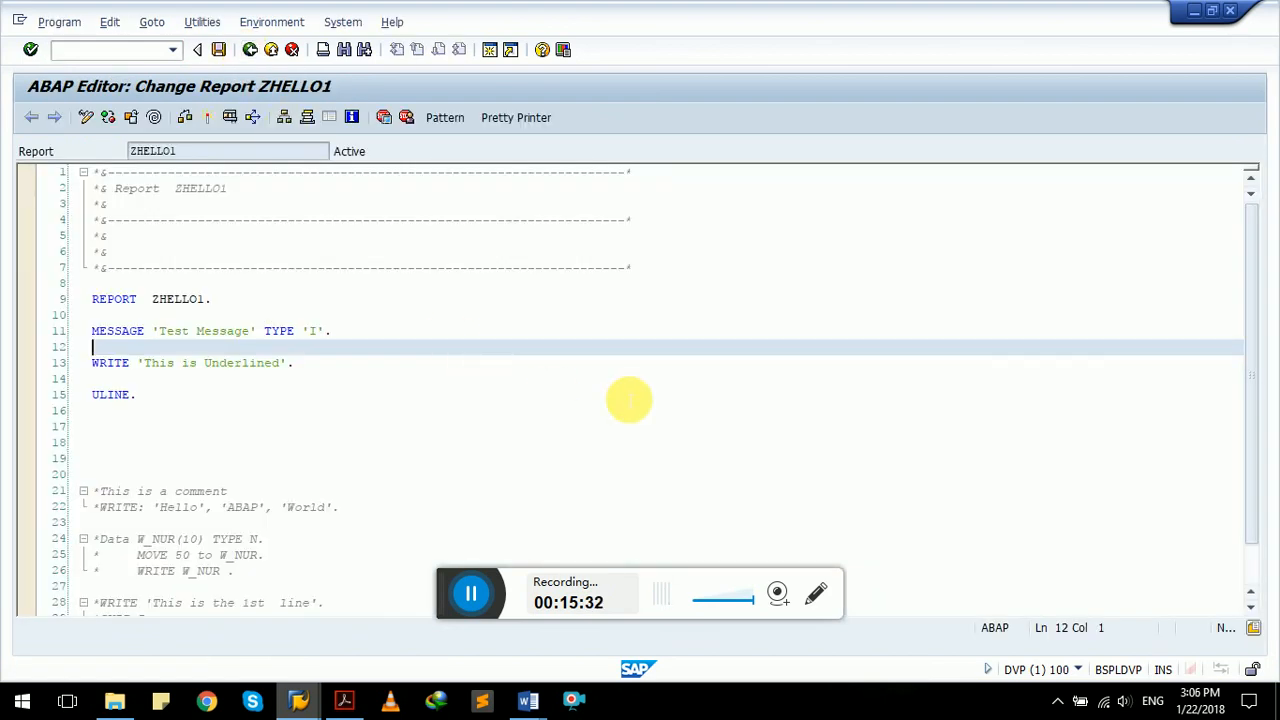
click(528, 700)
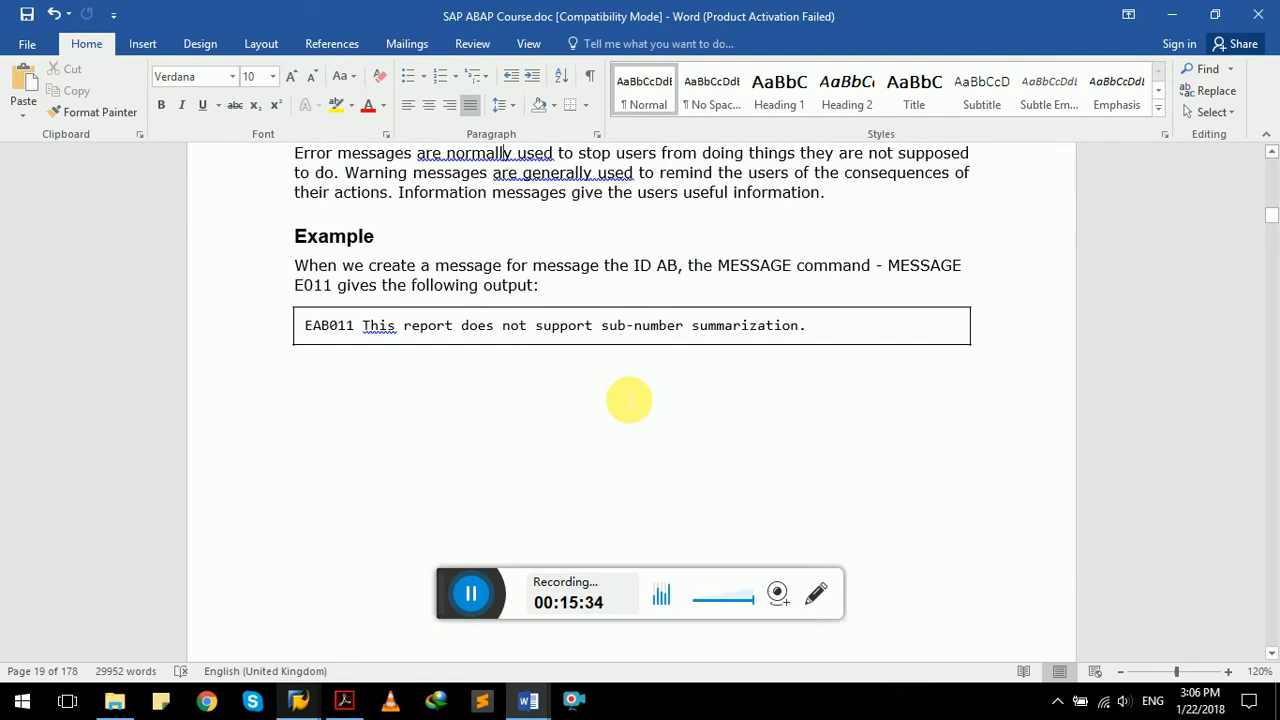